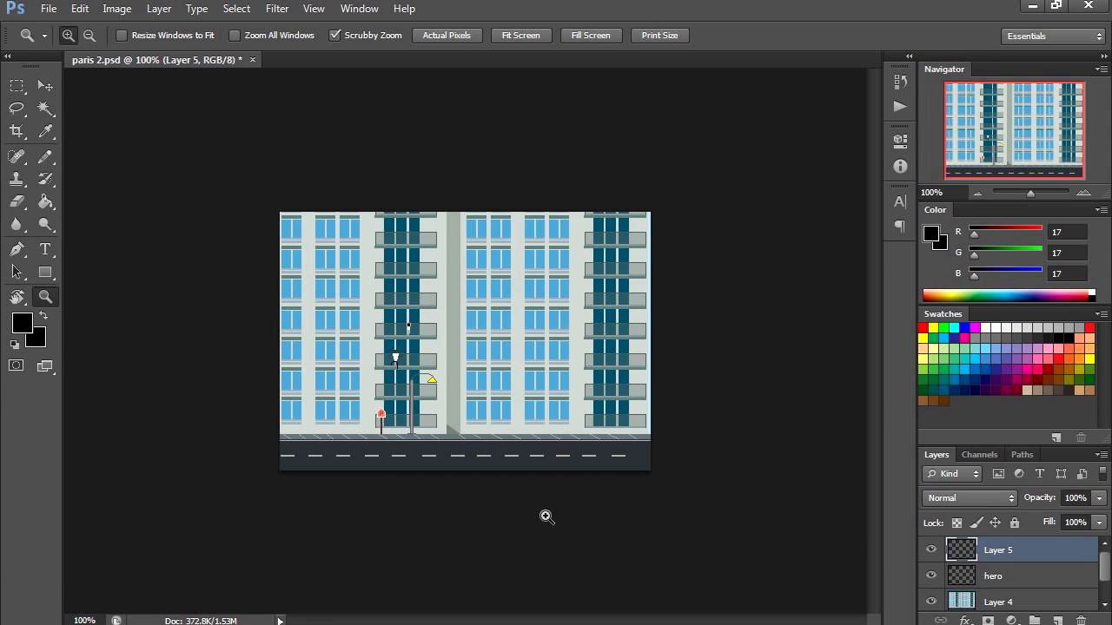
Zoom the building mockup to 200% and switch to the browser's YouTube video
left_click(547, 518)
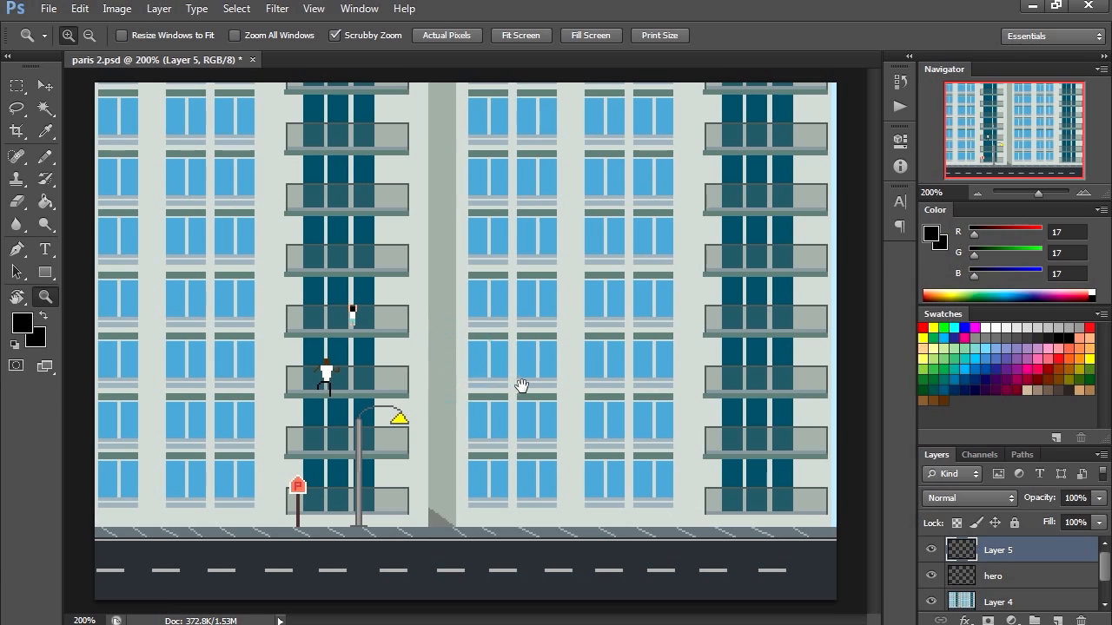
mouse_move(528, 389)
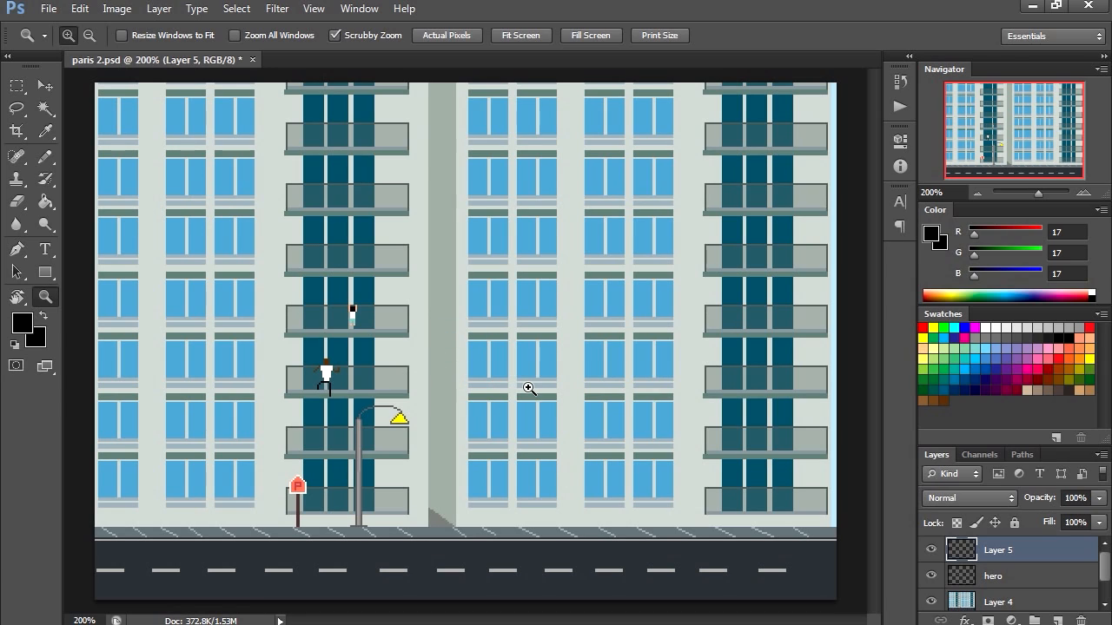
mouse_move(448, 396)
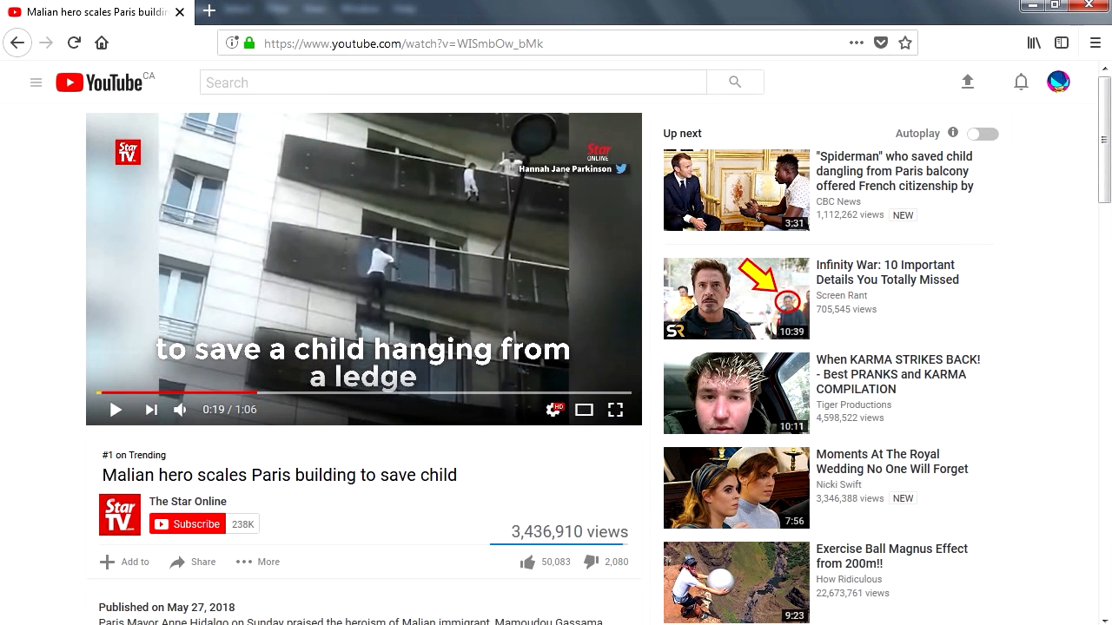
mouse_move(311, 476)
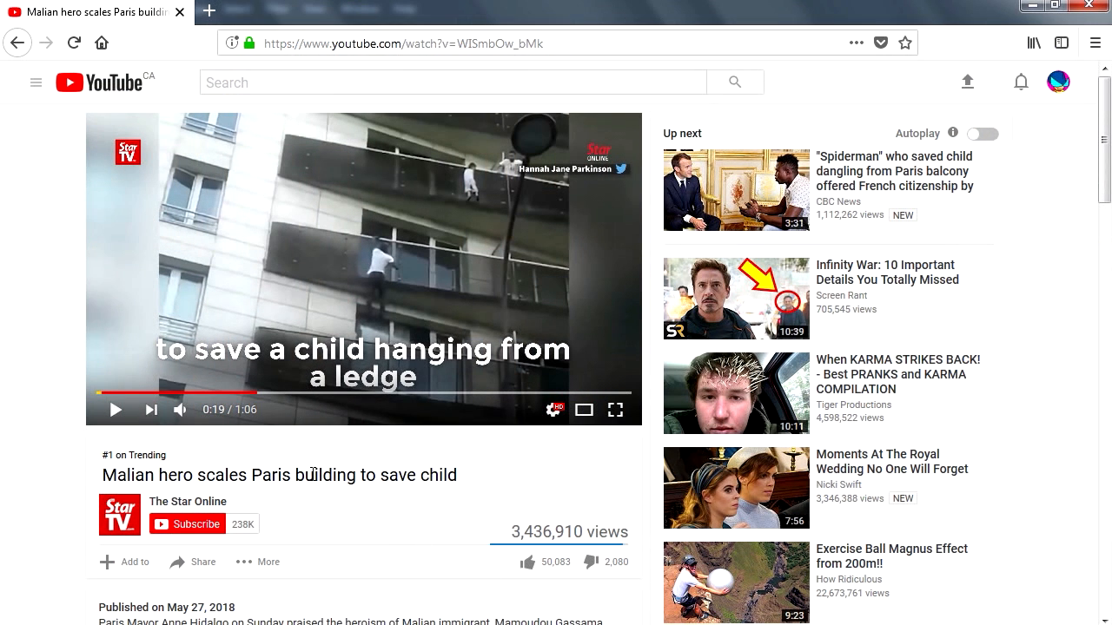
left_click(115, 410)
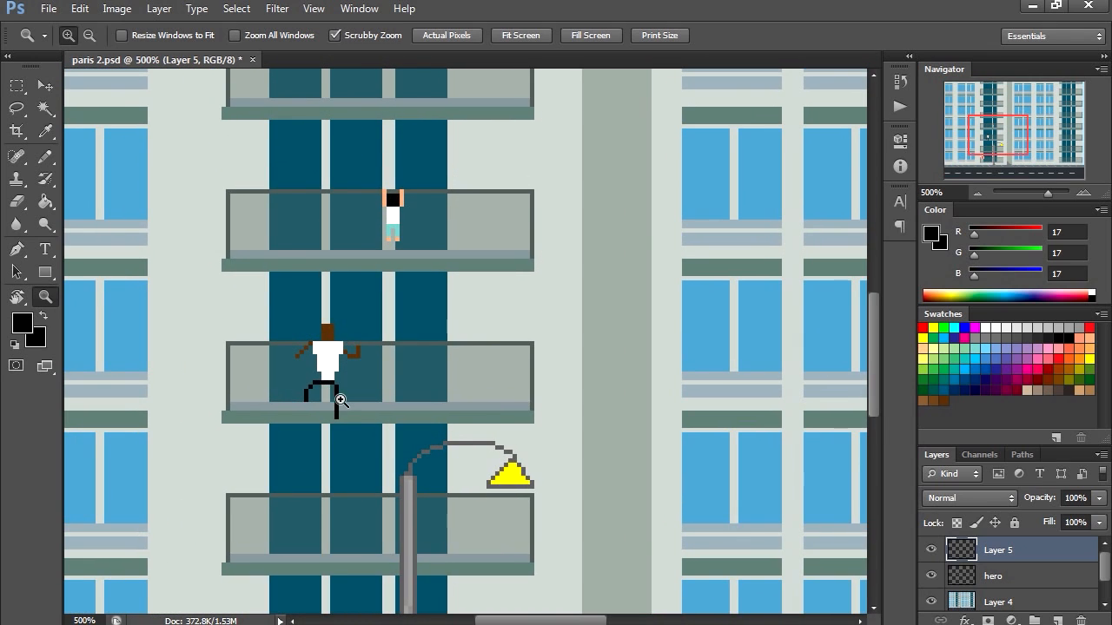
Zoom back out to 200% and hide the hero and Layer 5 kid figures
left_click(340, 400)
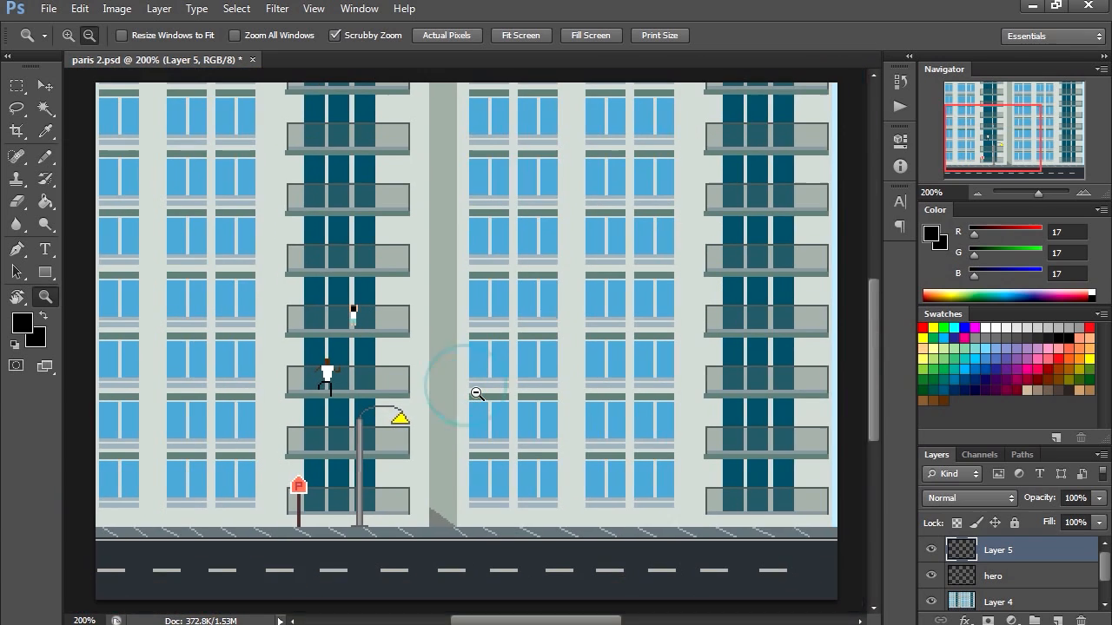
left_click(994, 575)
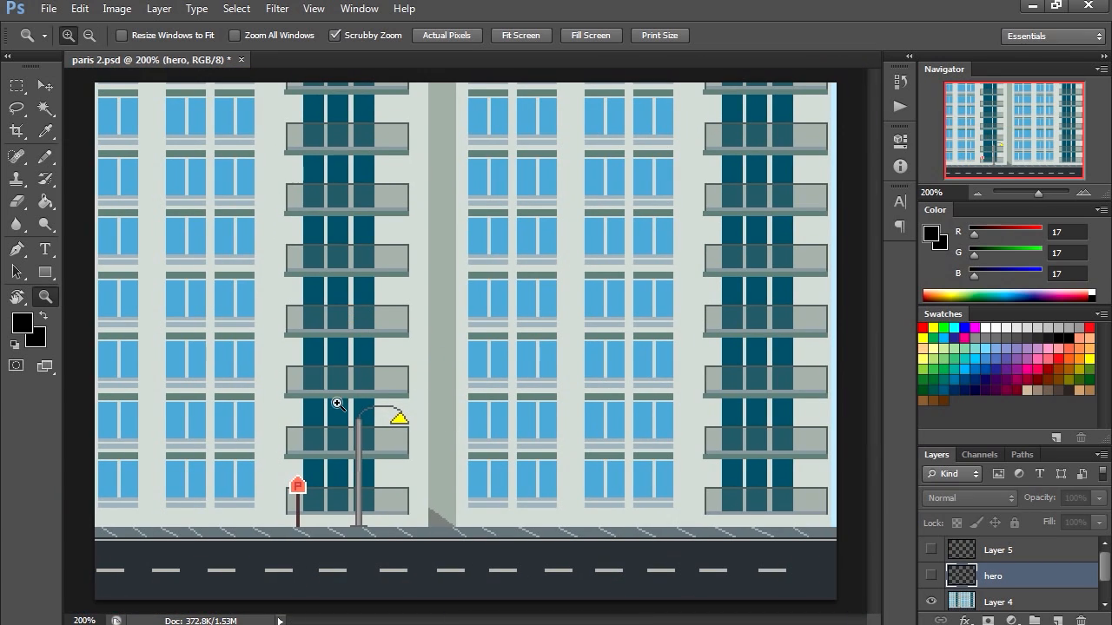
mouse_move(381, 483)
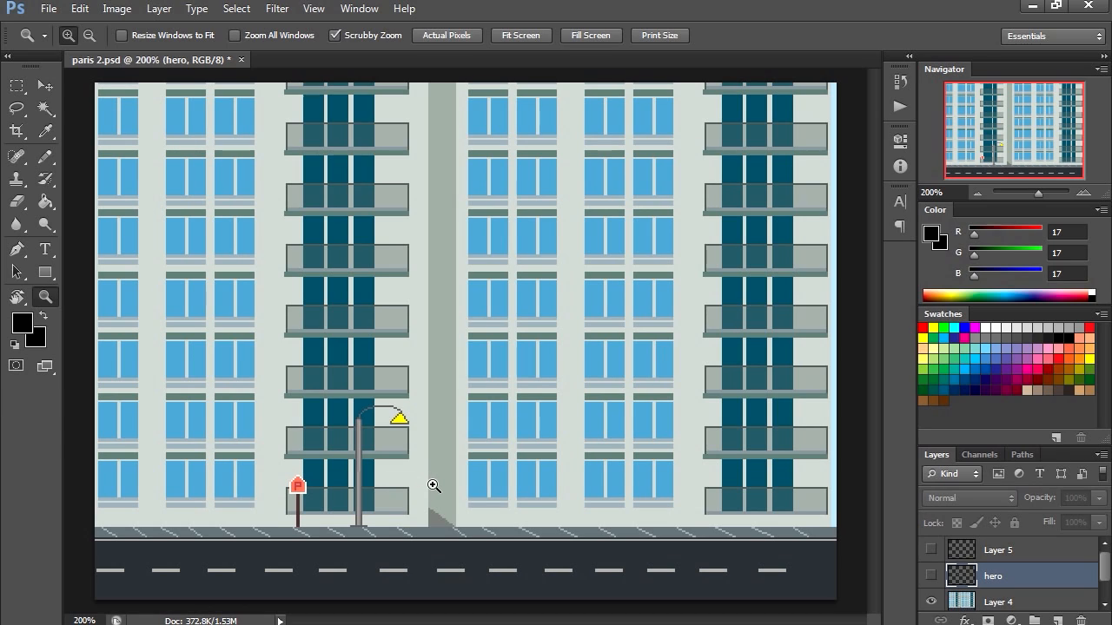
mouse_move(571, 483)
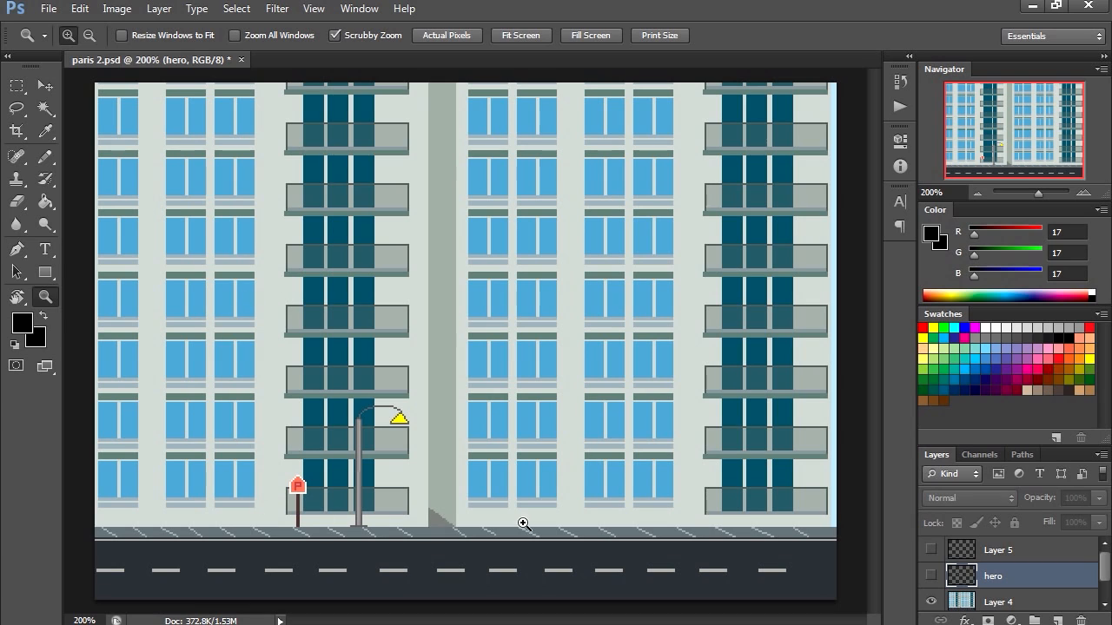
mouse_move(476, 450)
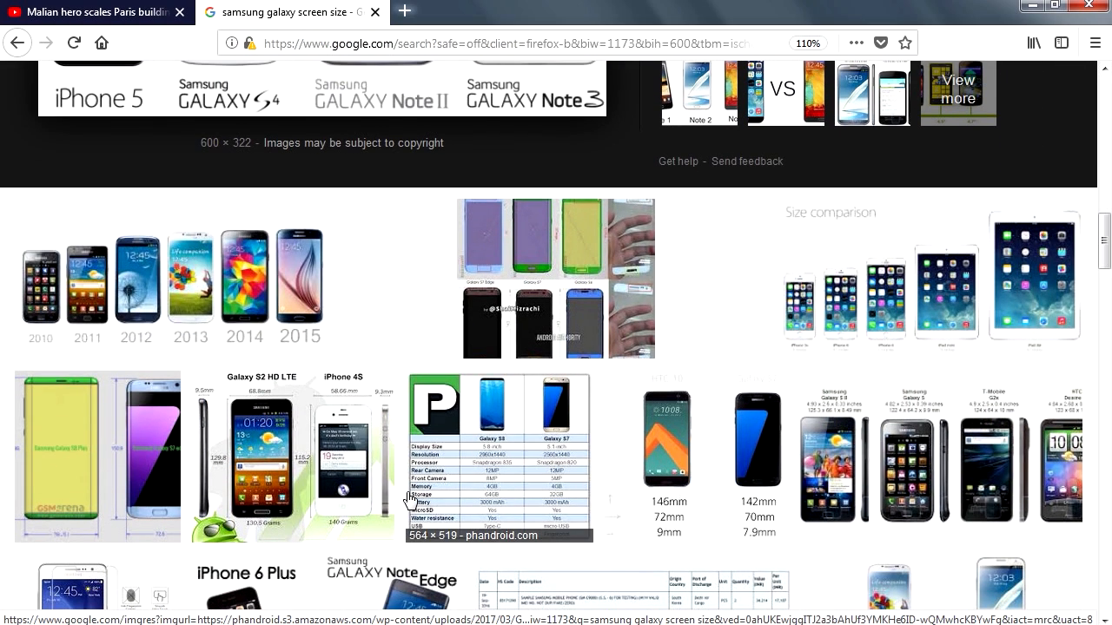
mouse_move(482, 511)
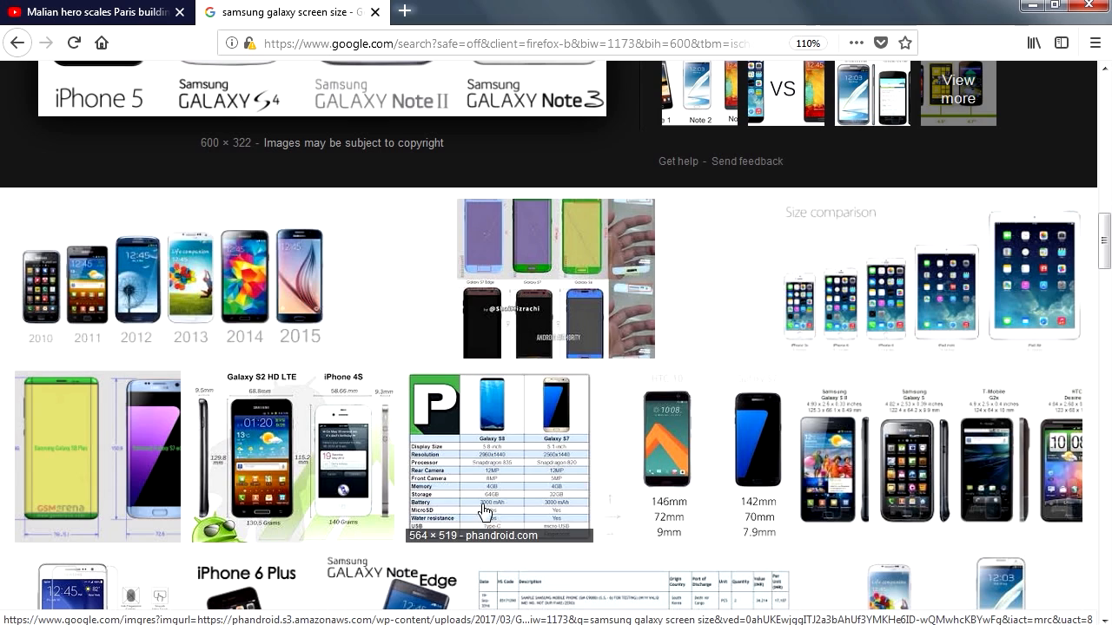
Scroll to the popular screen resolutions table and pick the 480 x 853 viewport size
scroll("down", 3)
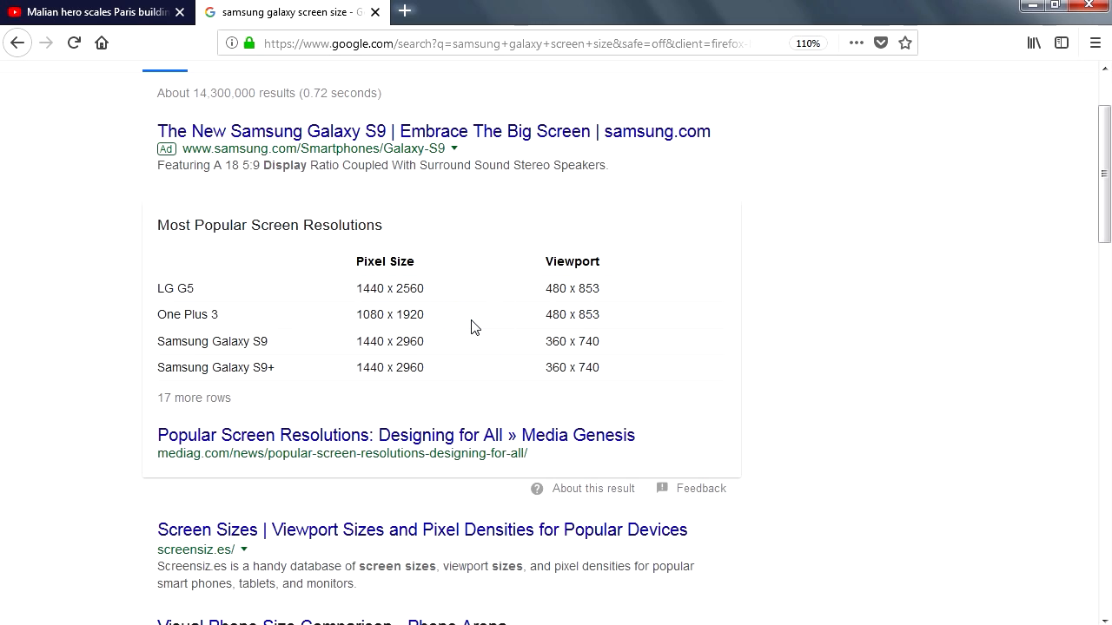
mouse_move(479, 408)
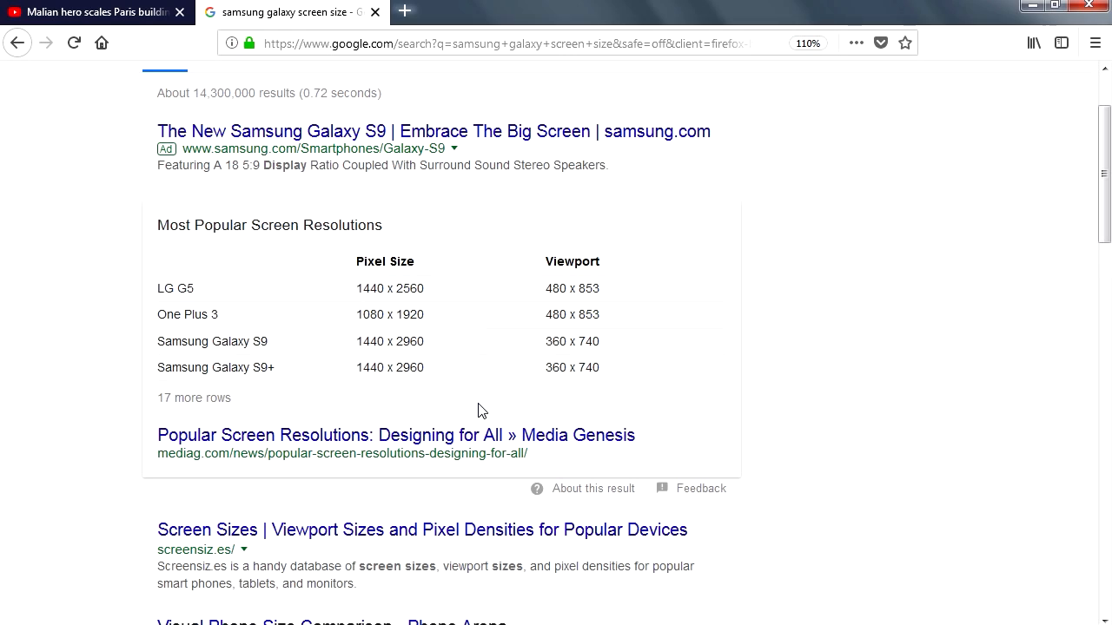
mouse_move(394, 304)
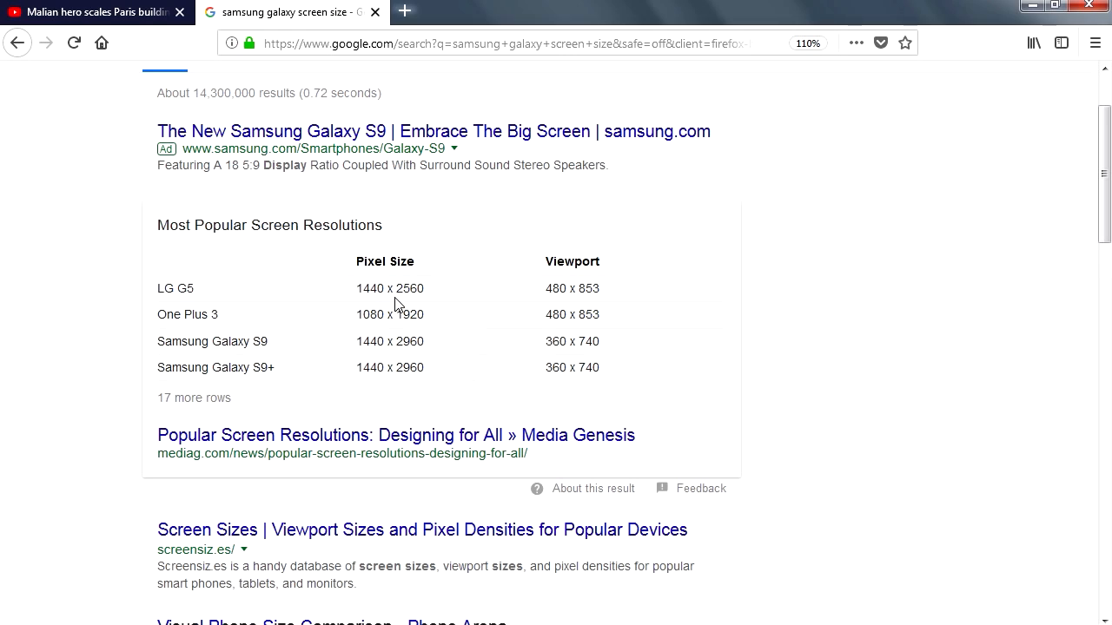
mouse_move(360, 317)
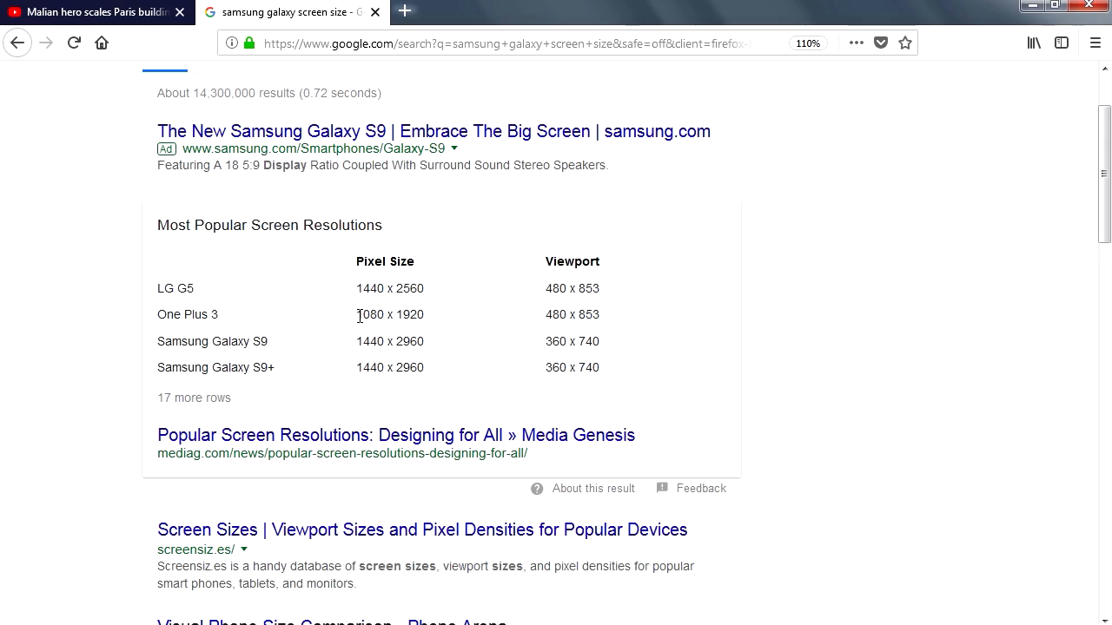
mouse_move(437, 328)
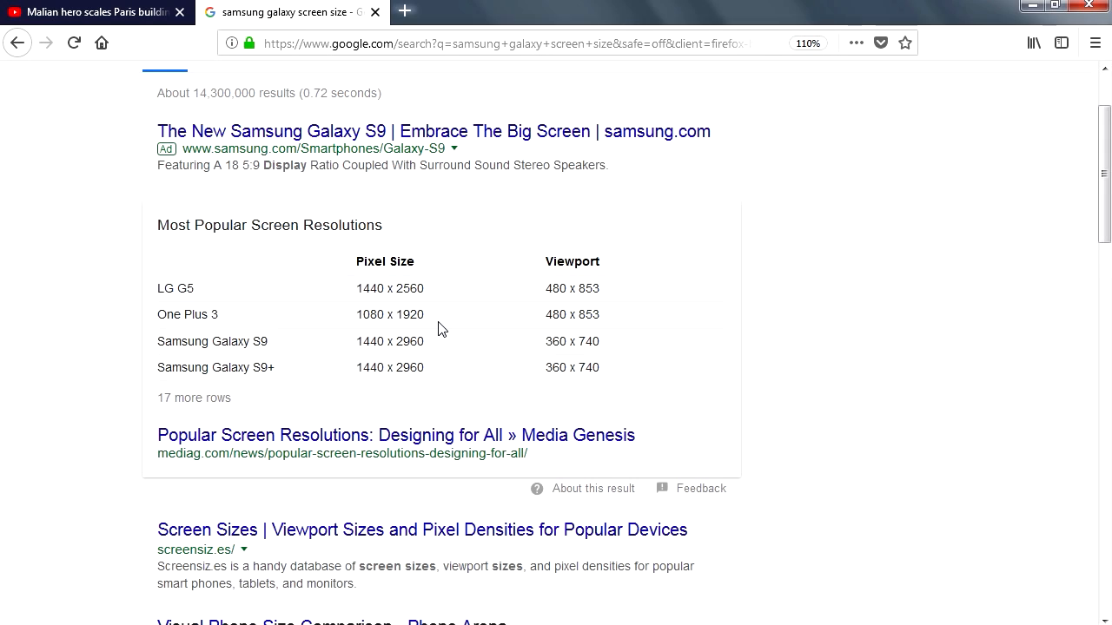
double_click(554, 289)
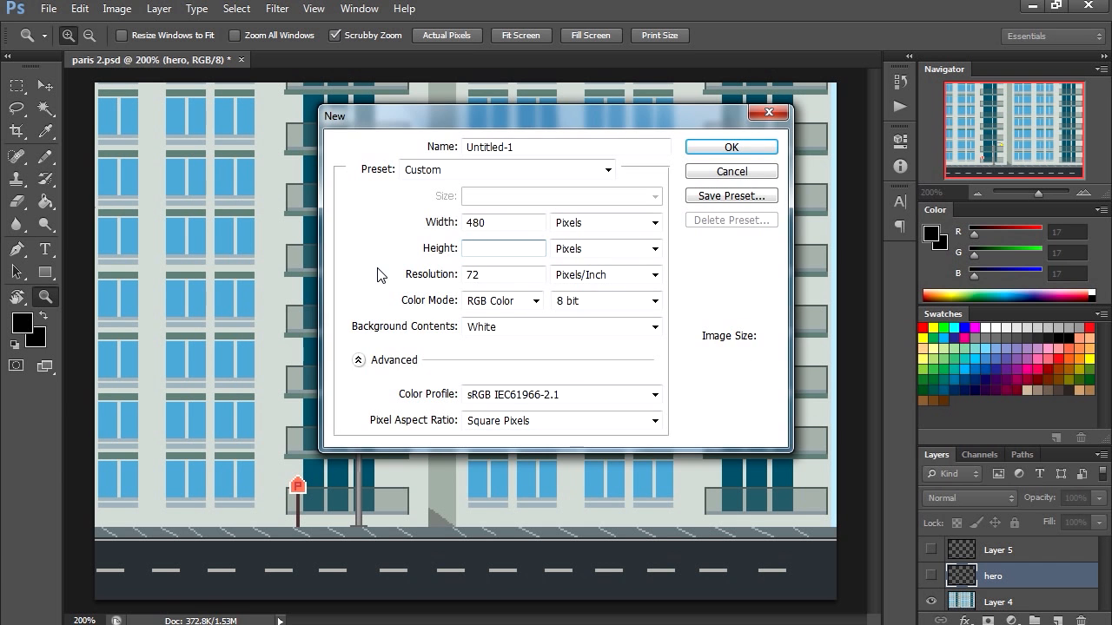
Create a new document 480 px wide and 853 px high
type("853")
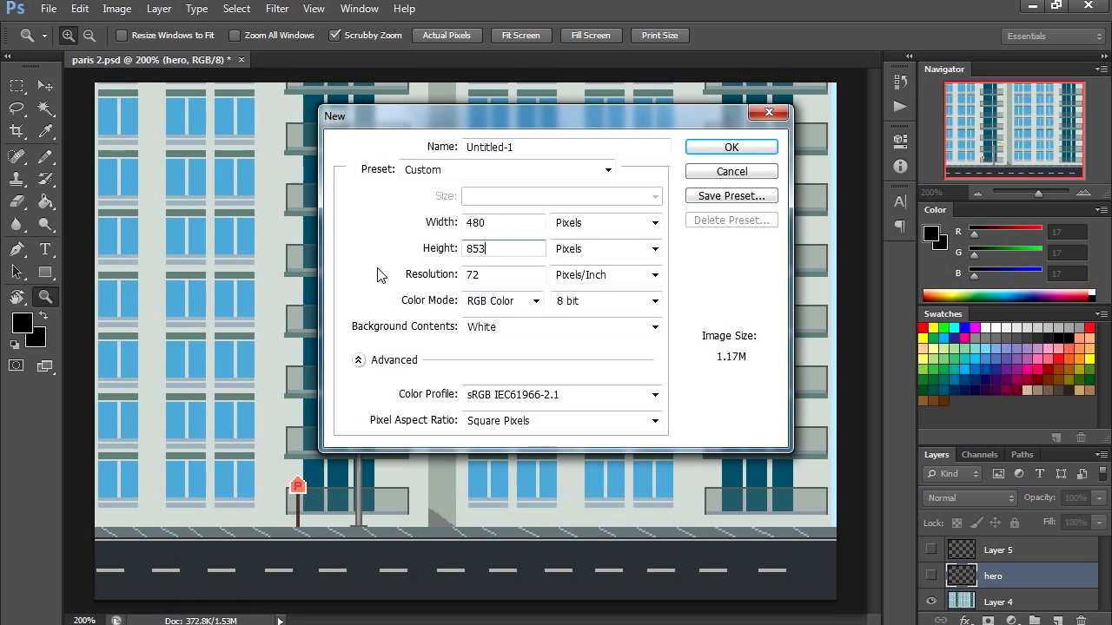
left_click(730, 146)
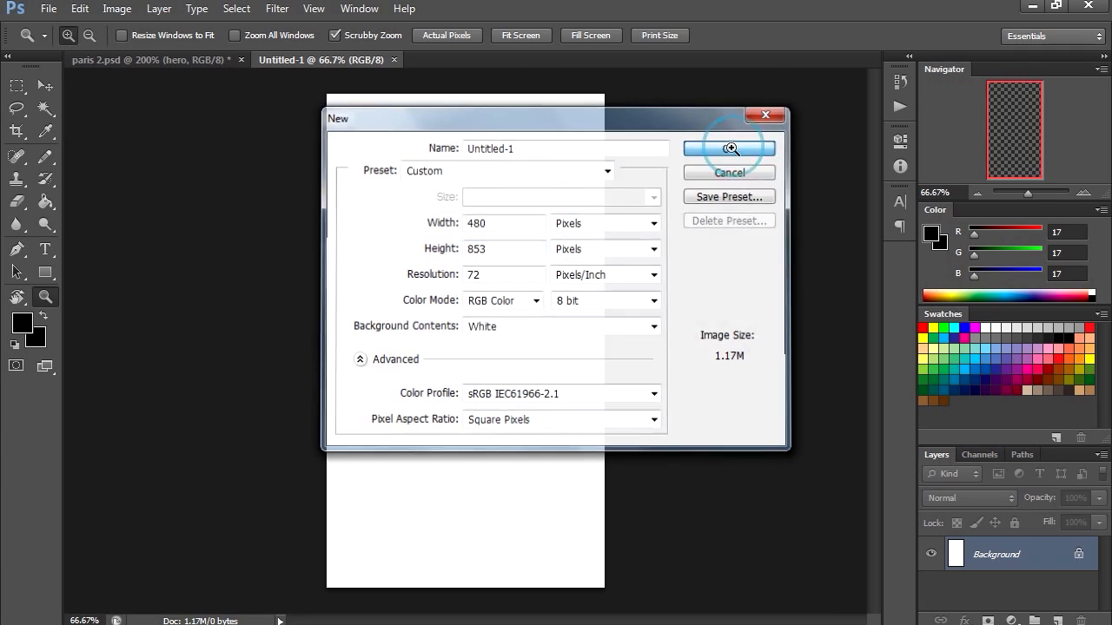
left_click(730, 148)
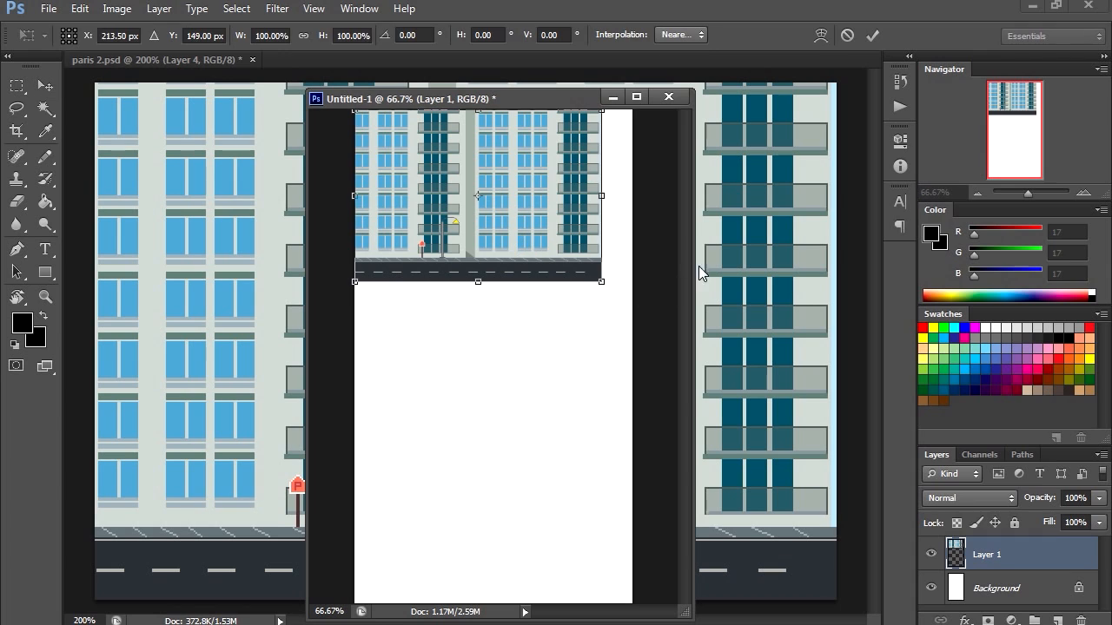
Enlarge the pasted building scene to fill the tall canvas width
left_click(681, 35)
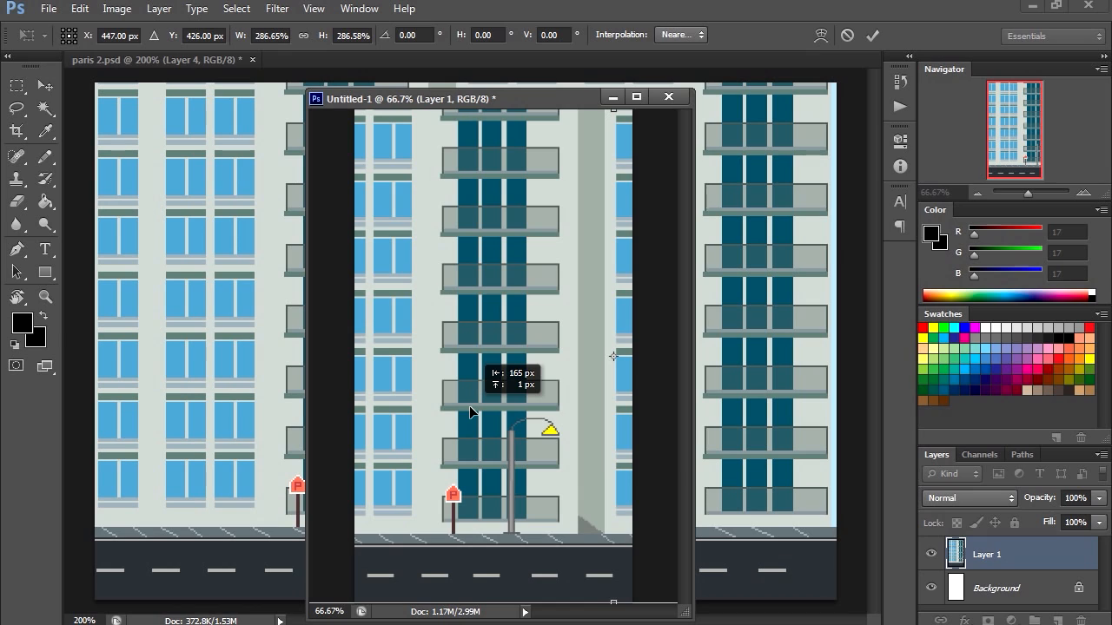
mouse_move(514, 396)
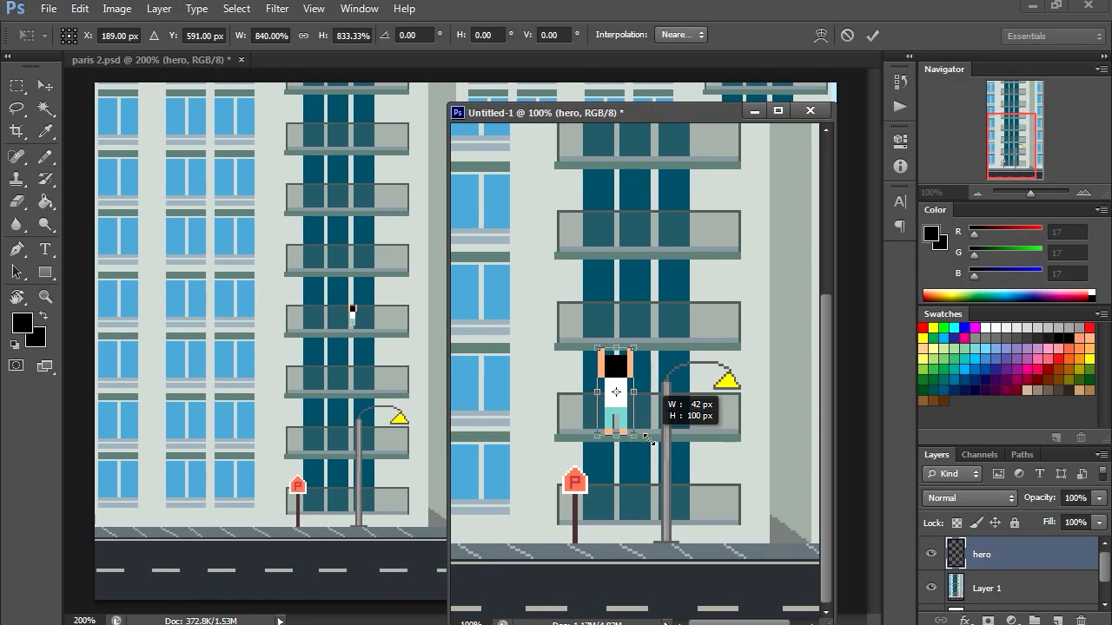
Scale the hero sprite and adjust the climbing figure's size against the balconies
left_click_drag(615, 403, 657, 287)
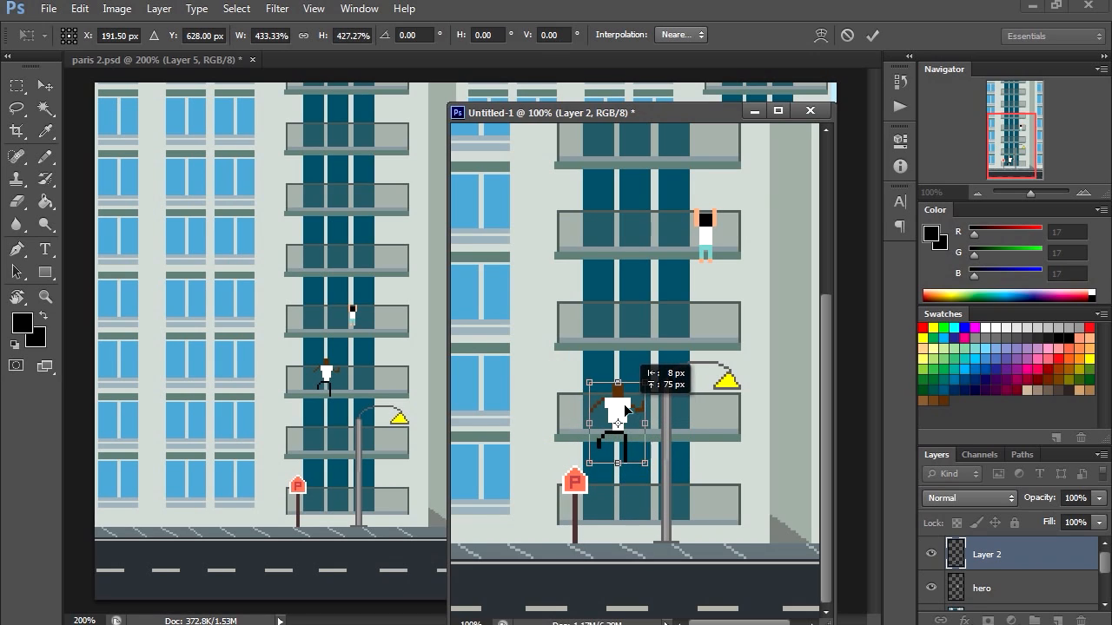
left_click_drag(617, 417, 616, 408)
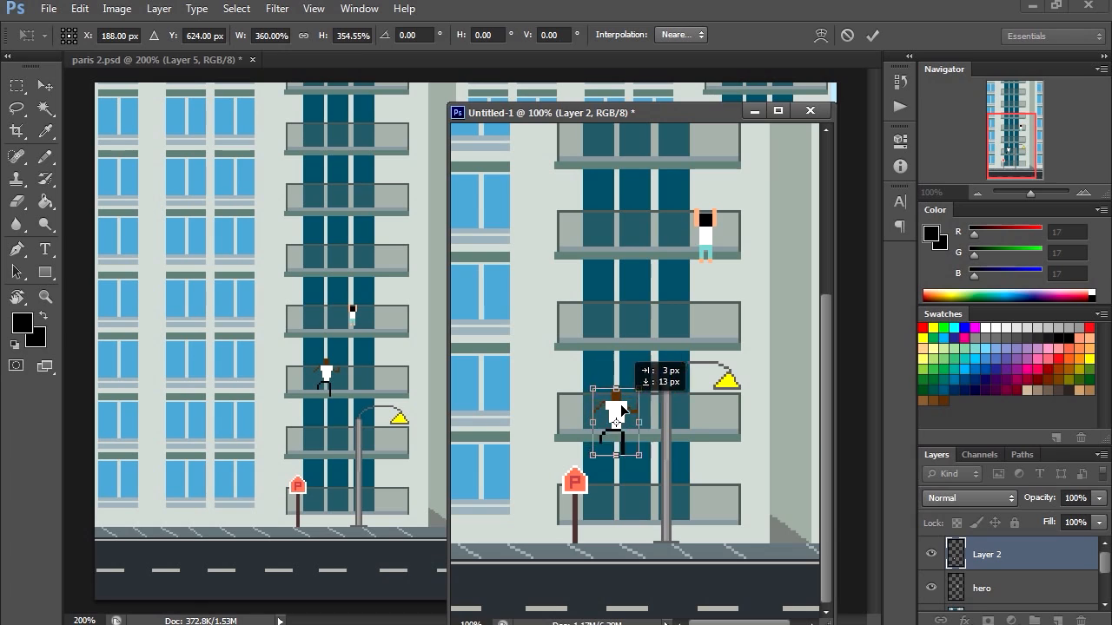
left_click_drag(622, 409, 622, 489)
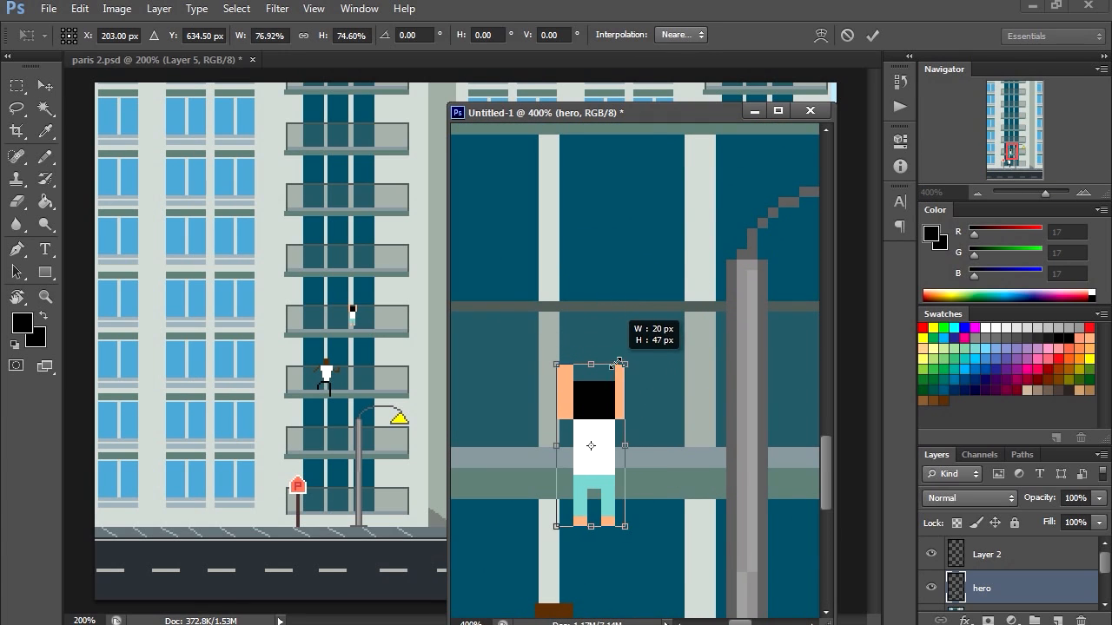
Shrink and adjust the hanging figure on the balcony, then commit the transform
left_click_drag(620, 363, 615, 384)
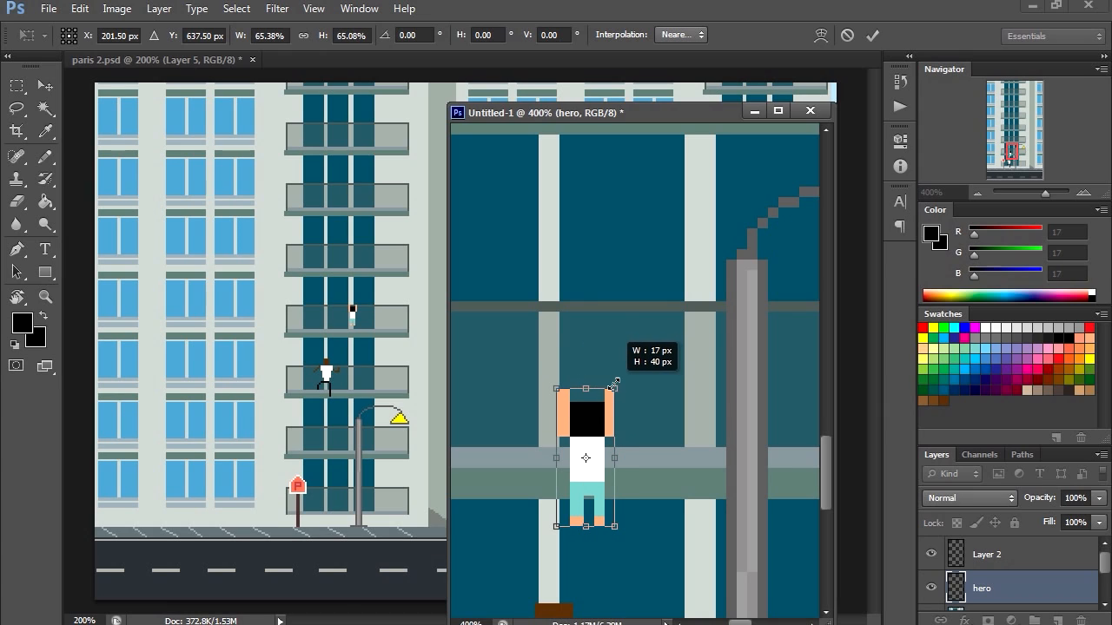
left_click_drag(615, 385, 594, 442)
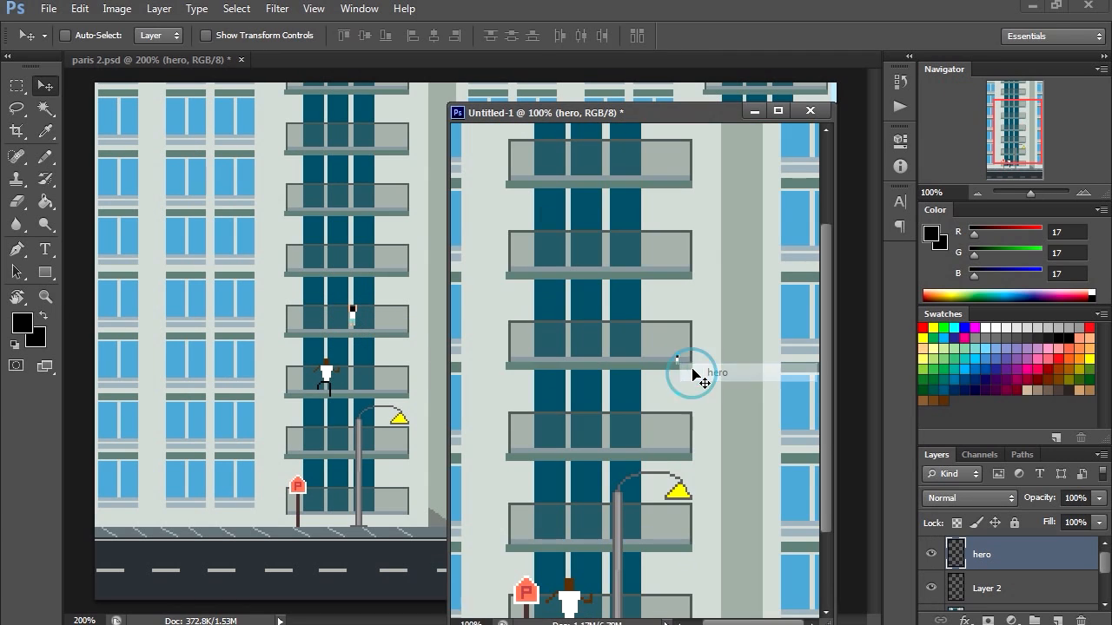
left_click(691, 374)
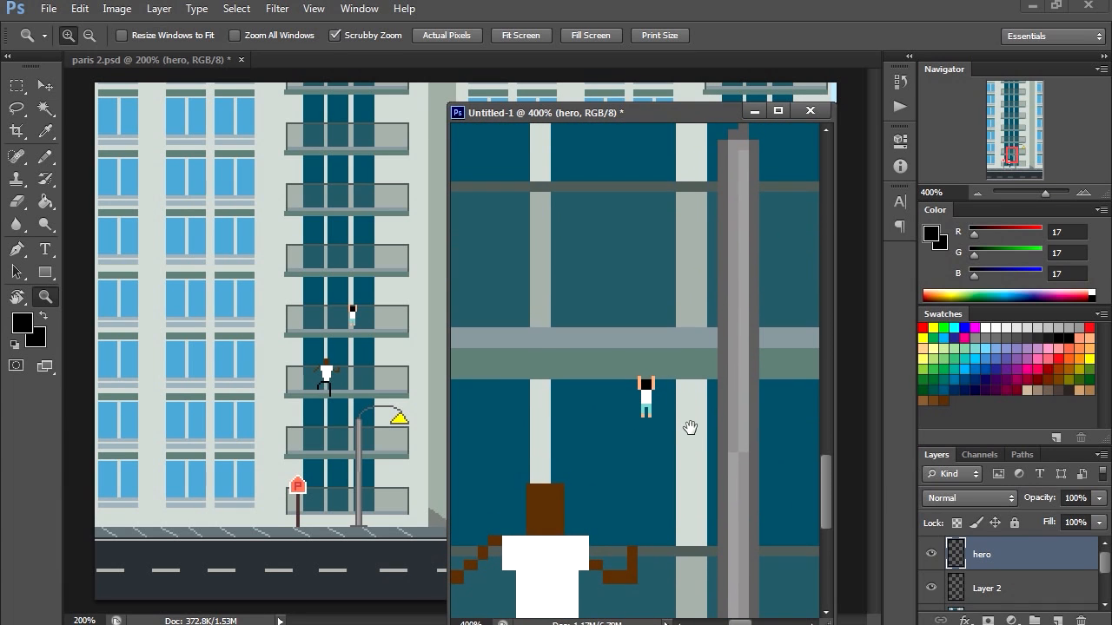
Free Transform the small hanging figure proportionally up to about 440%
left_click(45, 85)
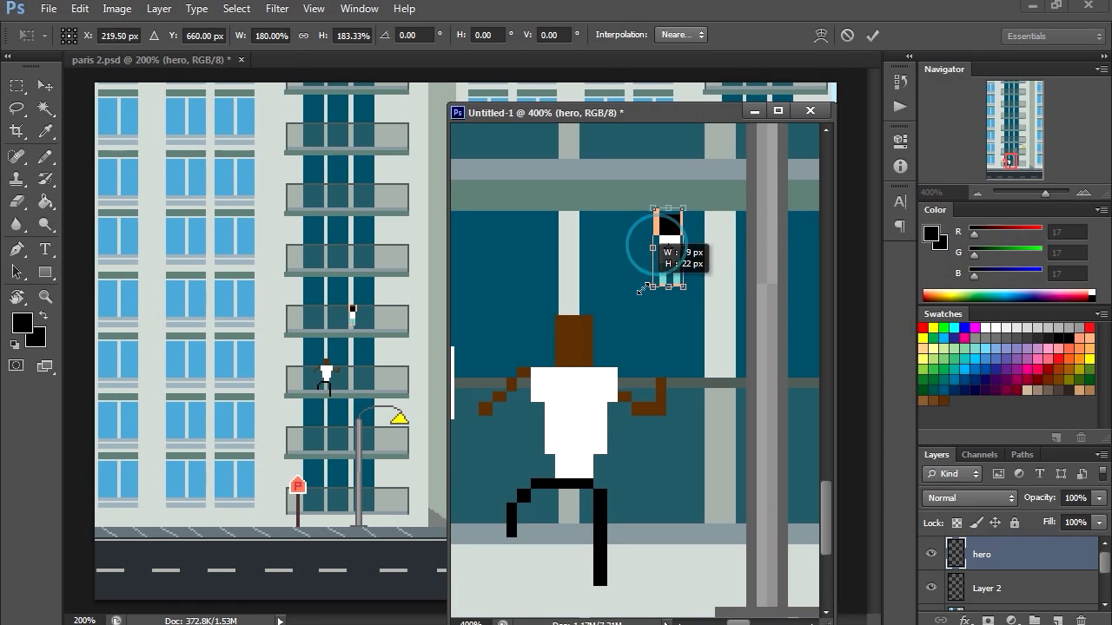
left_click_drag(642, 291, 681, 332)
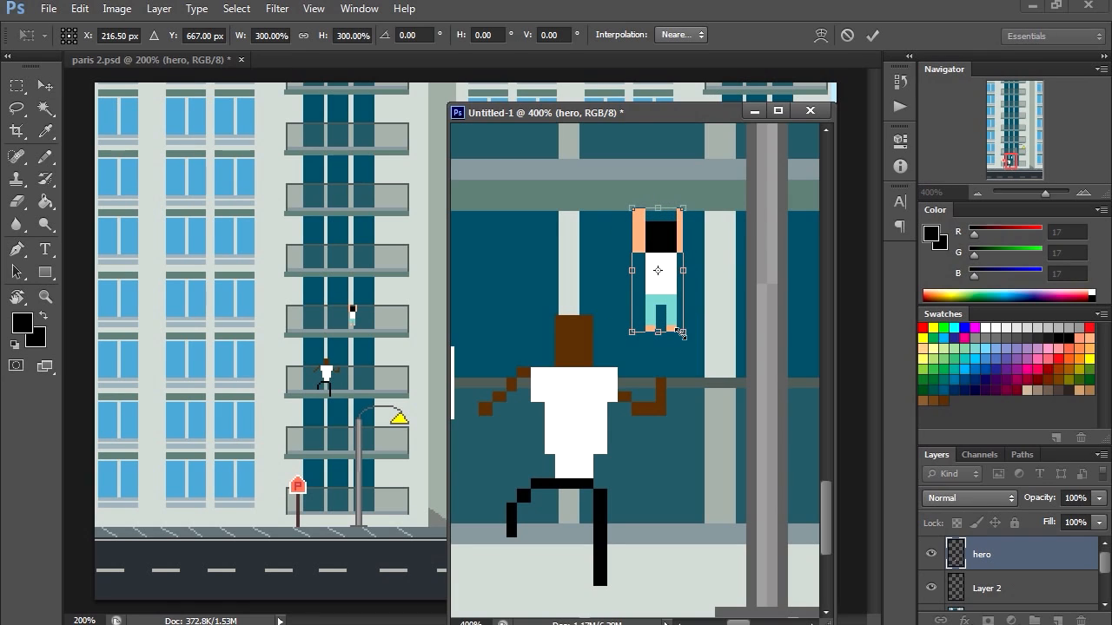
left_click_drag(681, 330, 686, 339)
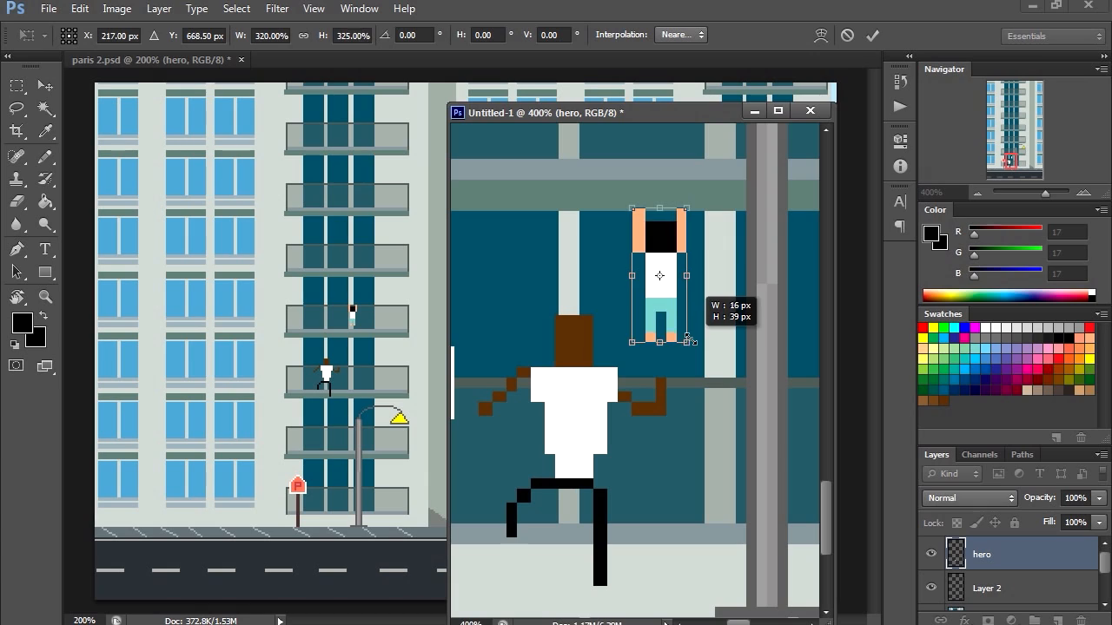
left_click_drag(685, 344, 722, 422)
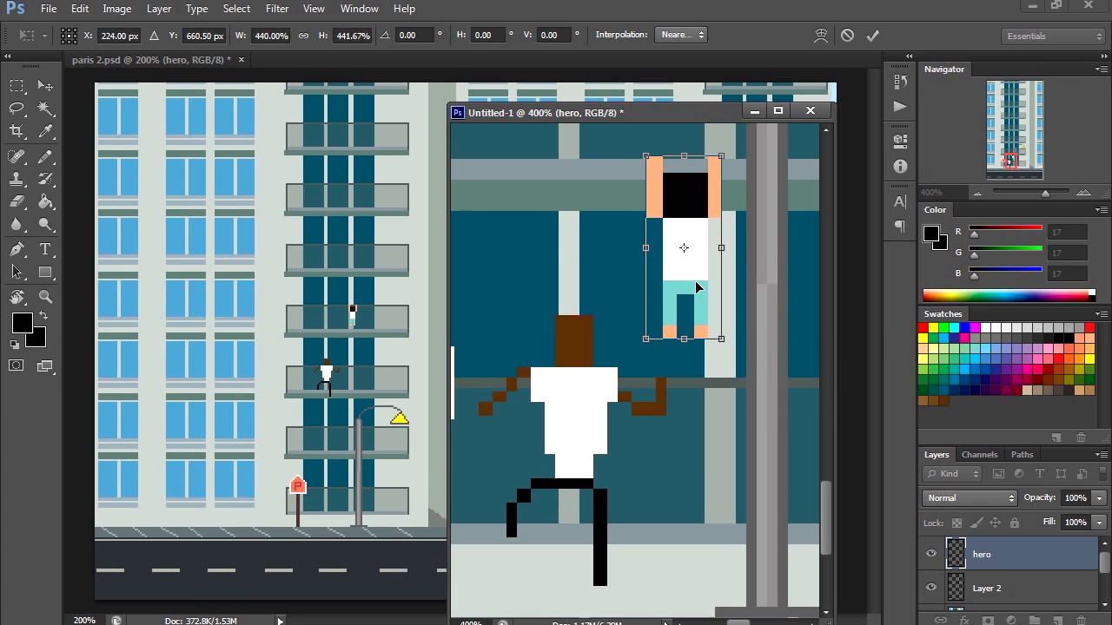
left_click_drag(721, 337, 712, 325)
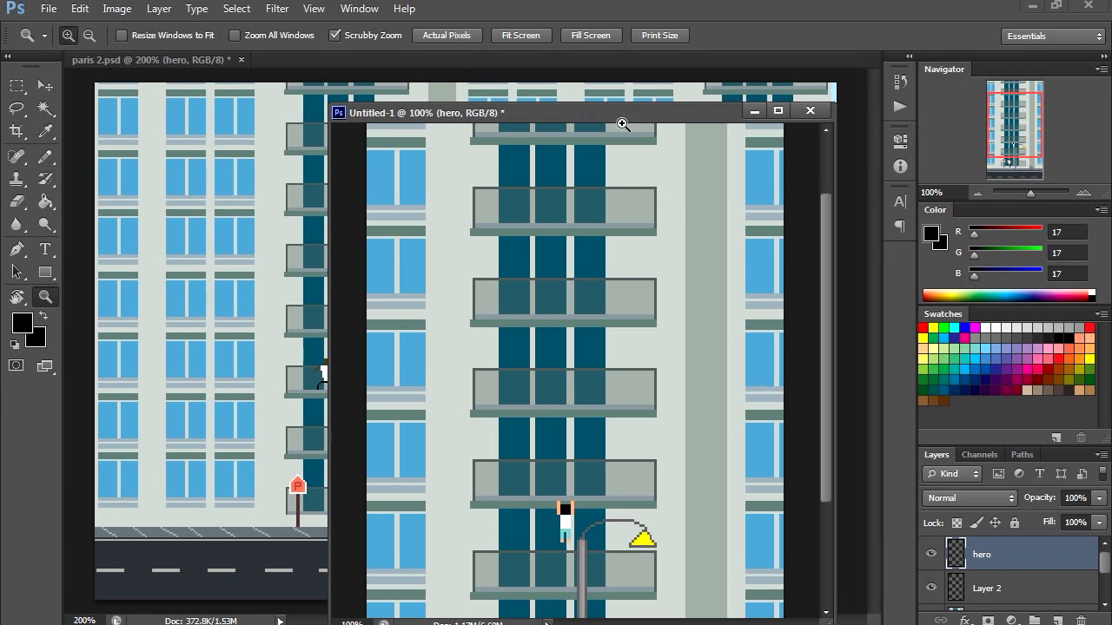
Move the hanging figure onto a mid-level balcony and zoom in and out to check the whole scene
left_click_drag(1051, 192, 1028, 191)
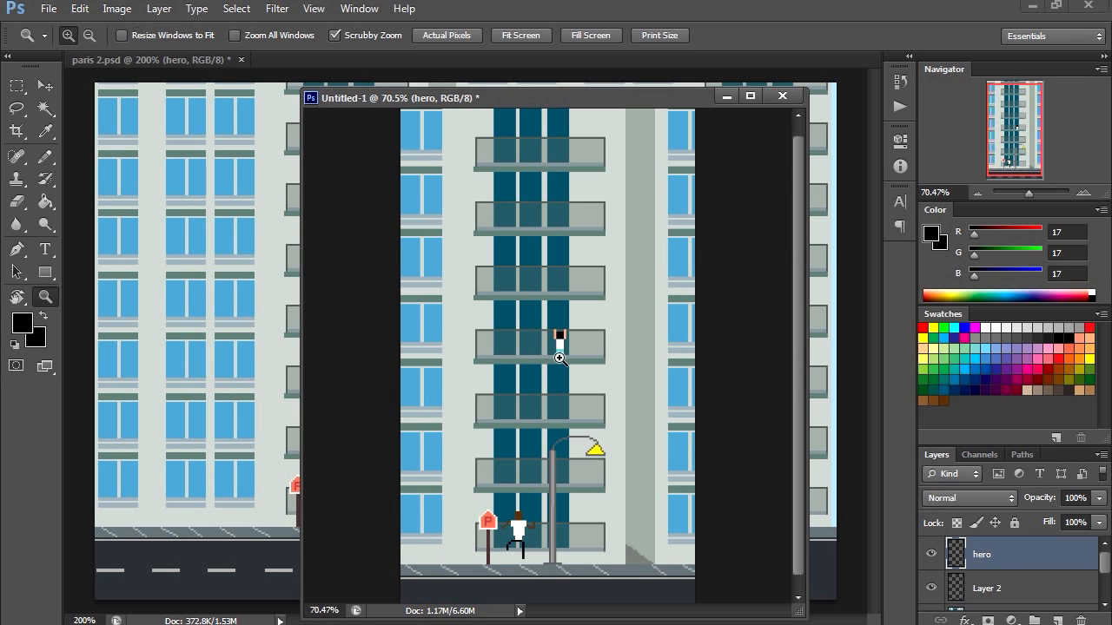
left_click(559, 358)
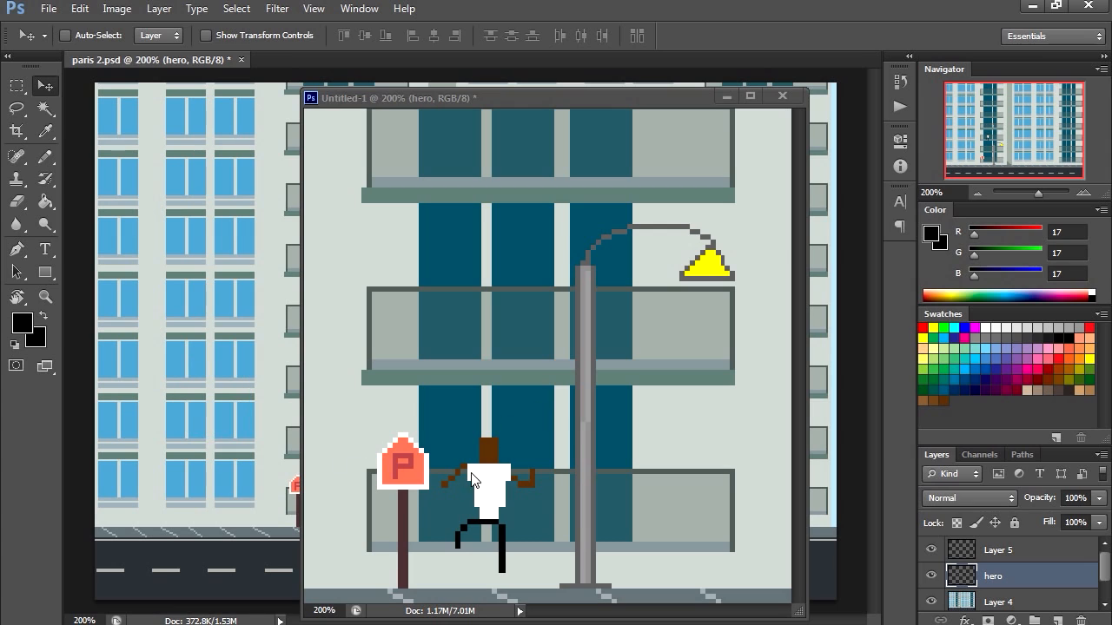
mouse_move(740, 132)
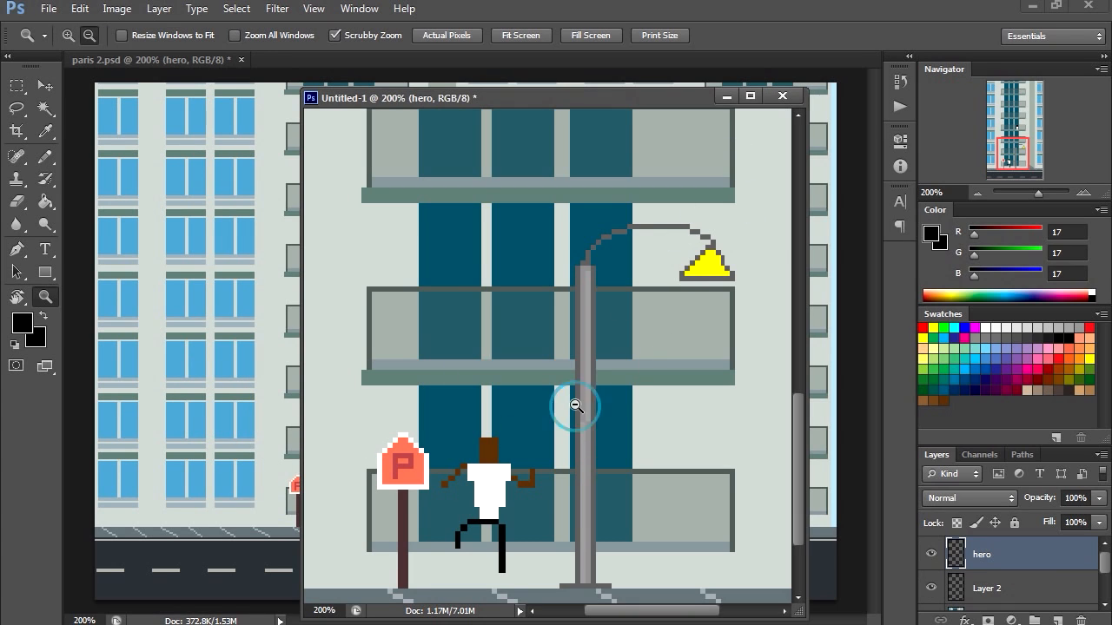
left_click(577, 406)
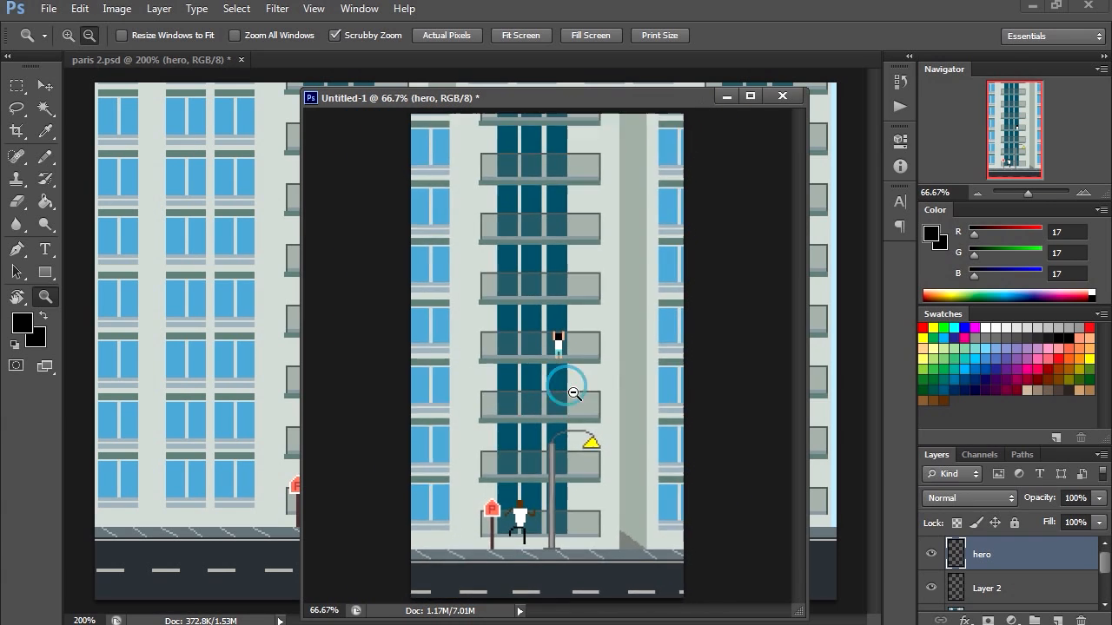
left_click(569, 392)
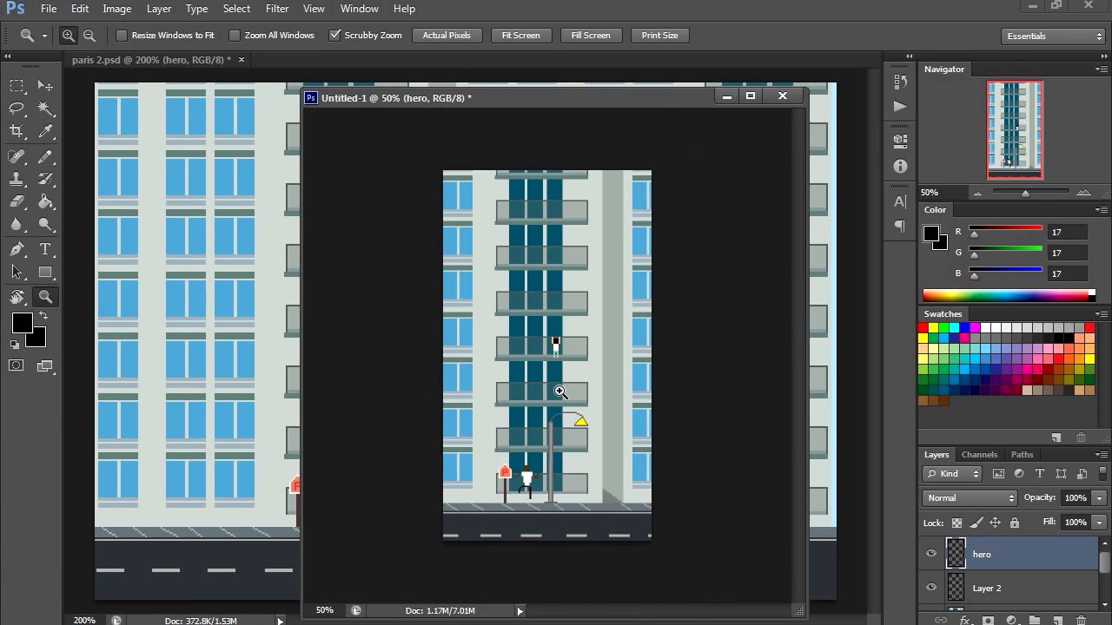
left_click(559, 392)
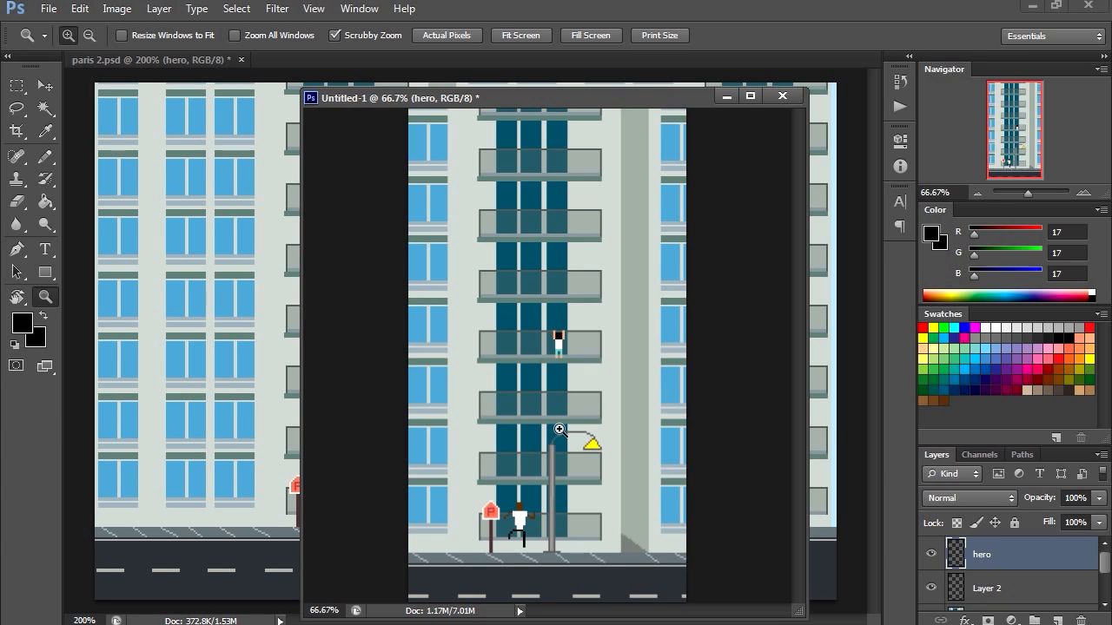
mouse_move(556, 472)
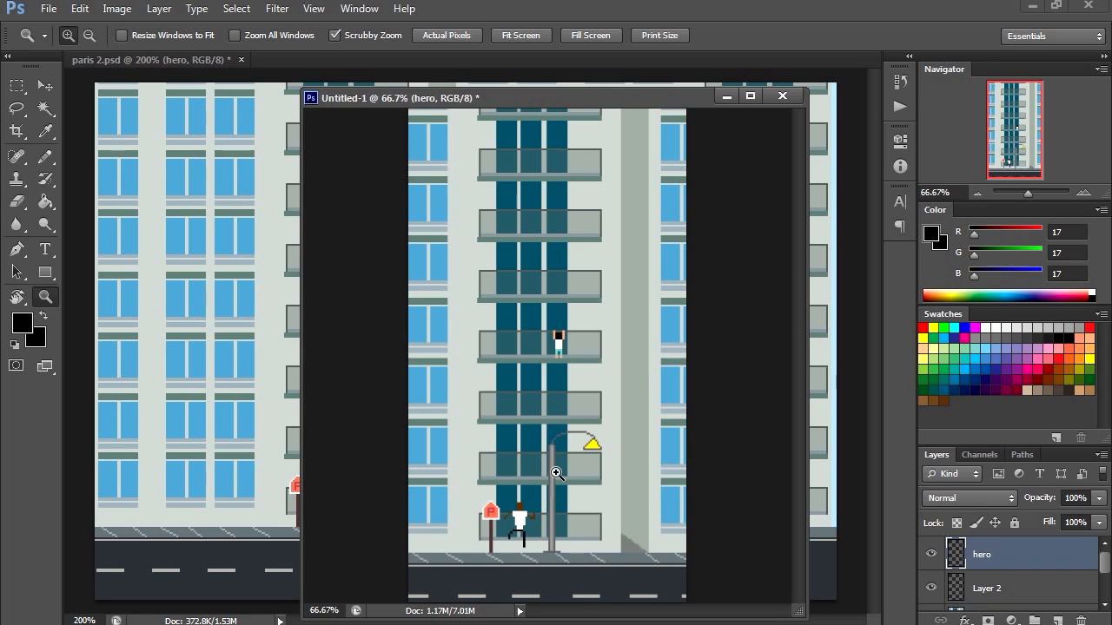
mouse_move(566, 472)
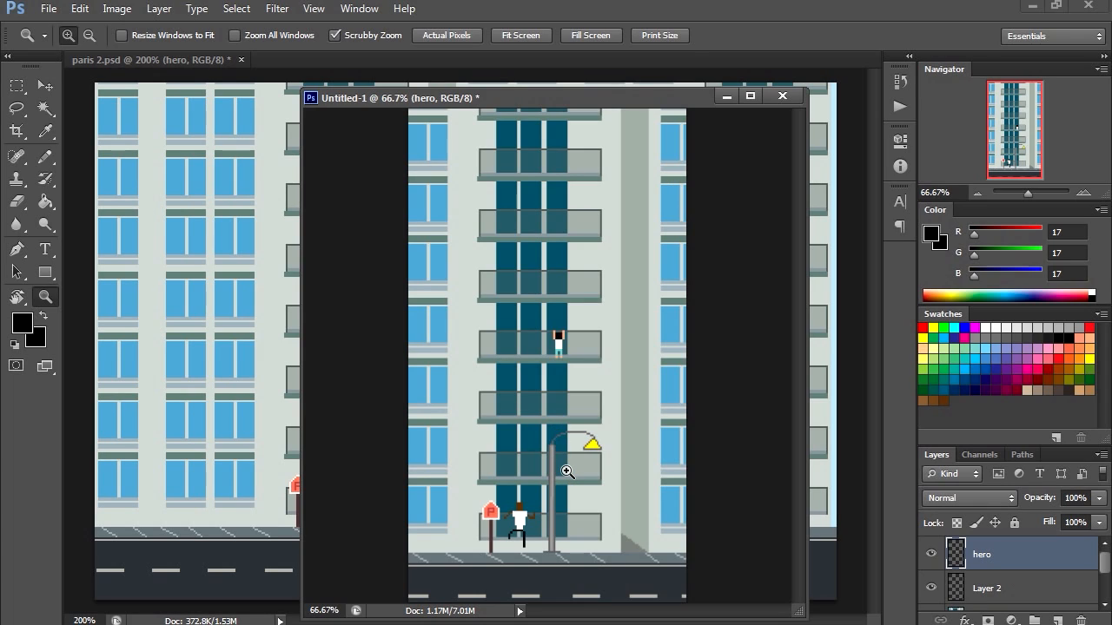
mouse_move(1030, 583)
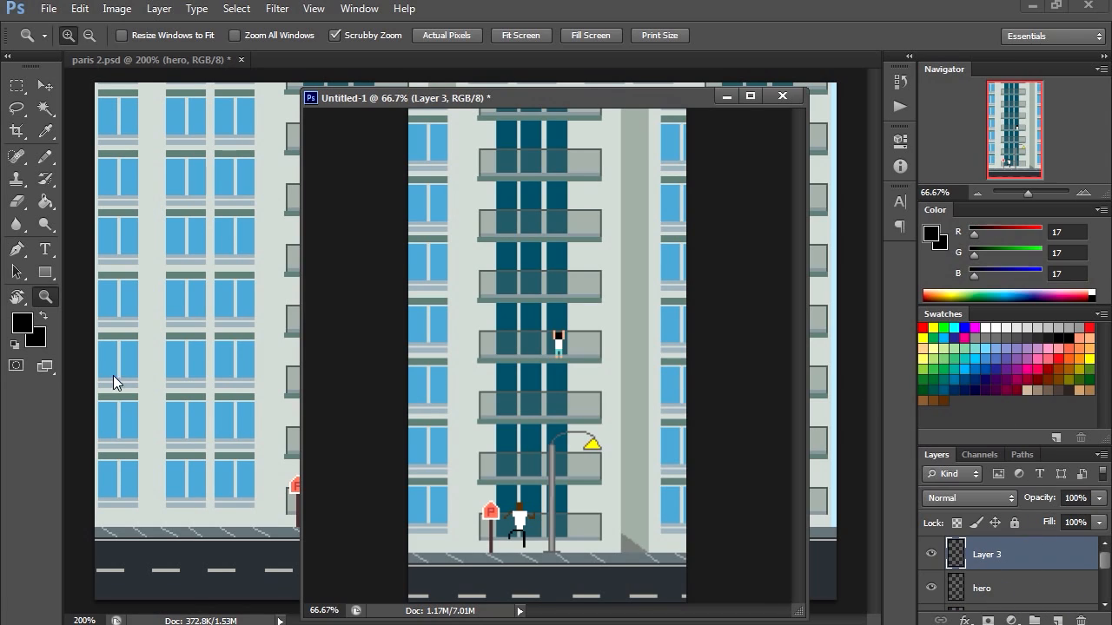
mouse_move(587, 511)
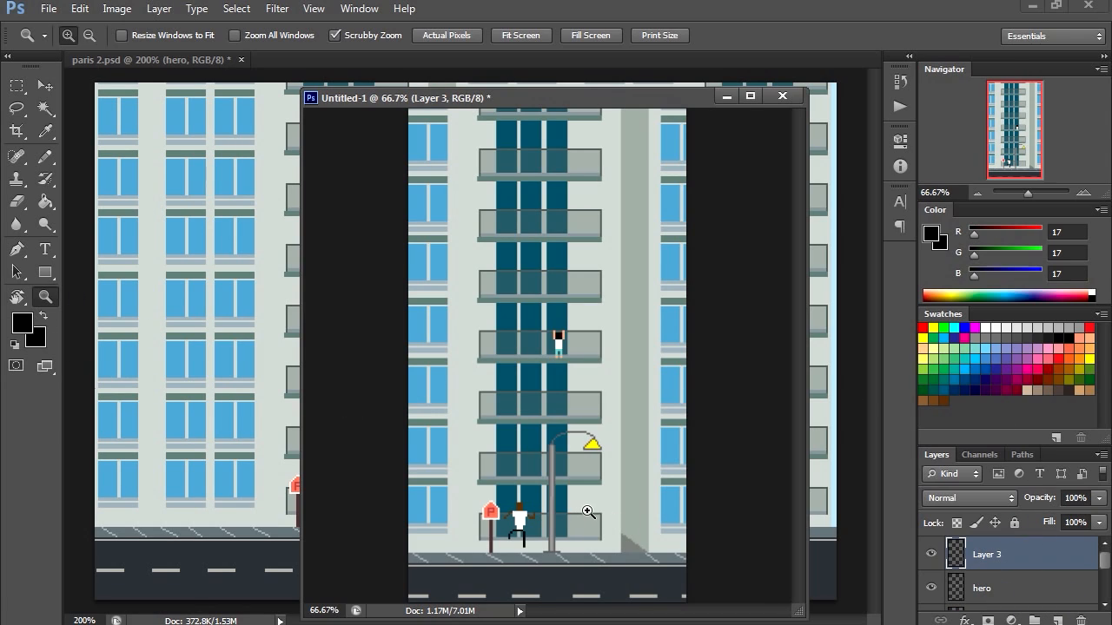
mouse_move(45, 224)
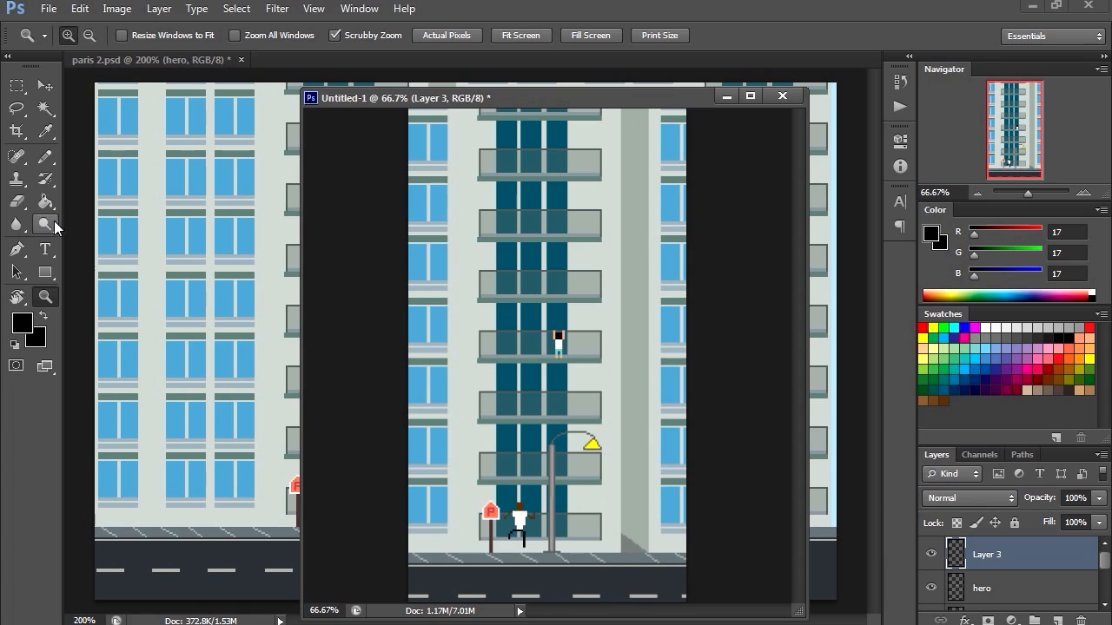
mouse_move(45, 250)
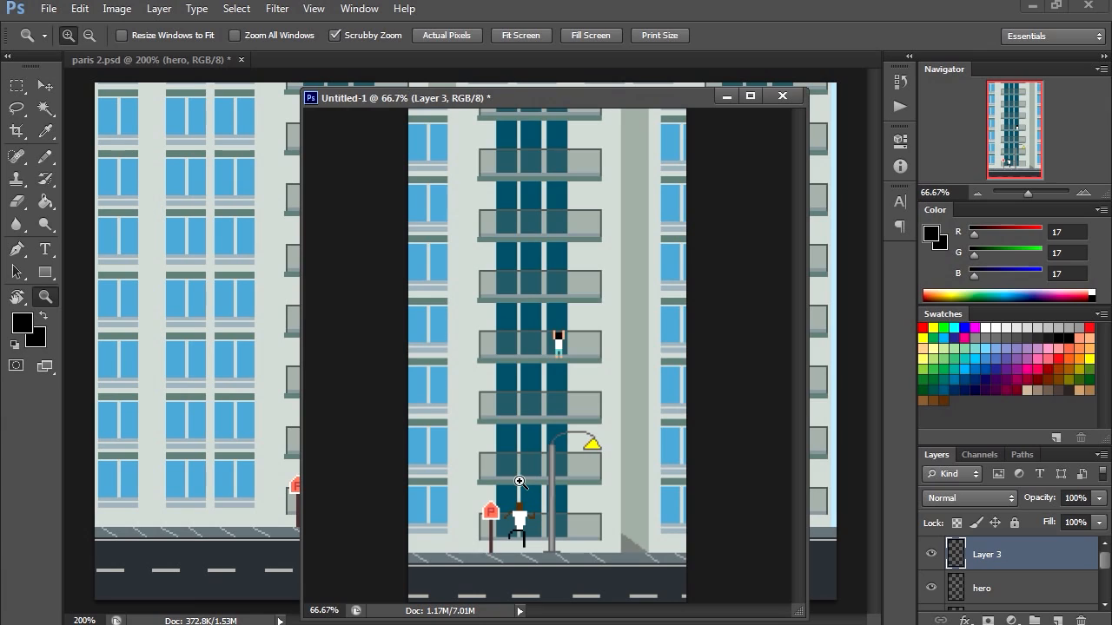
mouse_move(521, 410)
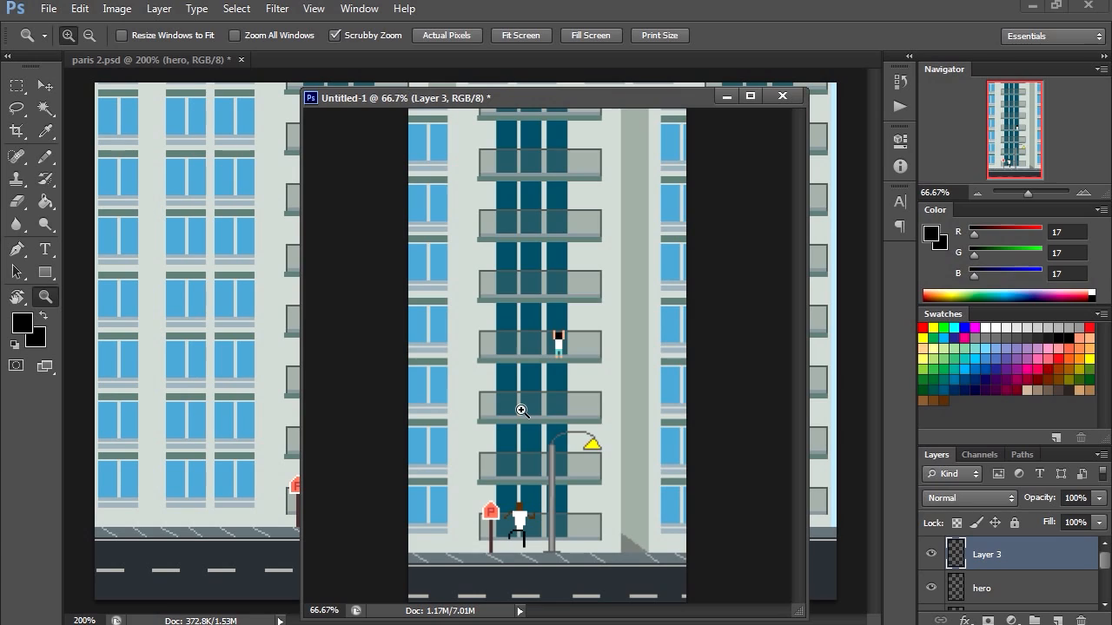
mouse_move(559, 351)
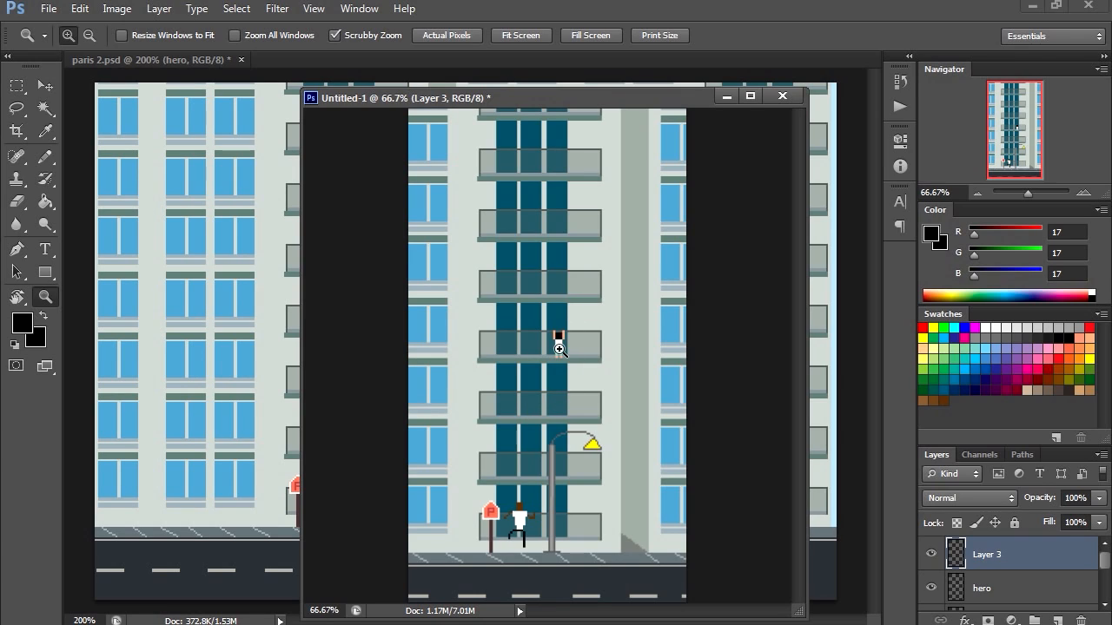
mouse_move(545, 525)
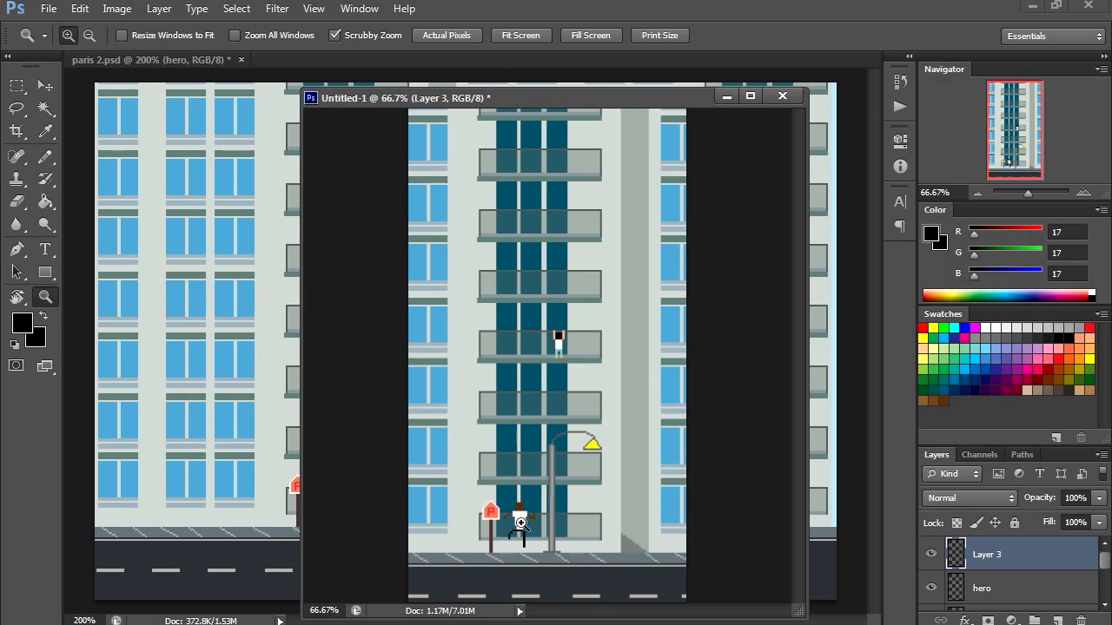
mouse_move(522, 532)
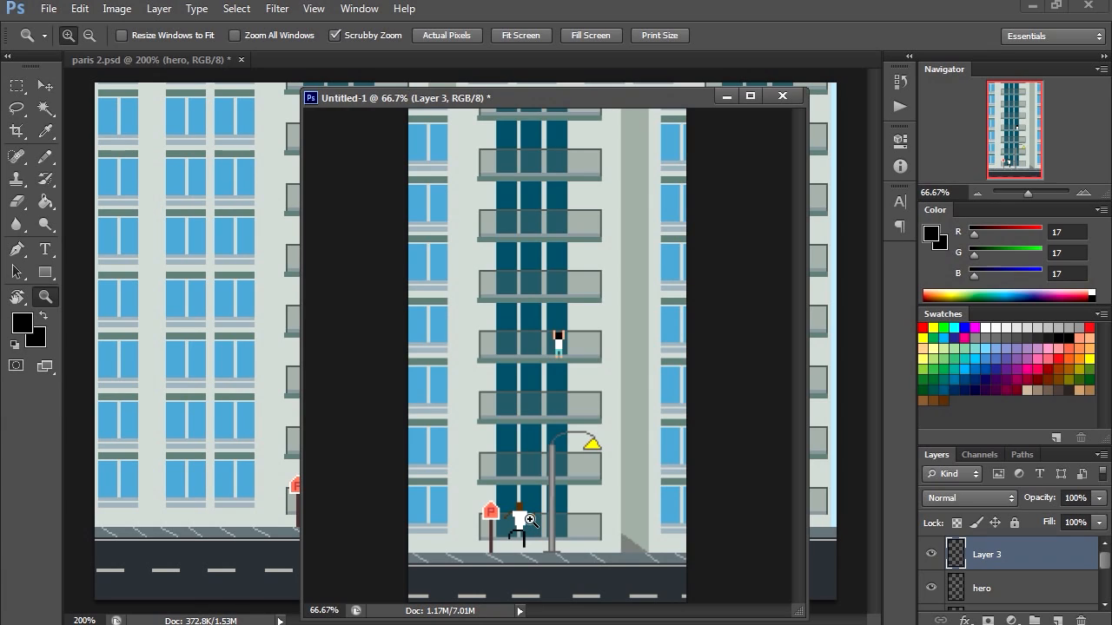
mouse_move(535, 519)
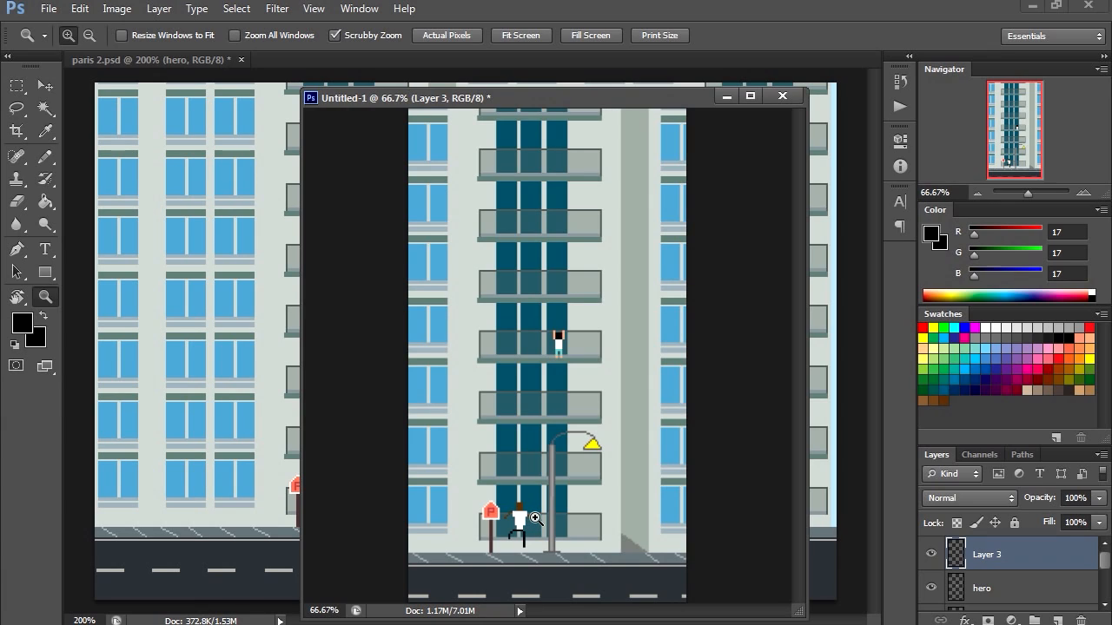
mouse_move(547, 507)
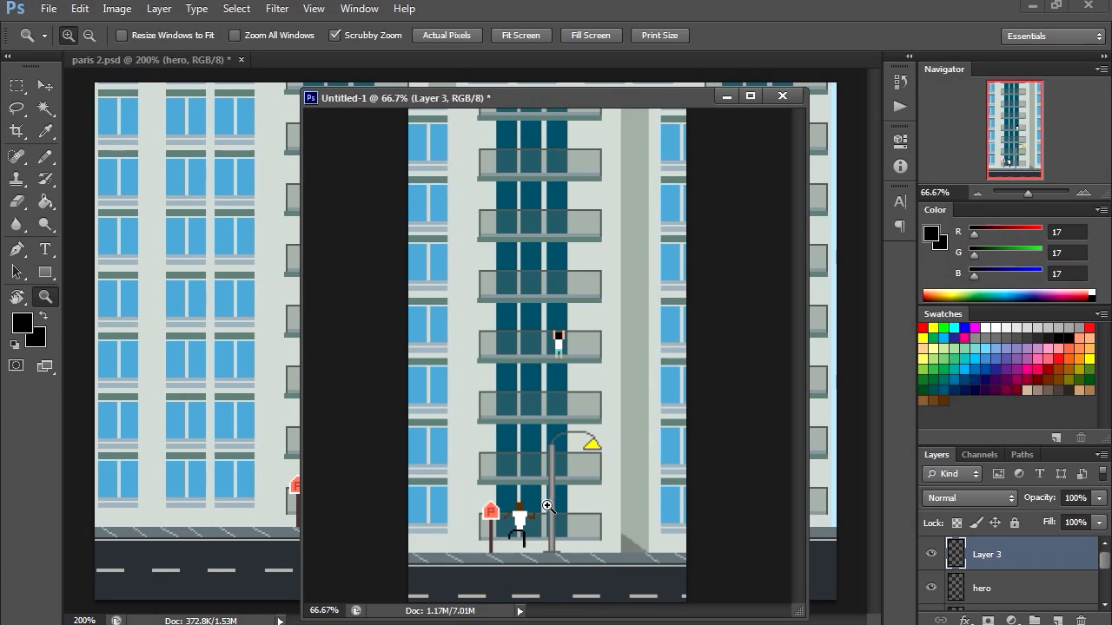
mouse_move(639, 374)
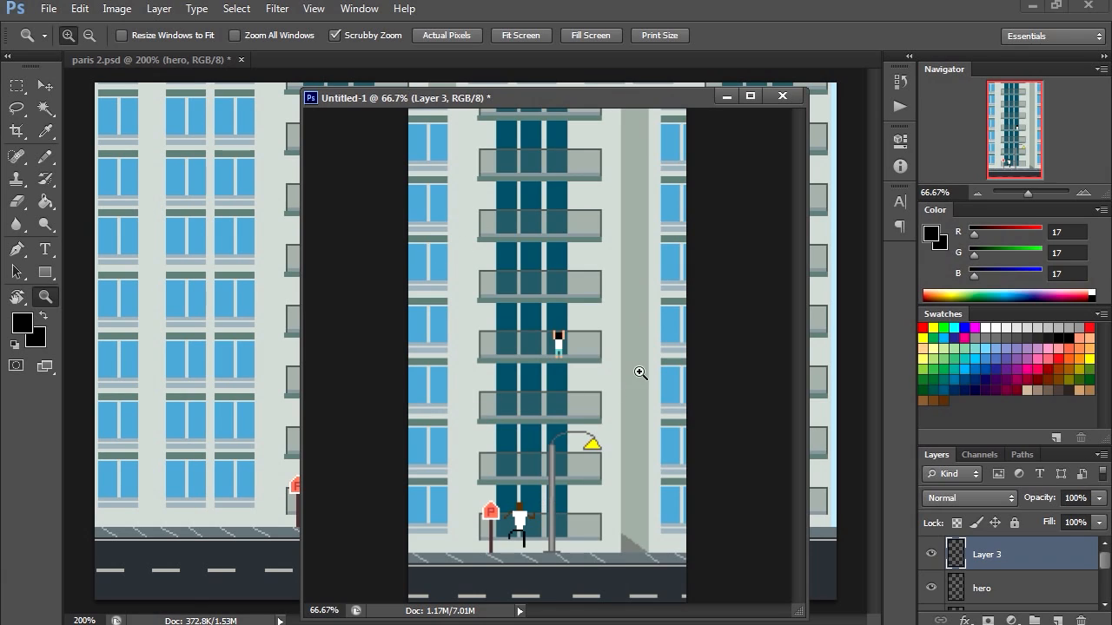
mouse_move(459, 397)
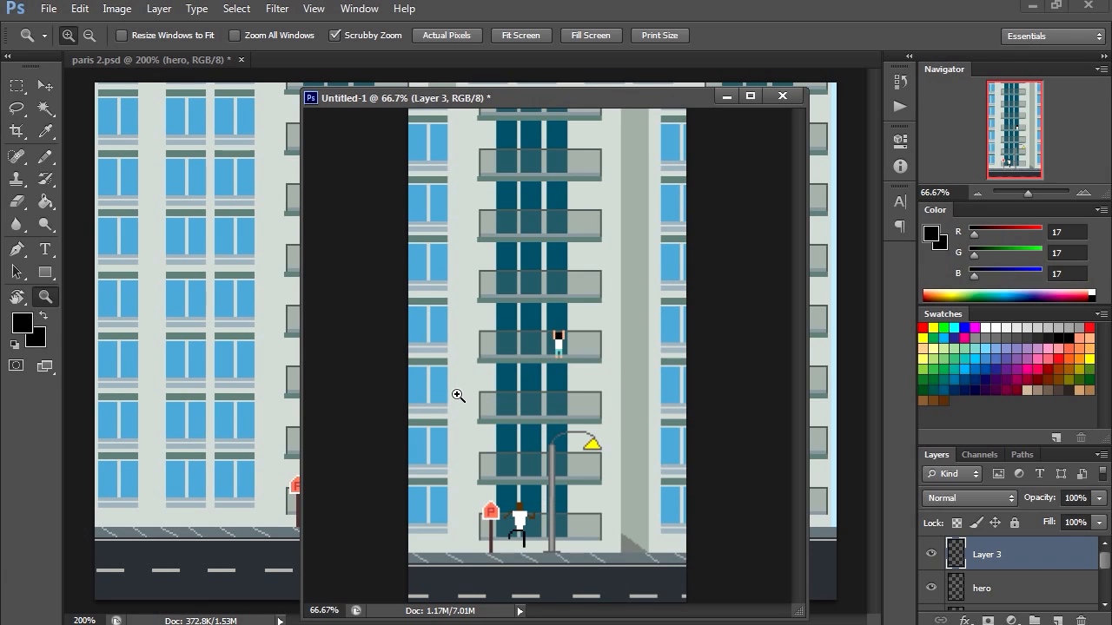
mouse_move(514, 528)
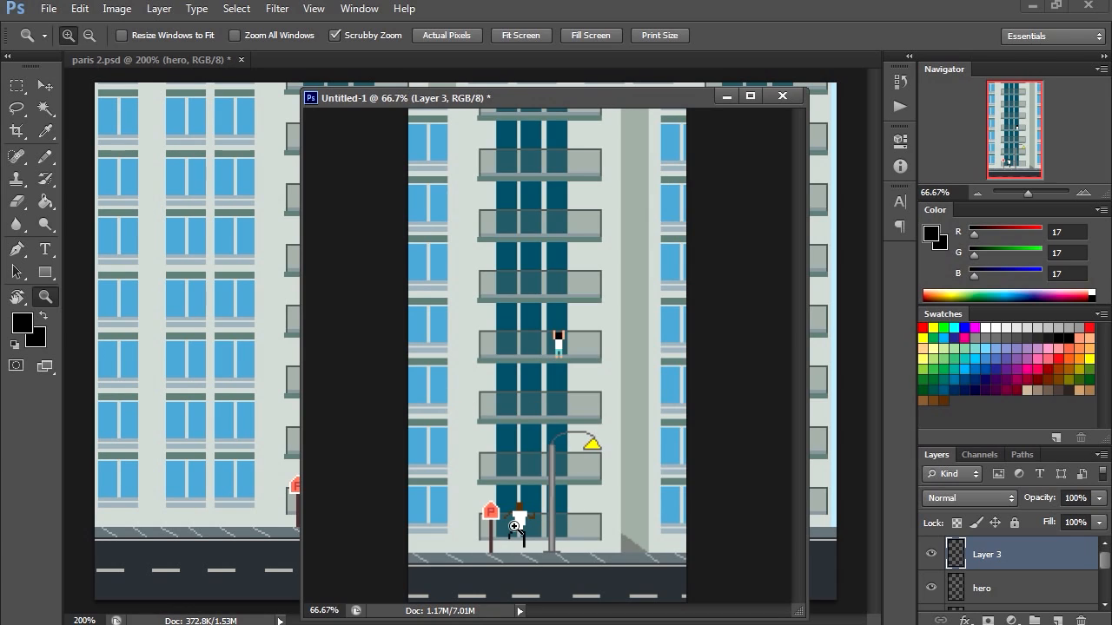
mouse_move(604, 507)
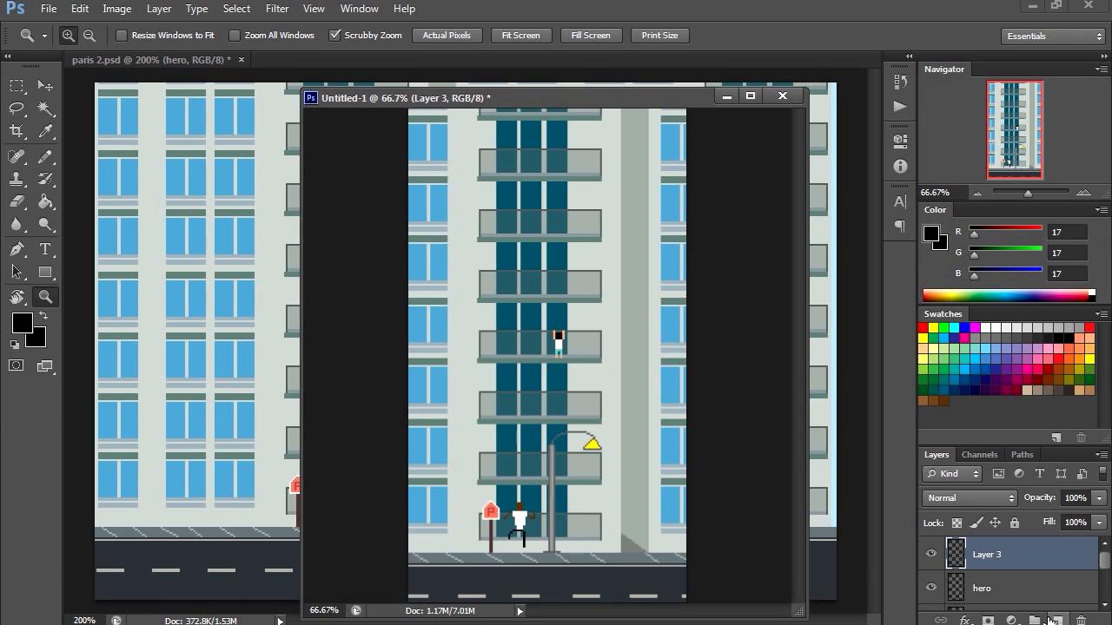
mouse_move(45, 271)
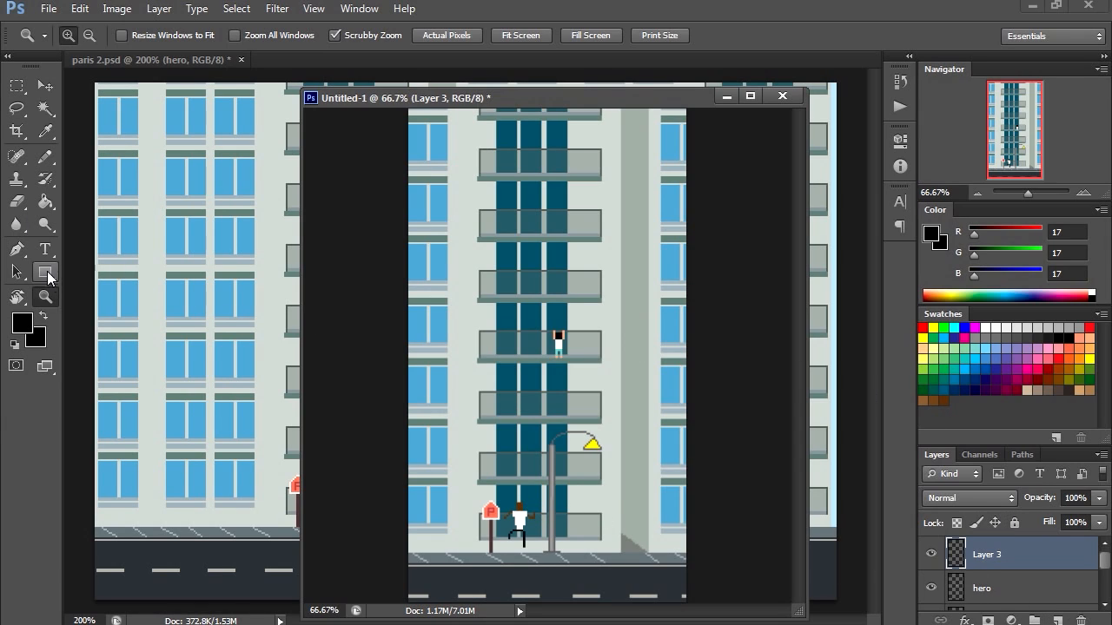
Draw a tall rectangle bar left of the building and bring up its layer style settings
left_click(45, 271)
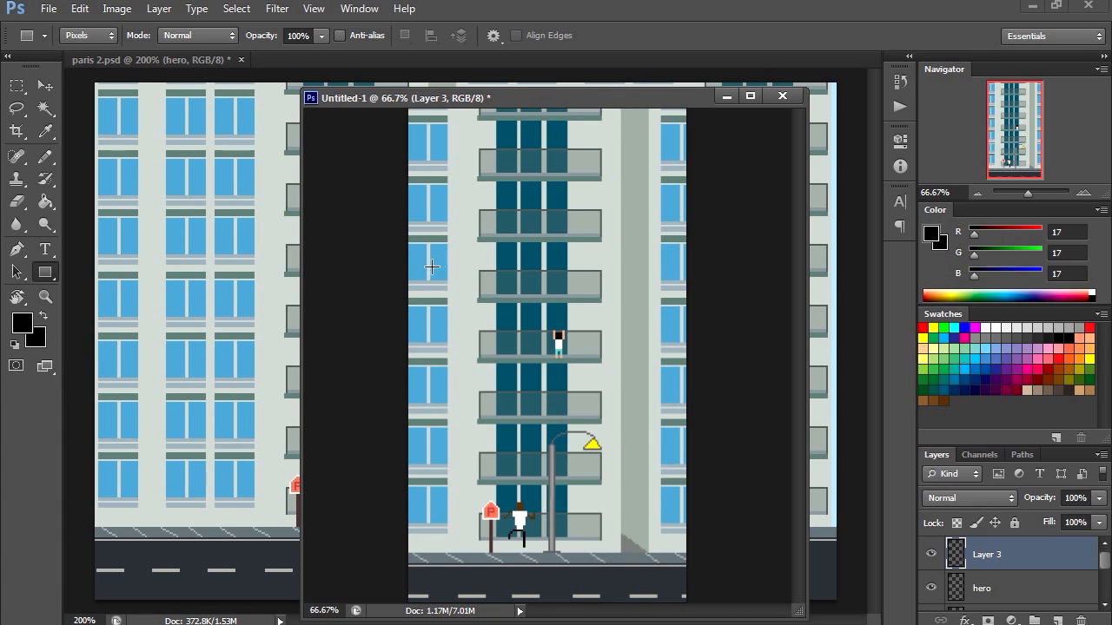
mouse_move(427, 247)
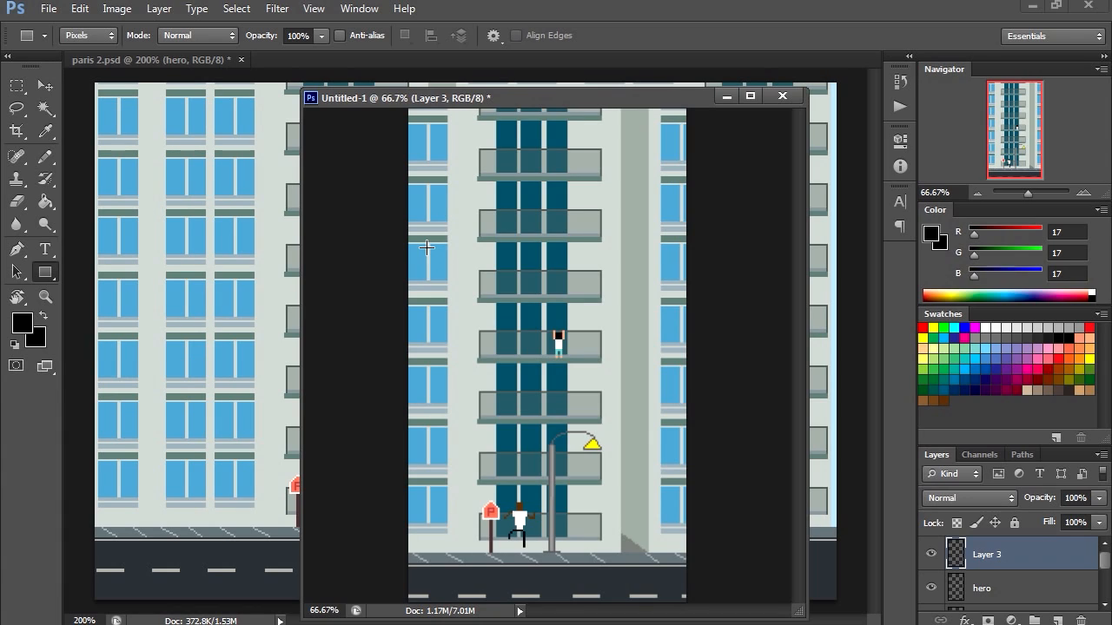
left_click_drag(427, 247, 433, 444)
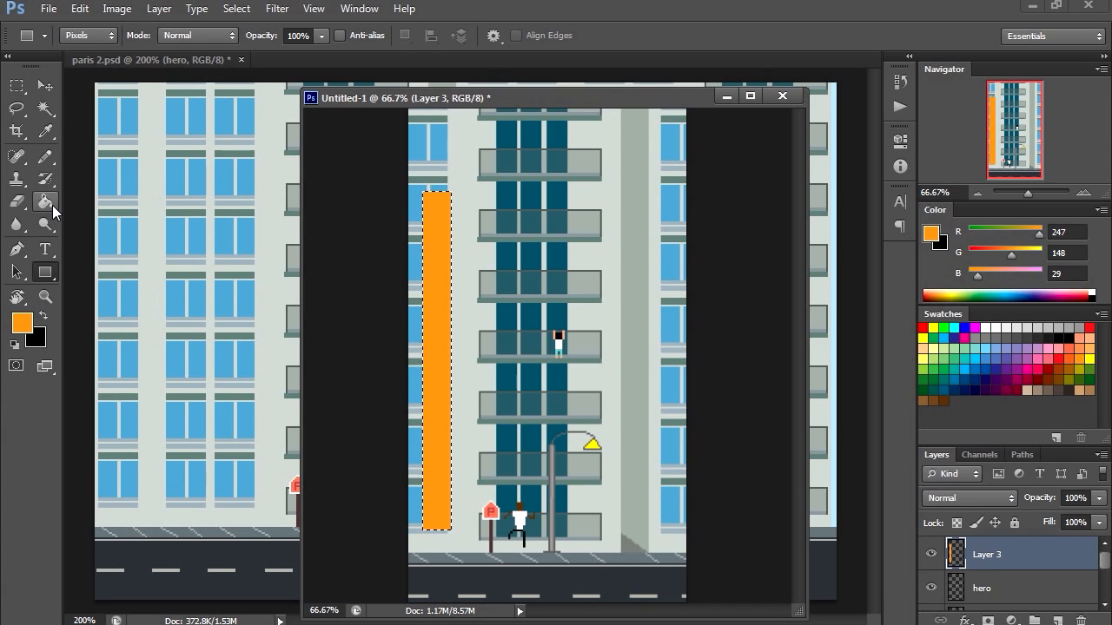
left_click(45, 201)
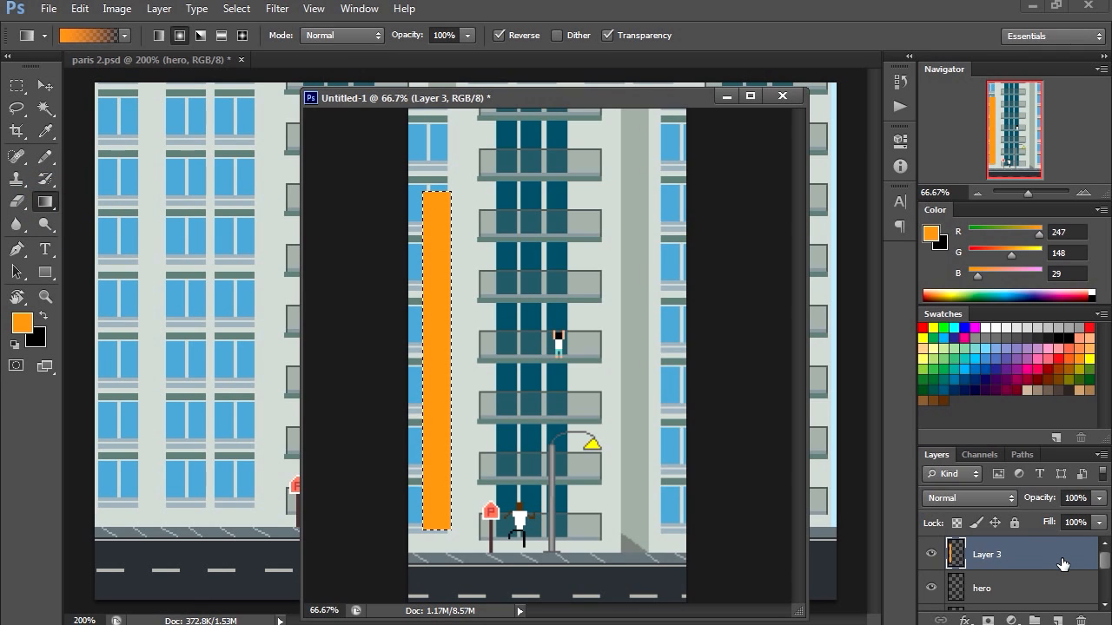
double_click(986, 552)
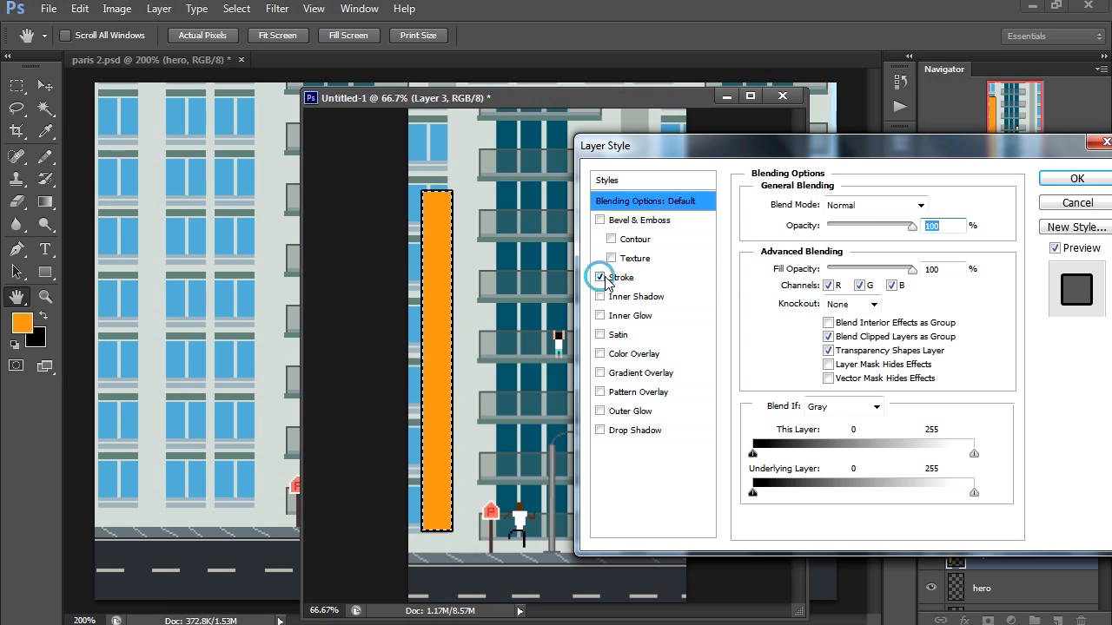
Give the bar a dark brown Stroke and a multicolour yellow-to-red-to-green Gradient Overlay
left_click(601, 278)
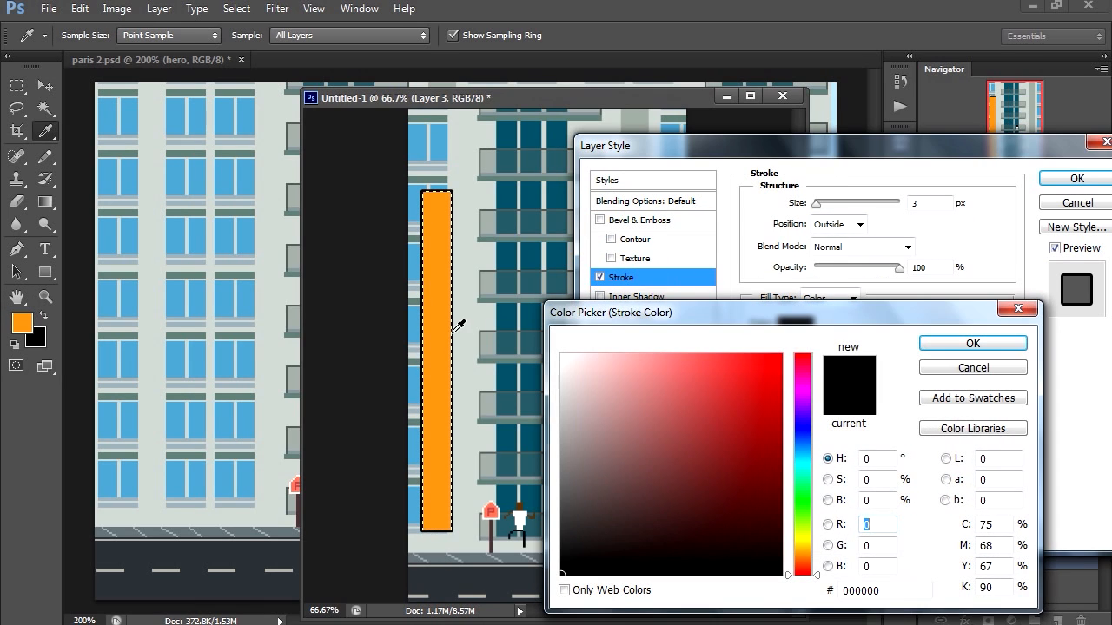
left_click(748, 453)
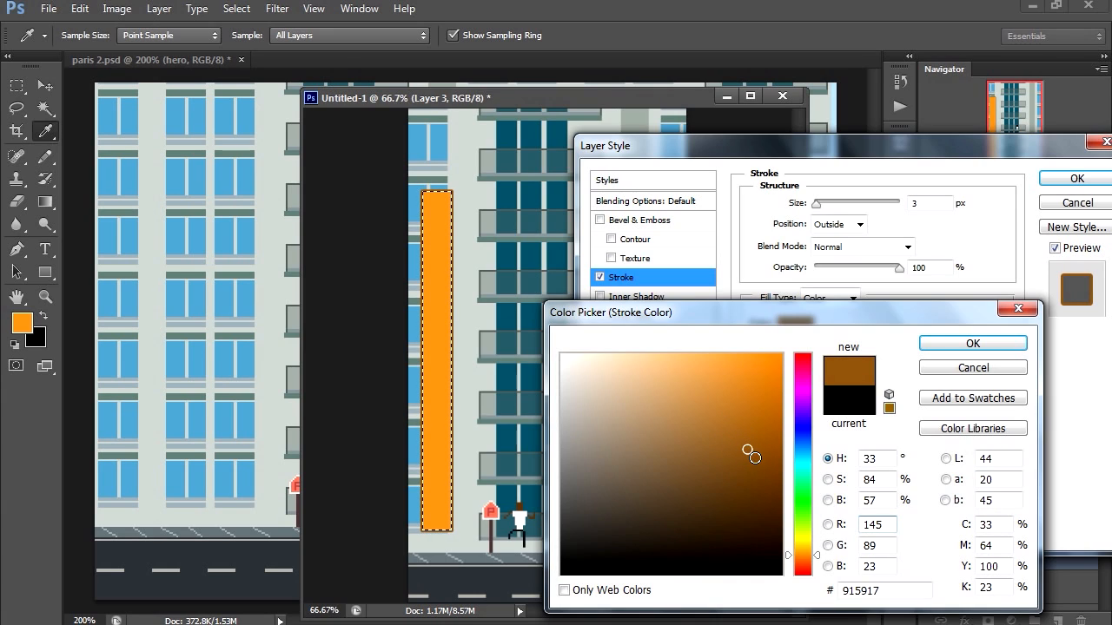
left_click(973, 344)
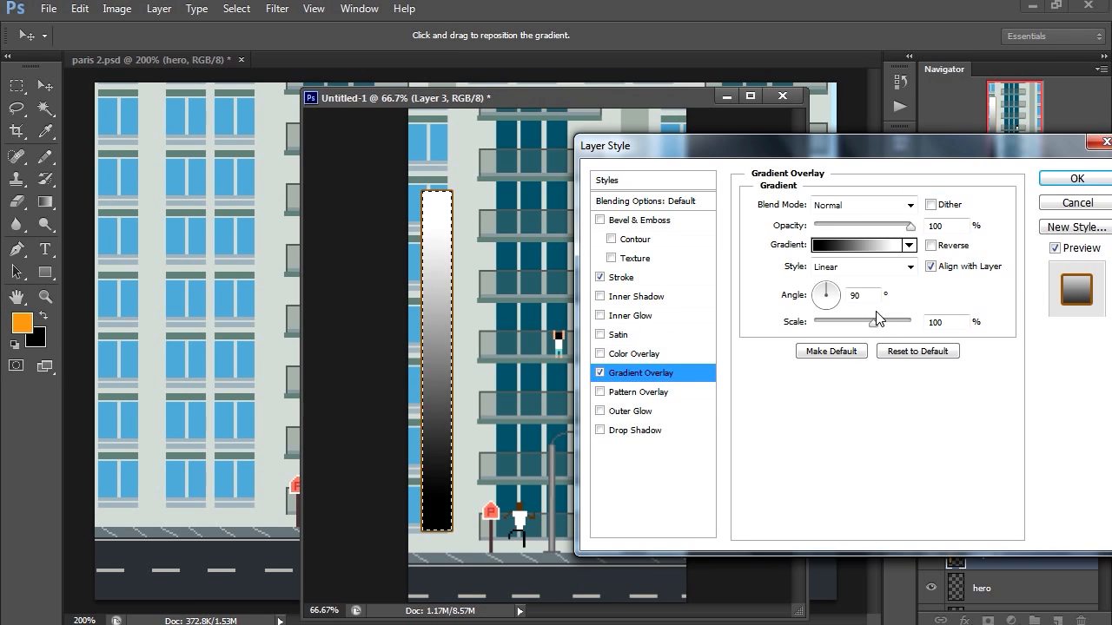
left_click(858, 245)
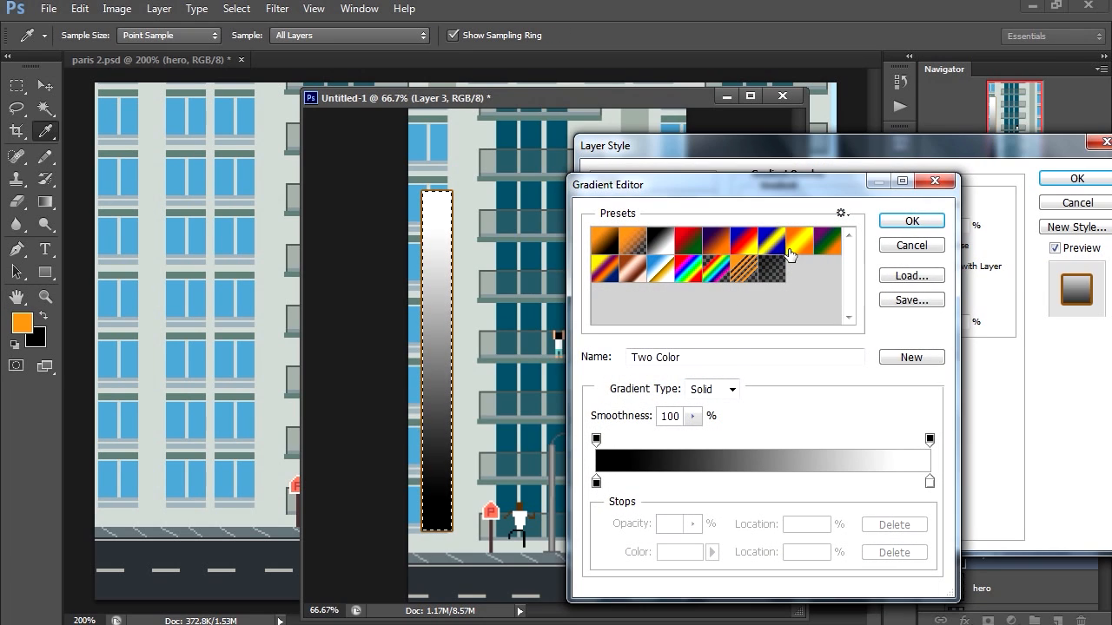
left_click(790, 255)
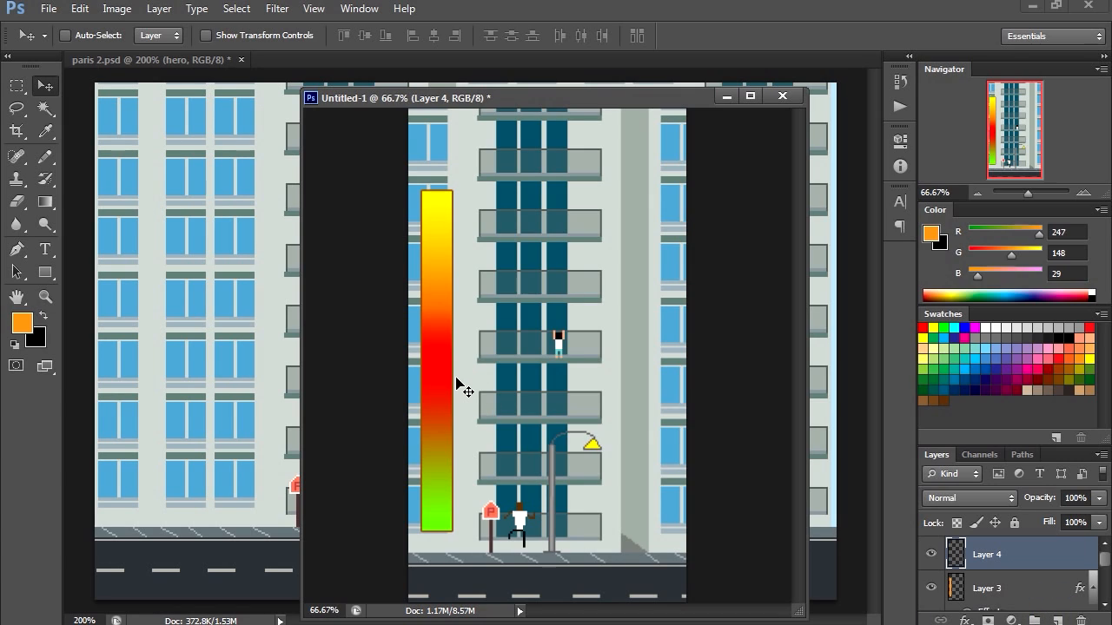
Draw an arrow with the Custom Shape Tool and apply a yellow Stroke layer style to it
left_click(45, 271)
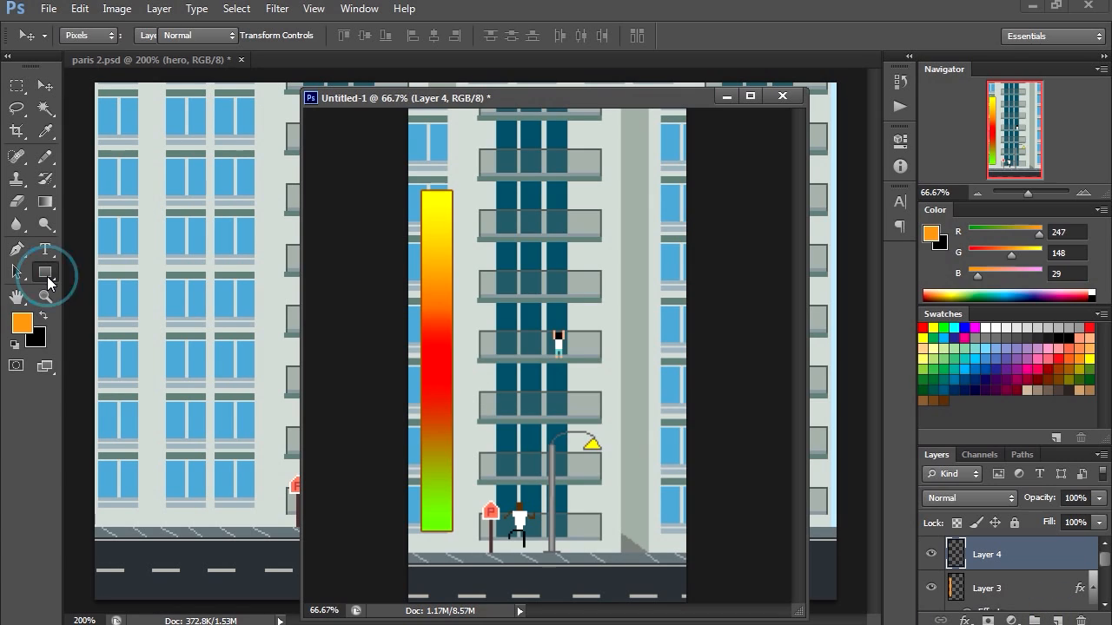
left_click(45, 271)
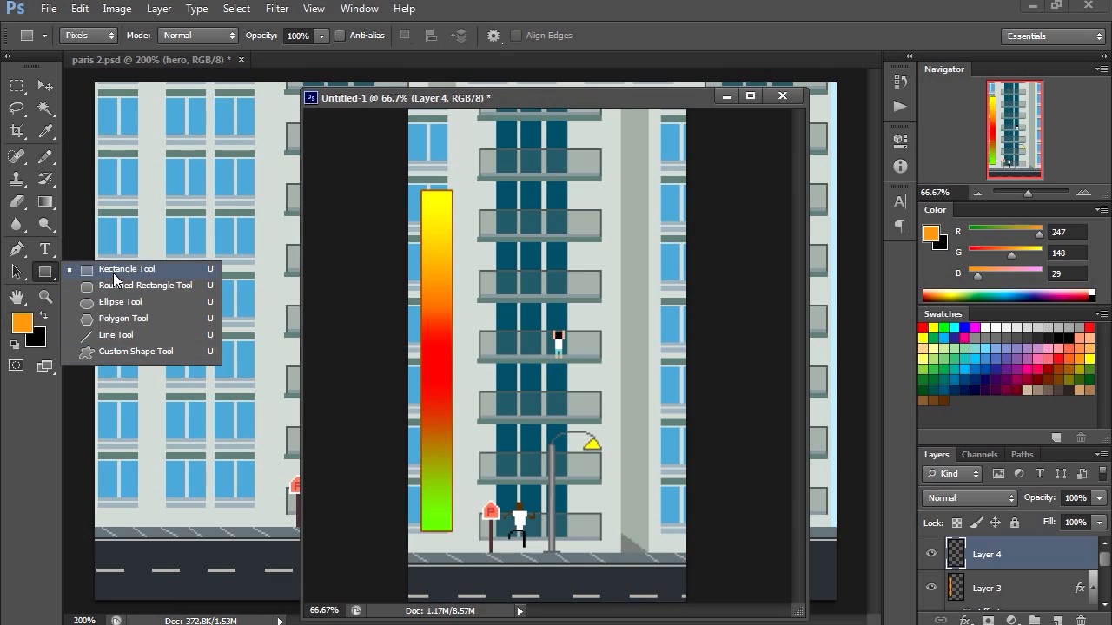
left_click(570, 35)
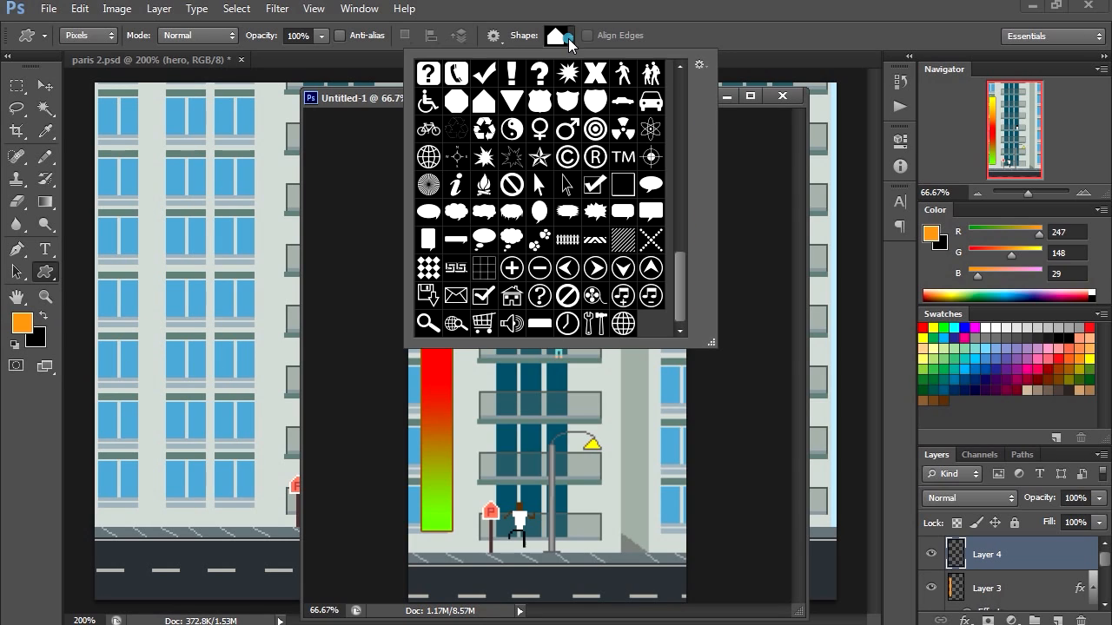
mouse_move(681, 295)
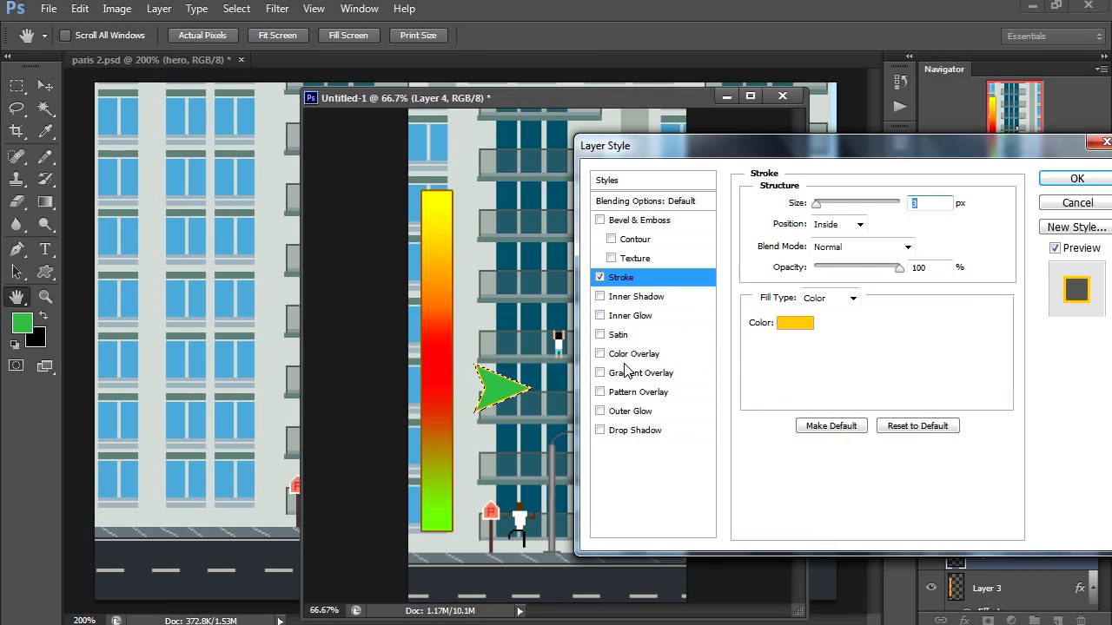
left_click(1073, 177)
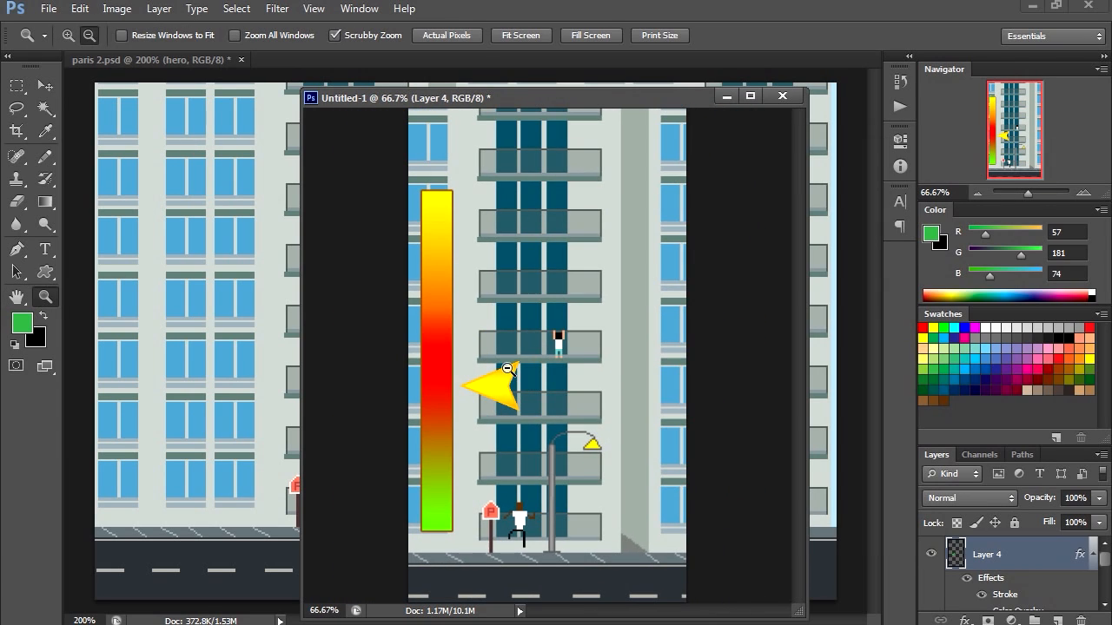
mouse_move(510, 448)
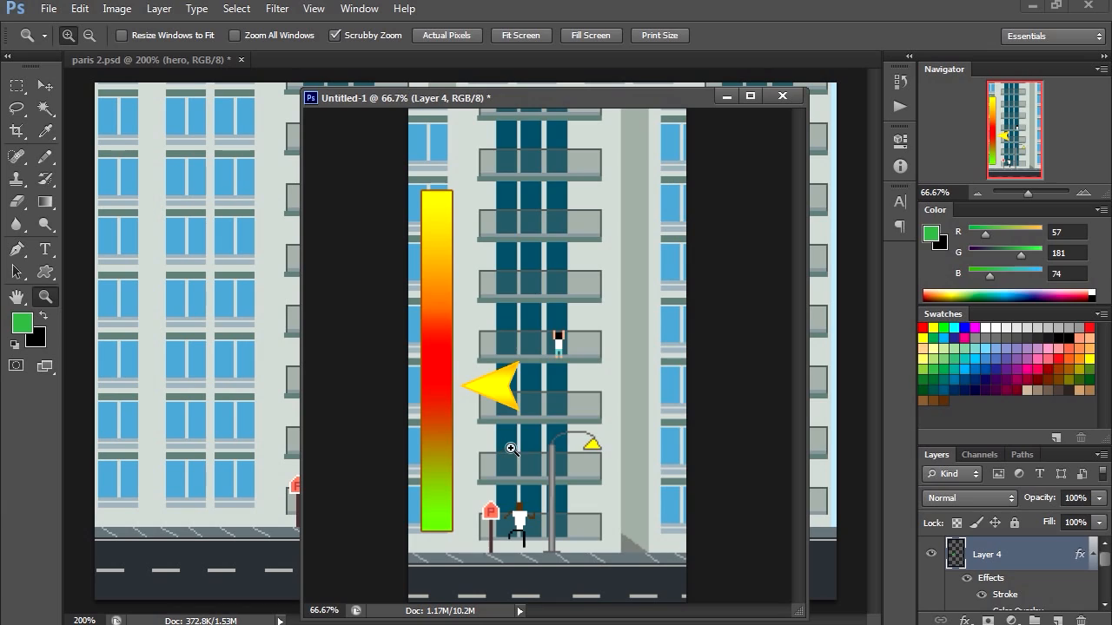
mouse_move(540, 463)
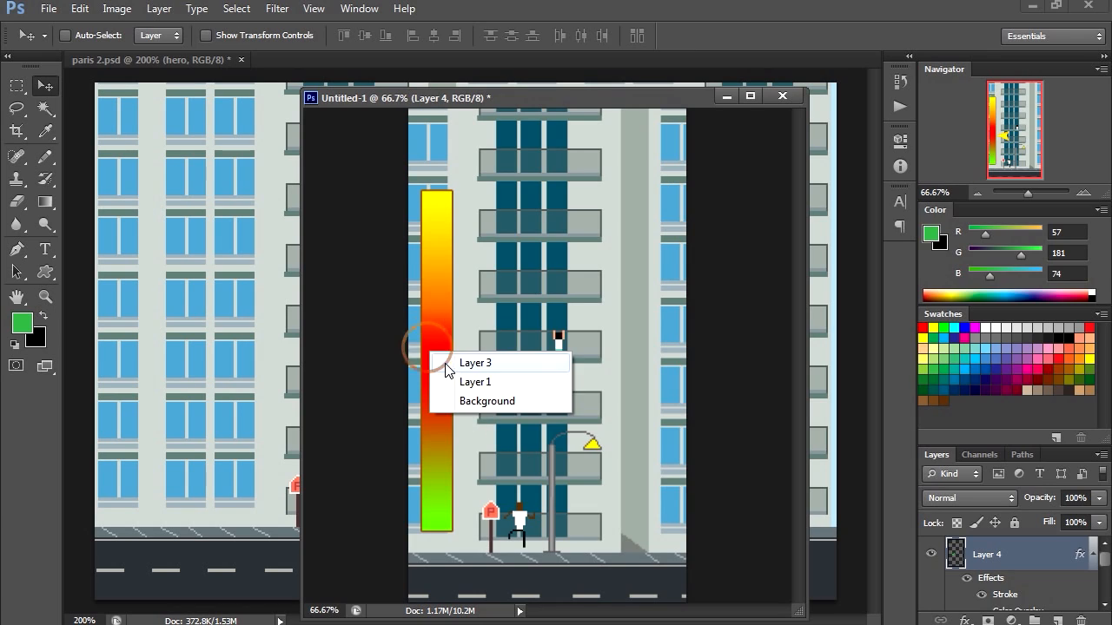
Rotate the gradient bar on Layer 3 to lie horizontally across the top
left_click(476, 363)
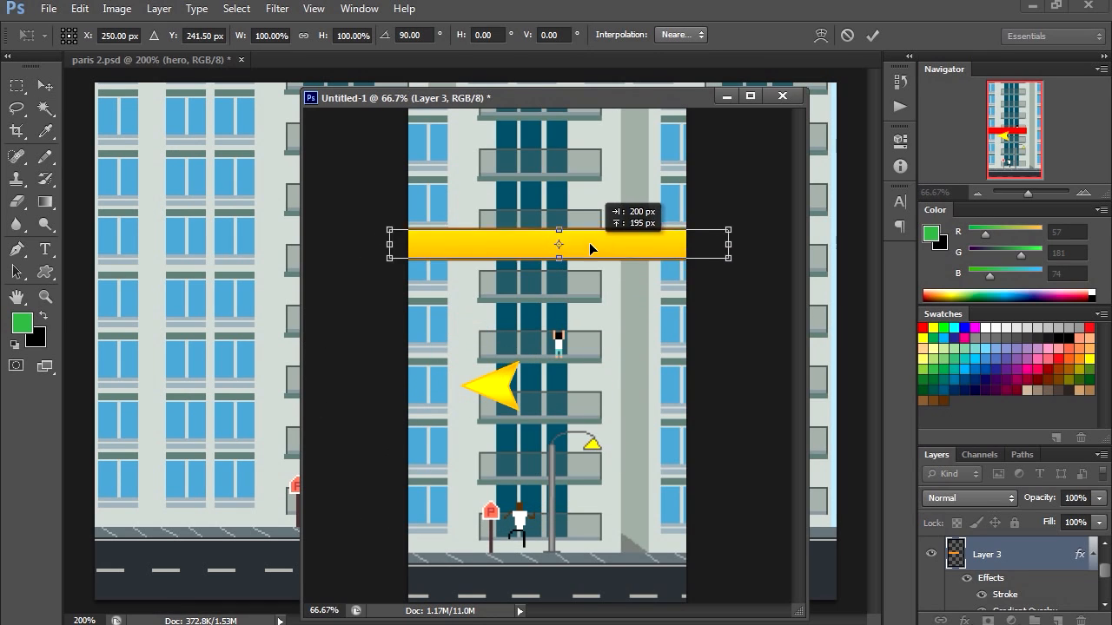
left_click_drag(559, 243, 589, 212)
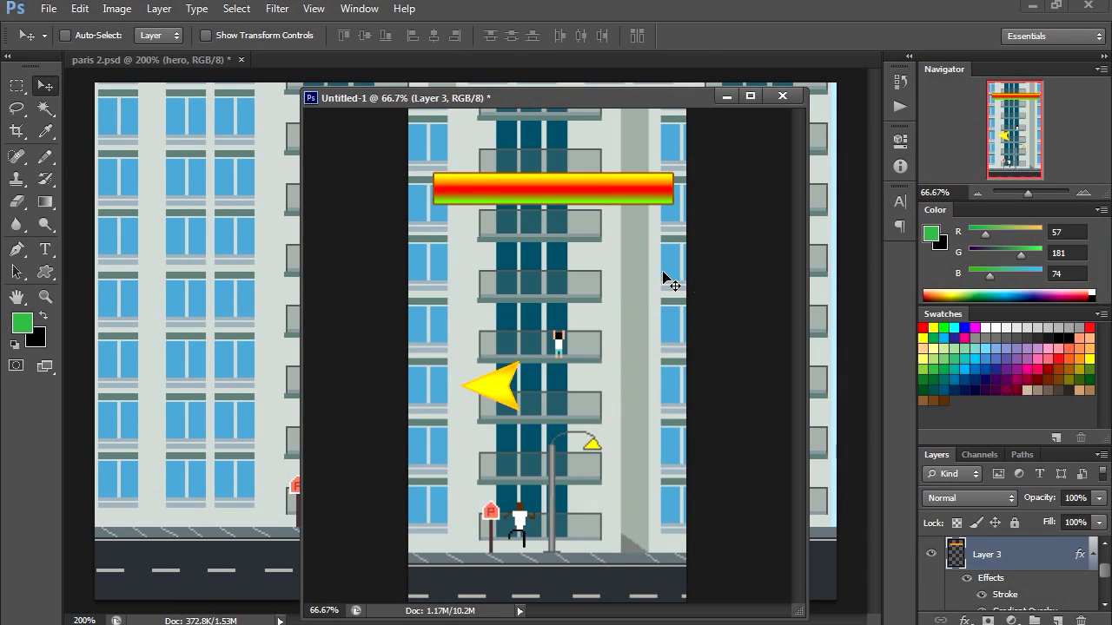
mouse_move(1038, 562)
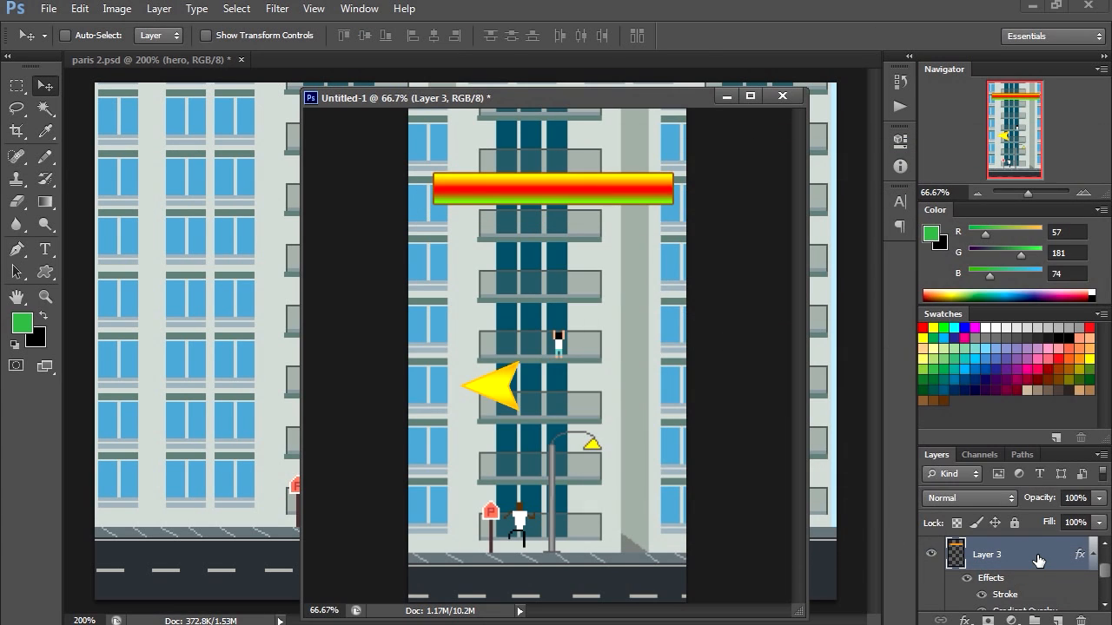
Set the bar's Gradient Overlay angle to 0 so it runs green-red-yellow left to right
double_click(986, 554)
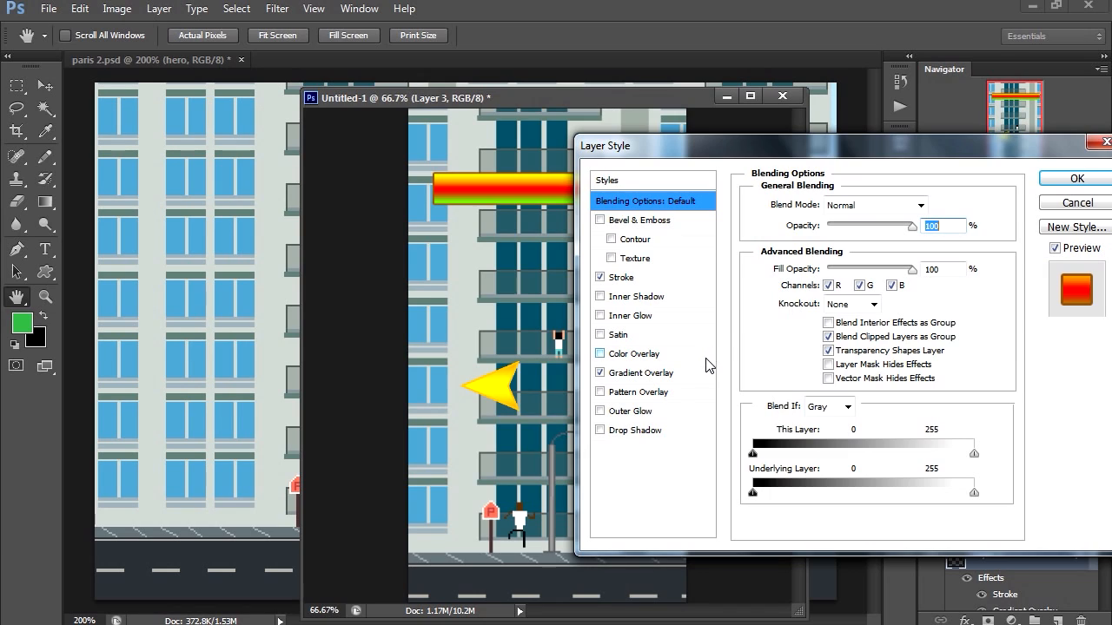
left_click(643, 372)
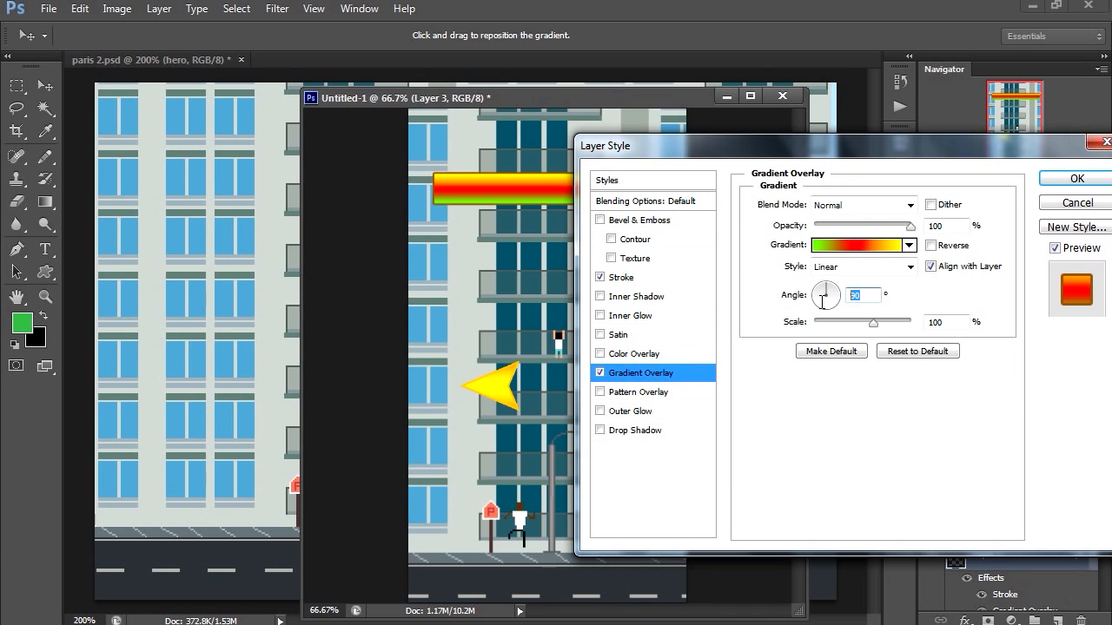
mouse_move(824, 304)
type("27")
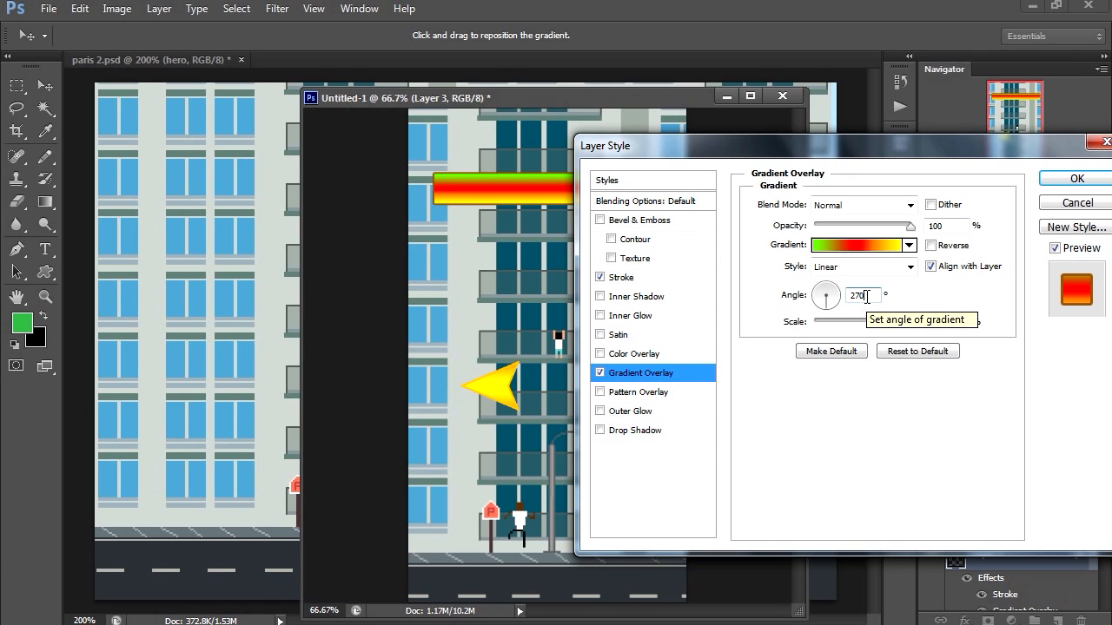
type("0")
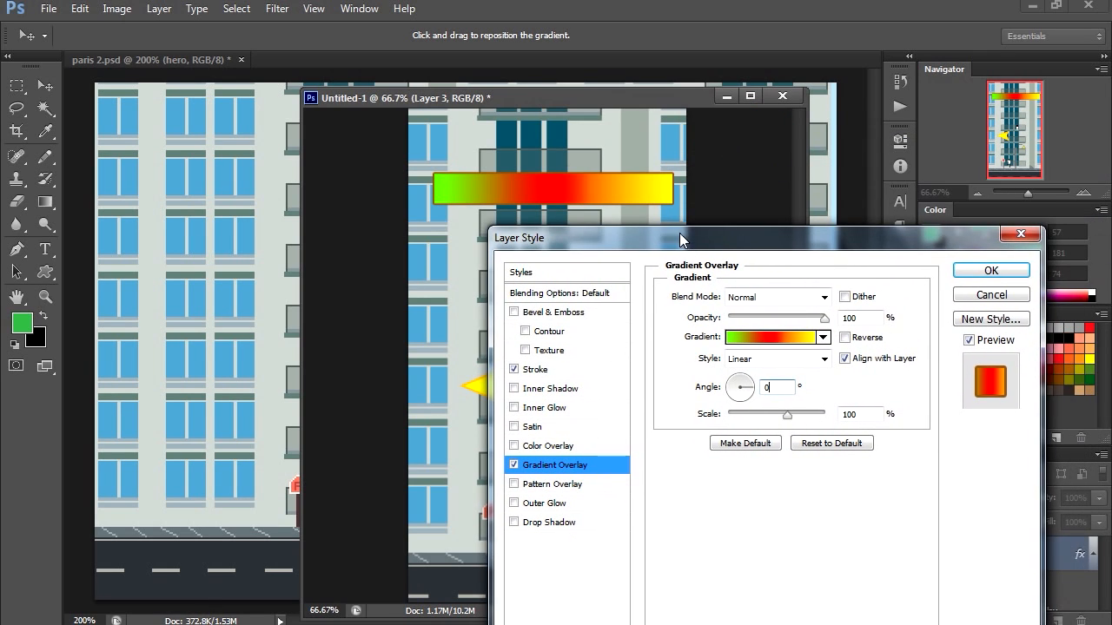
left_click(990, 271)
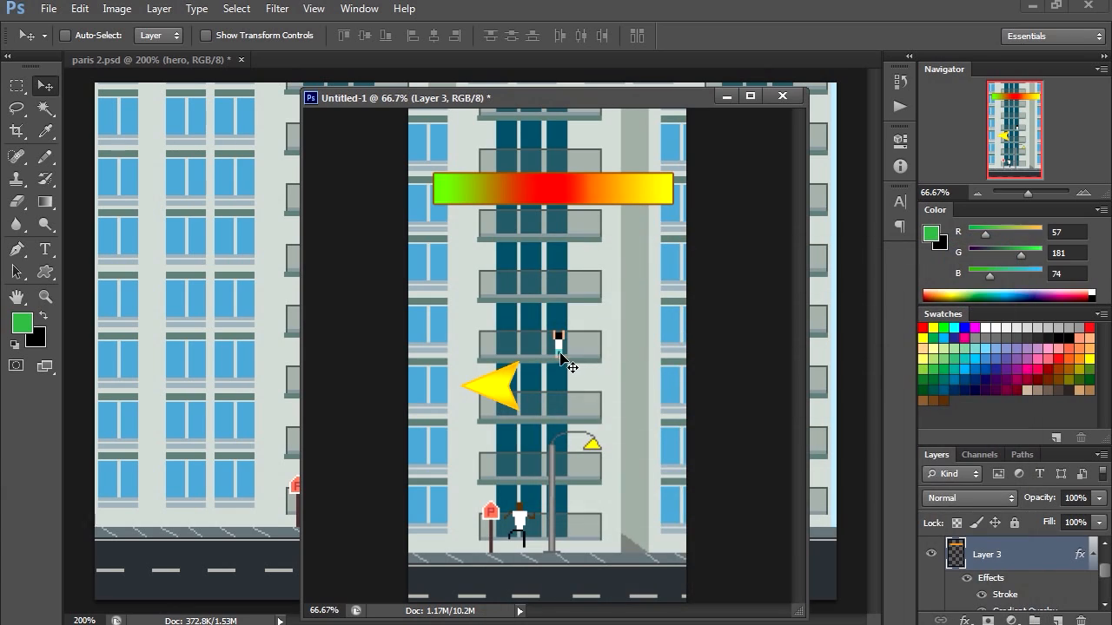
Place the yellow arrow pointing down above the middle of the gradient bar
left_click_drag(490, 385, 539, 226)
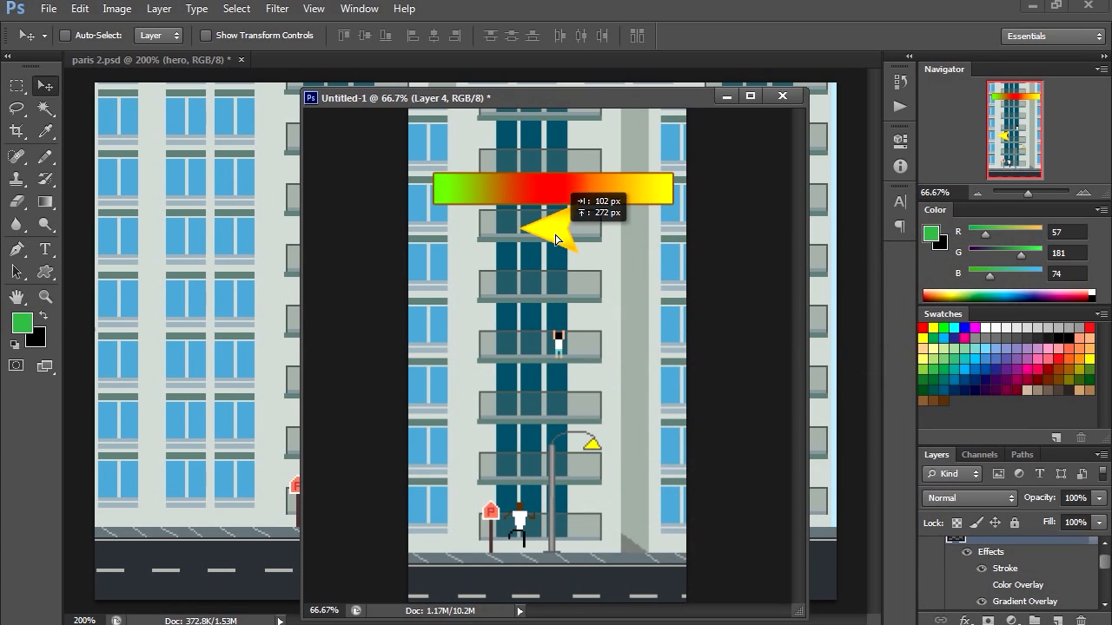
left_click_drag(556, 229, 559, 142)
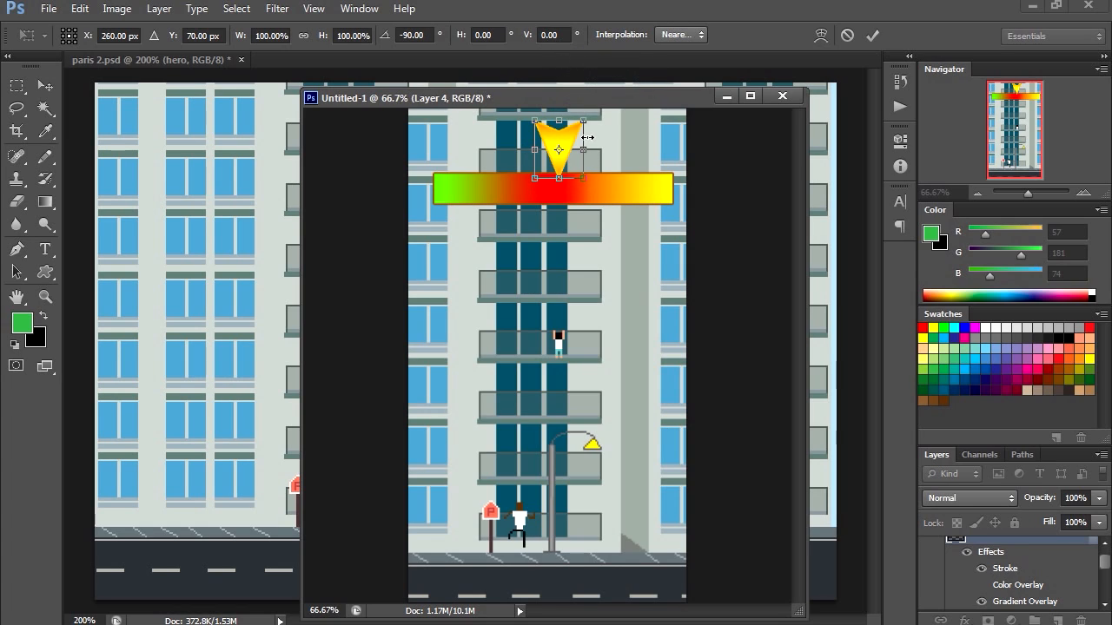
left_click_drag(584, 179, 570, 163)
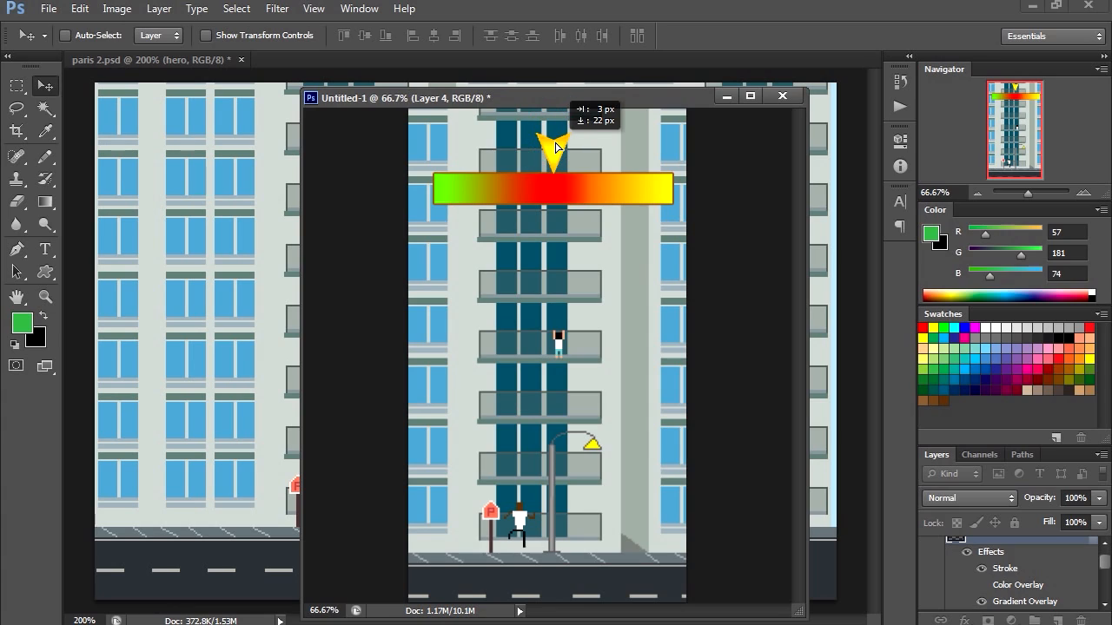
mouse_move(469, 177)
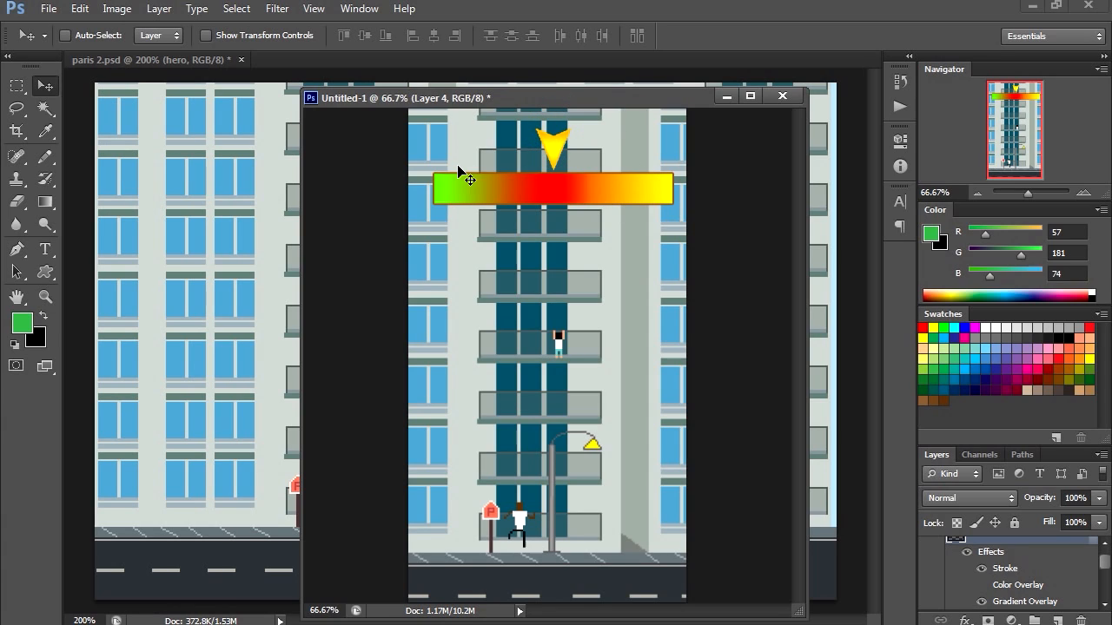
mouse_move(608, 465)
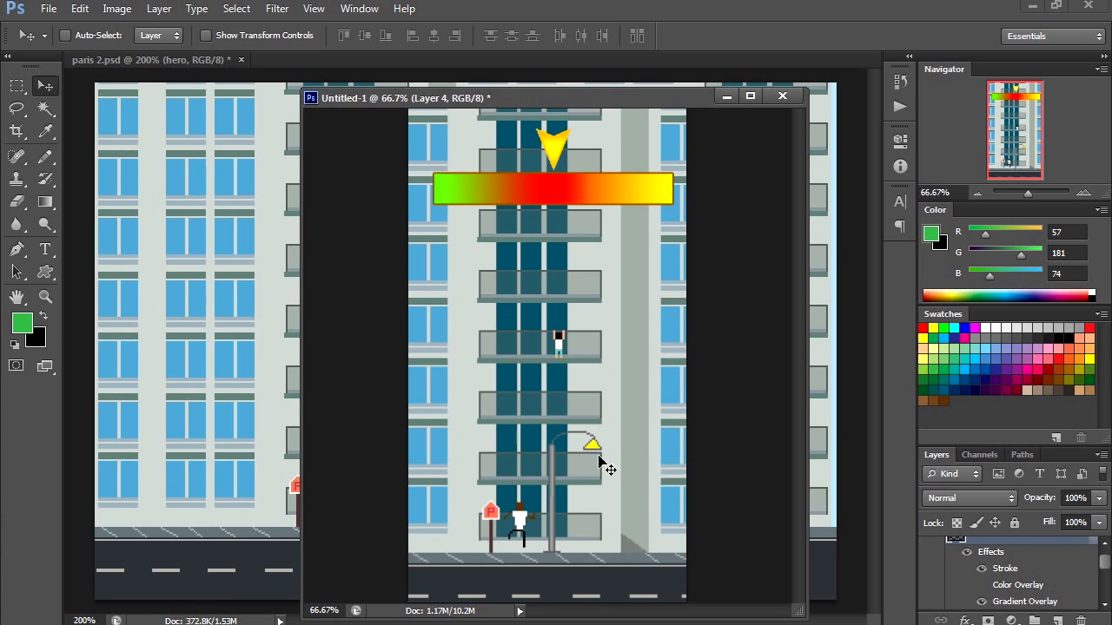
mouse_move(486, 313)
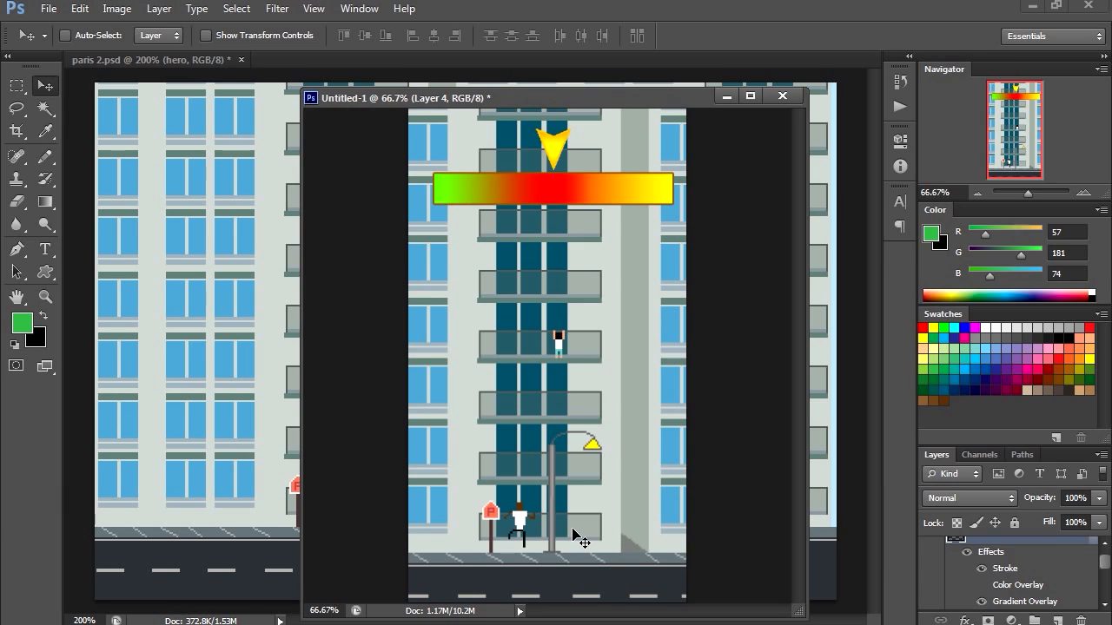
Add a new empty Layer 5 above Layer 3 for the health bar
left_click(999, 554)
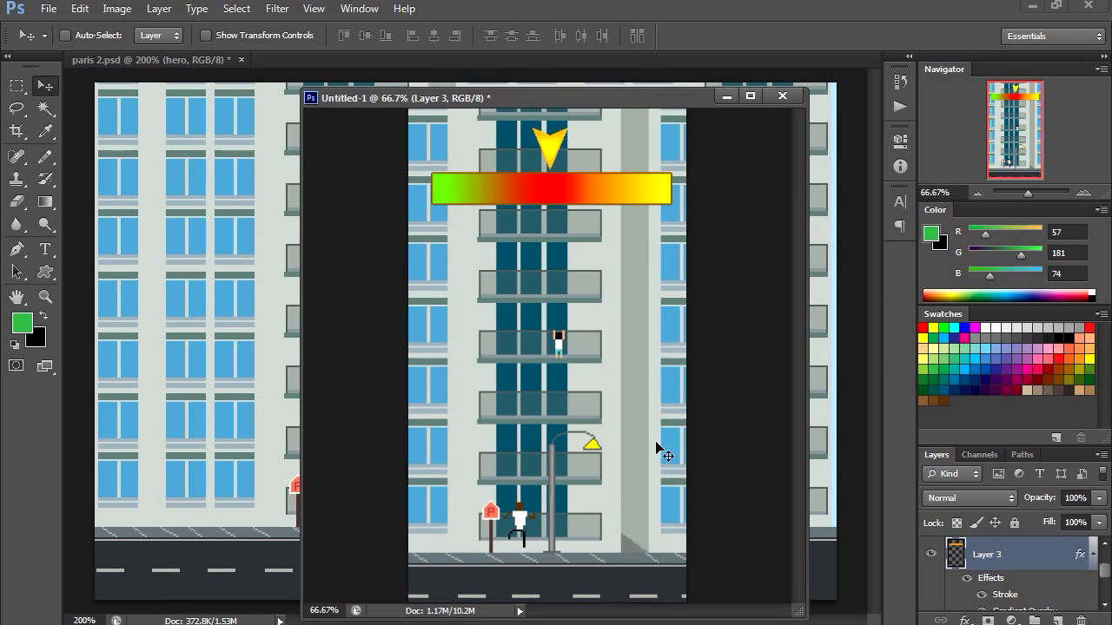
mouse_move(661, 455)
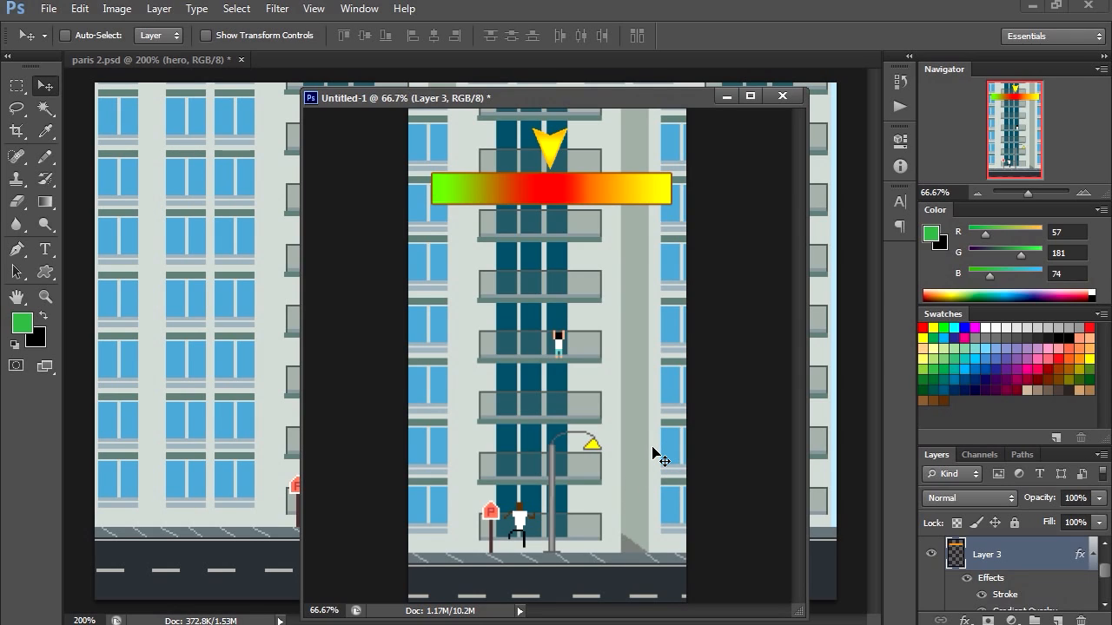
mouse_move(624, 519)
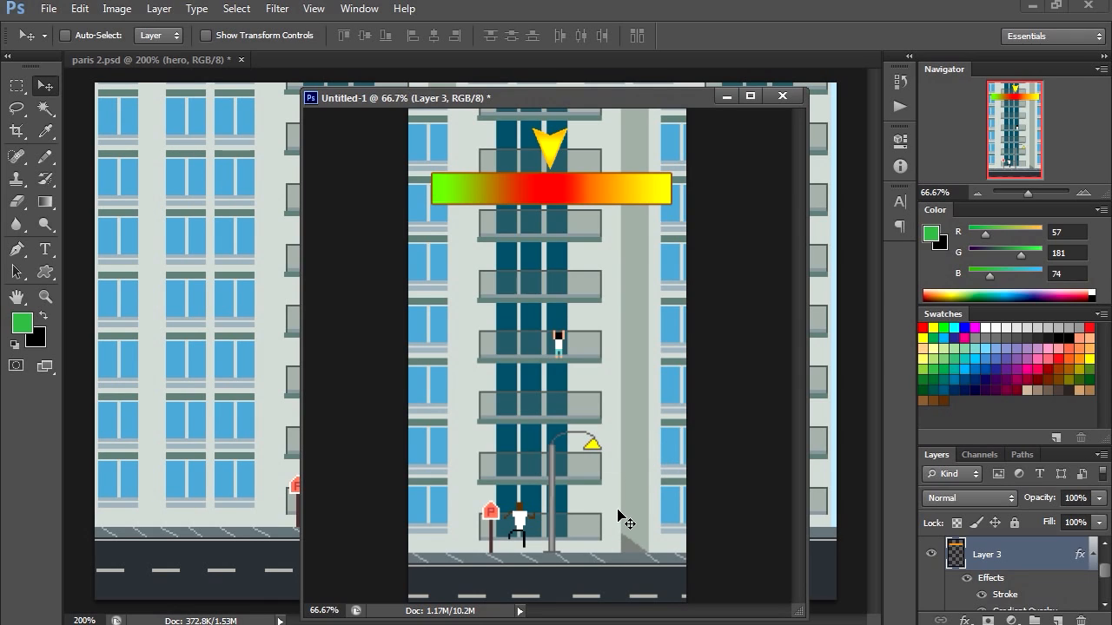
mouse_move(518, 473)
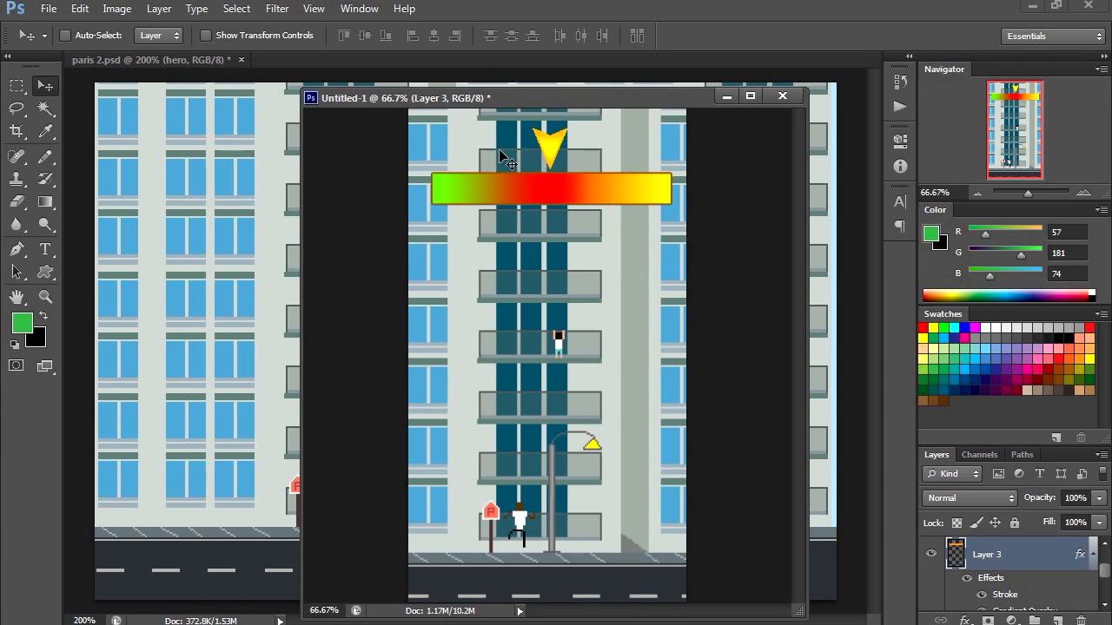
mouse_move(618, 217)
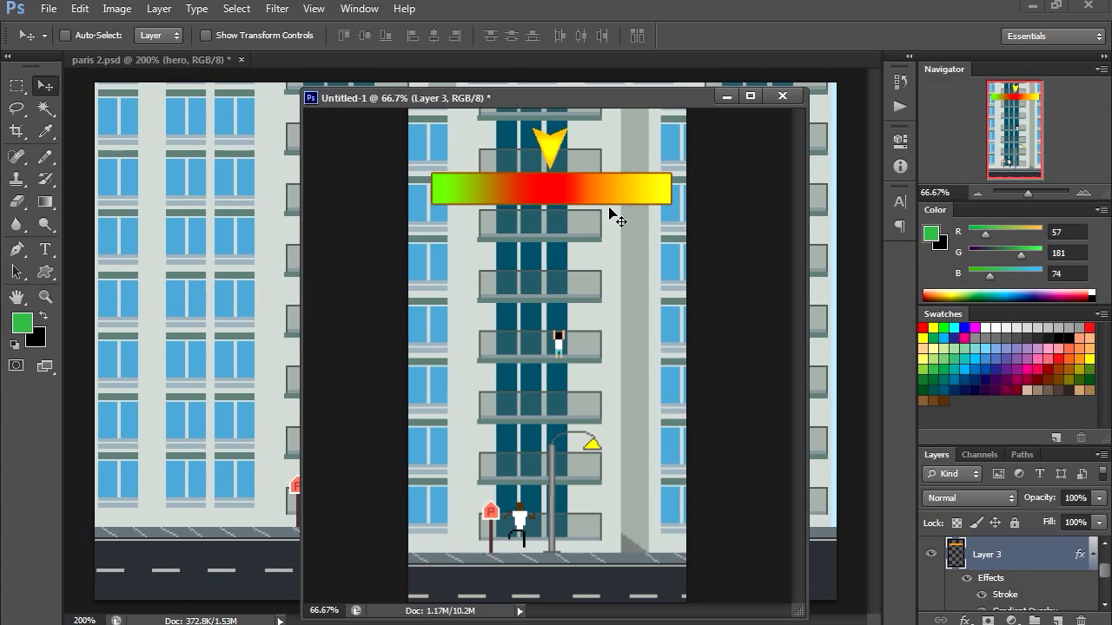
mouse_move(589, 340)
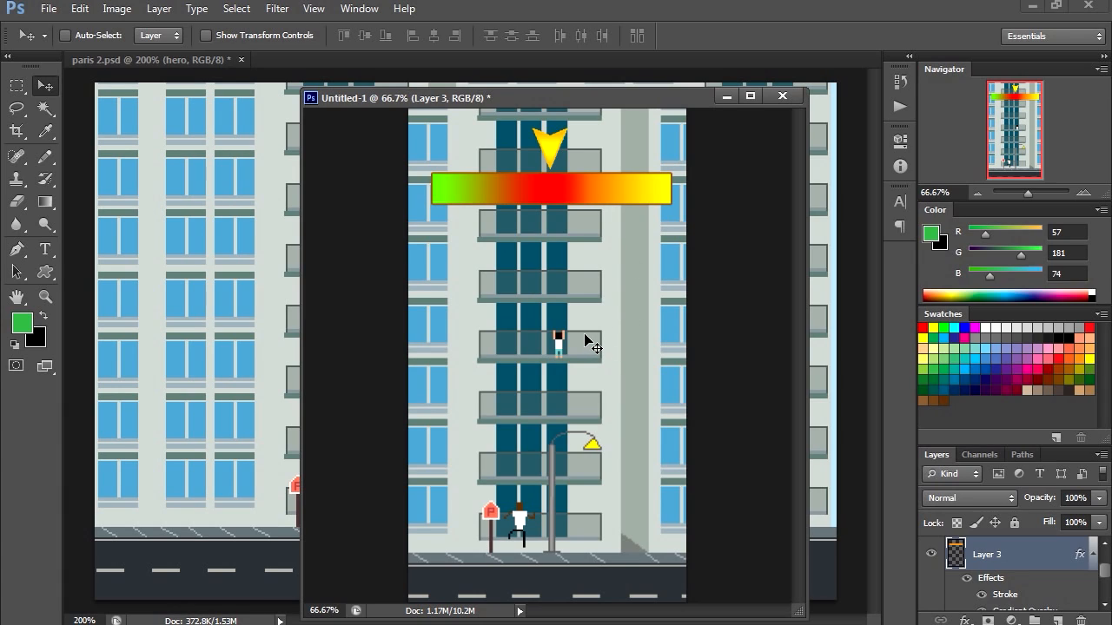
mouse_move(573, 354)
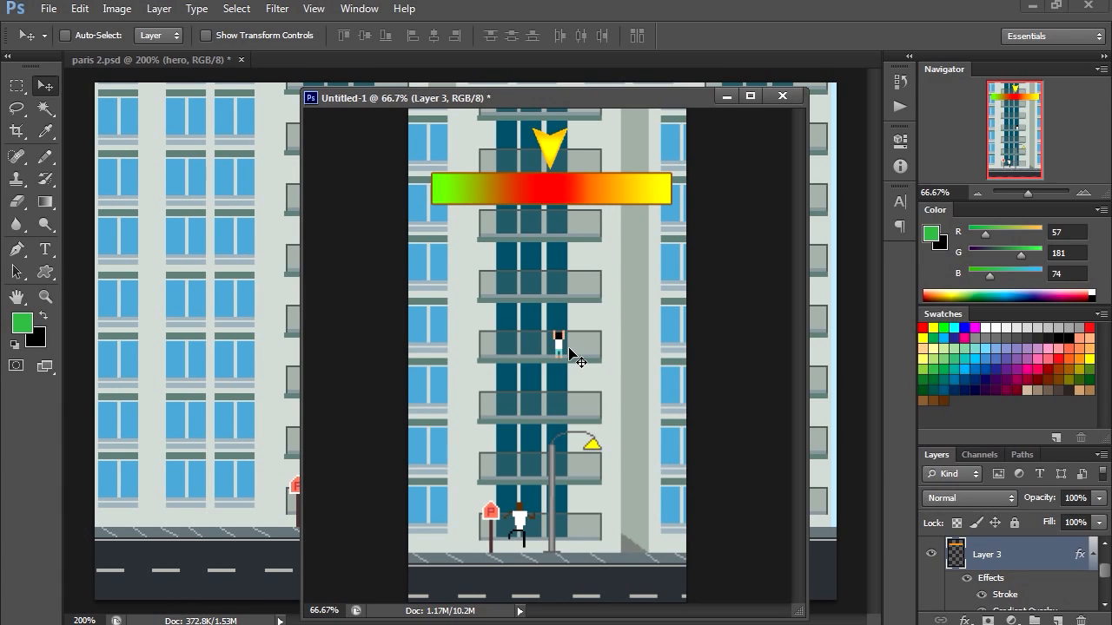
mouse_move(570, 337)
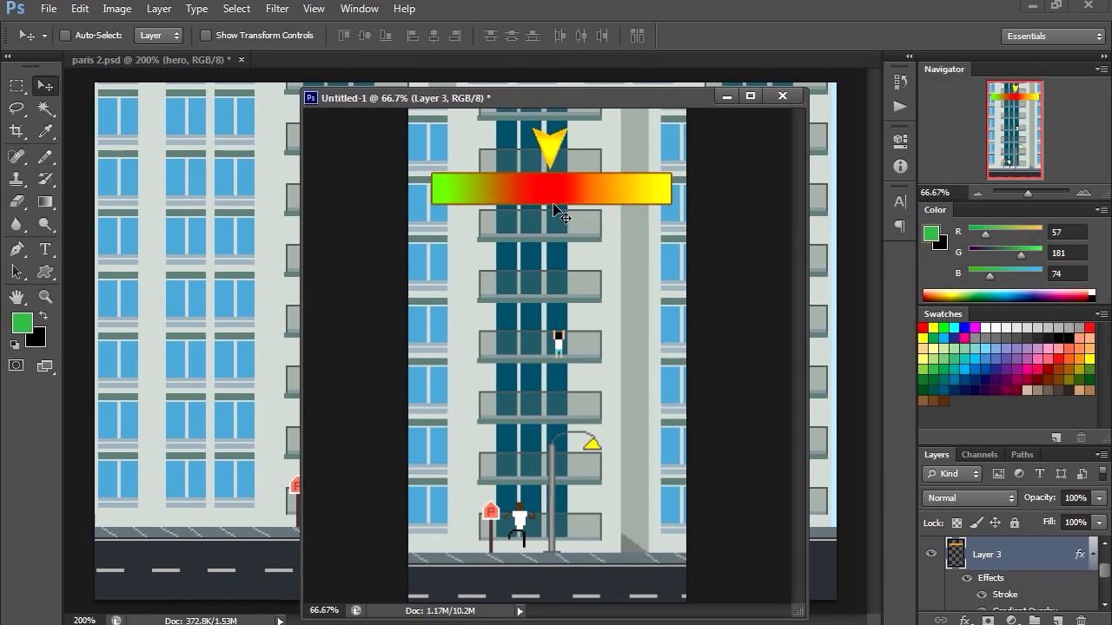
left_click(46, 202)
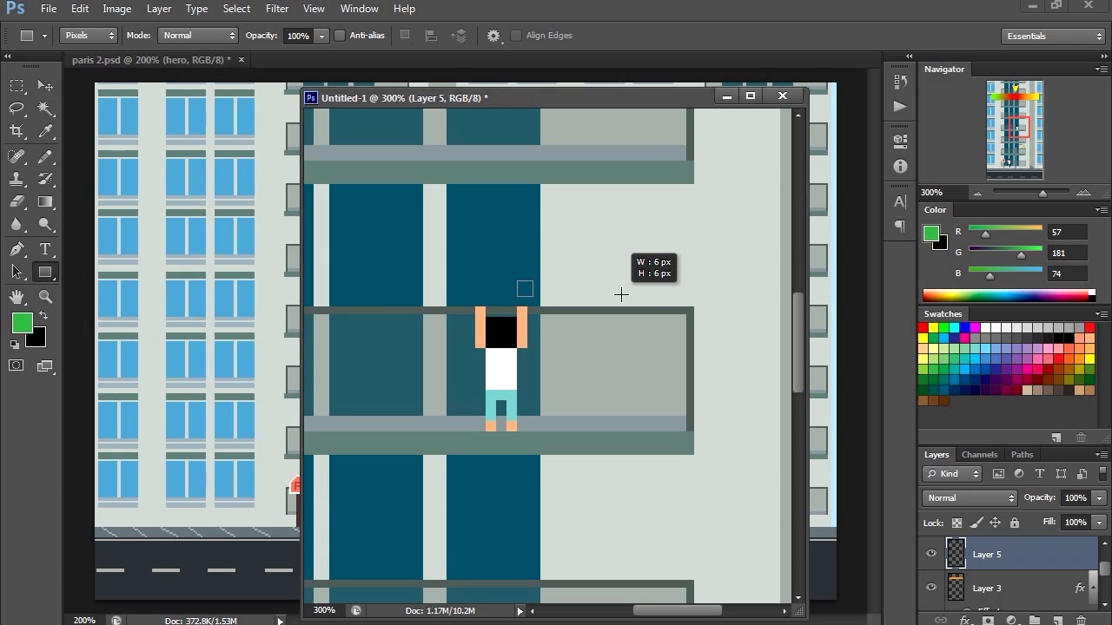
Draw a green beveled health bar about 90×9 px just right of the hero
left_click_drag(525, 288, 716, 303)
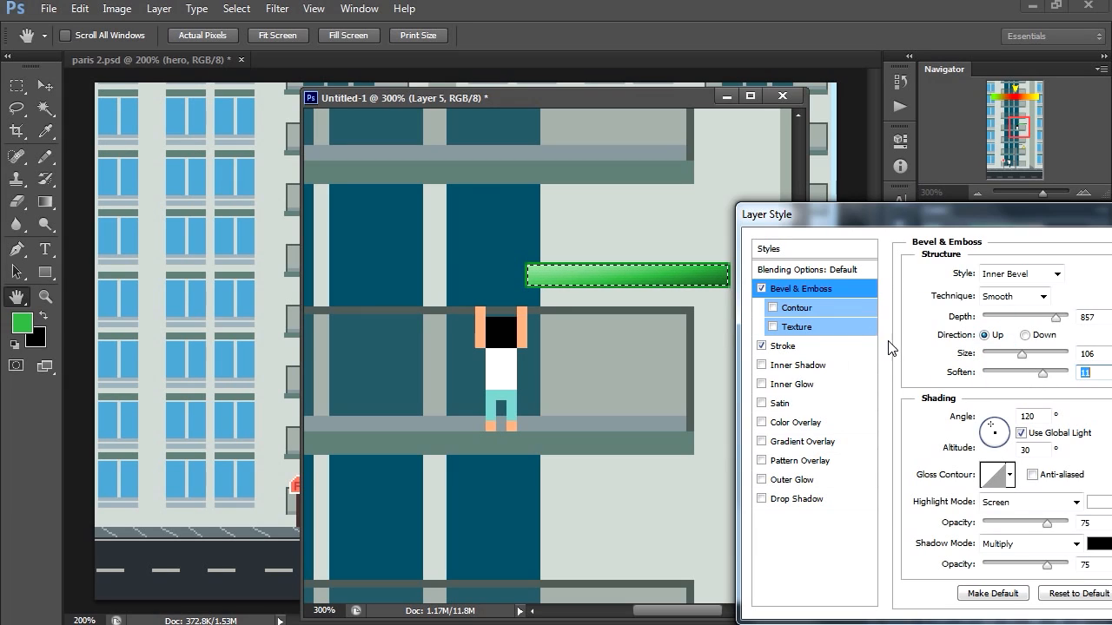
mouse_move(899, 230)
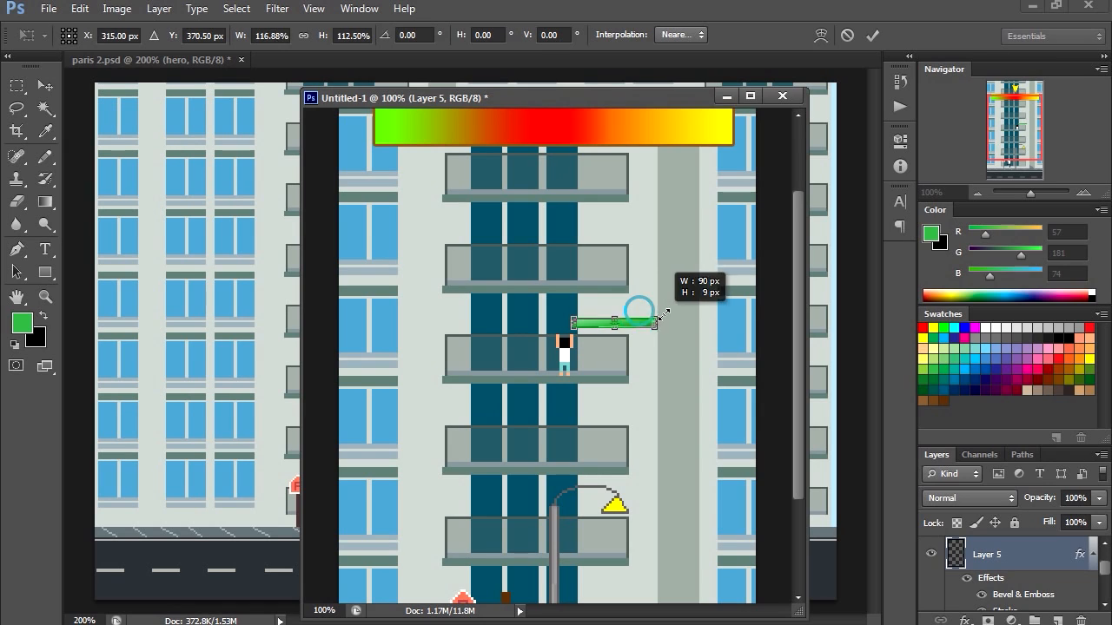
left_click_drag(663, 315, 715, 309)
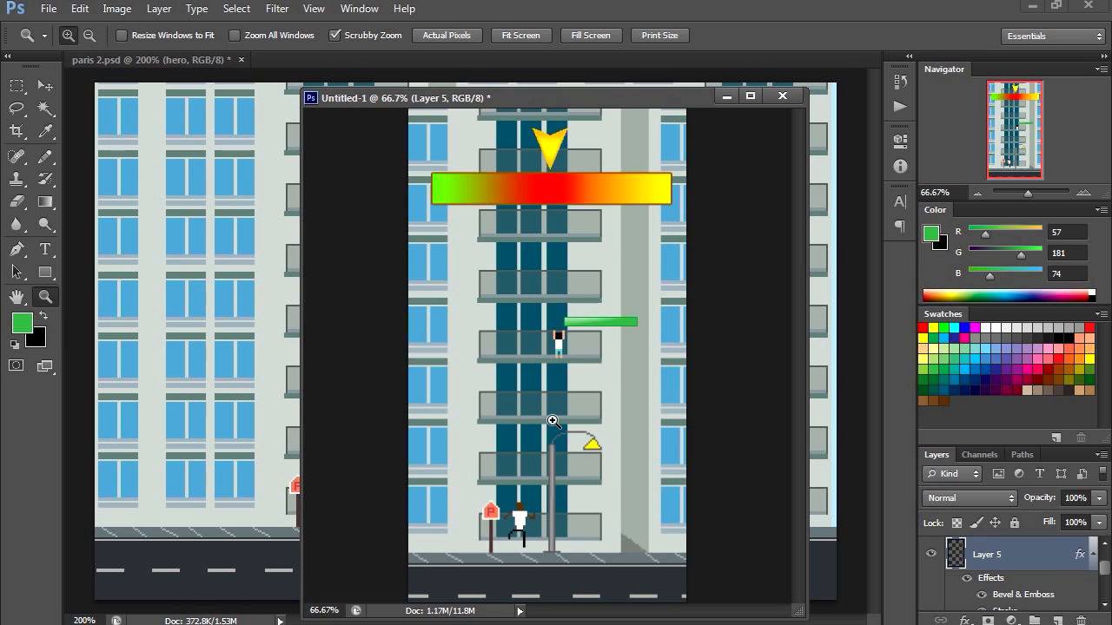
mouse_move(519, 525)
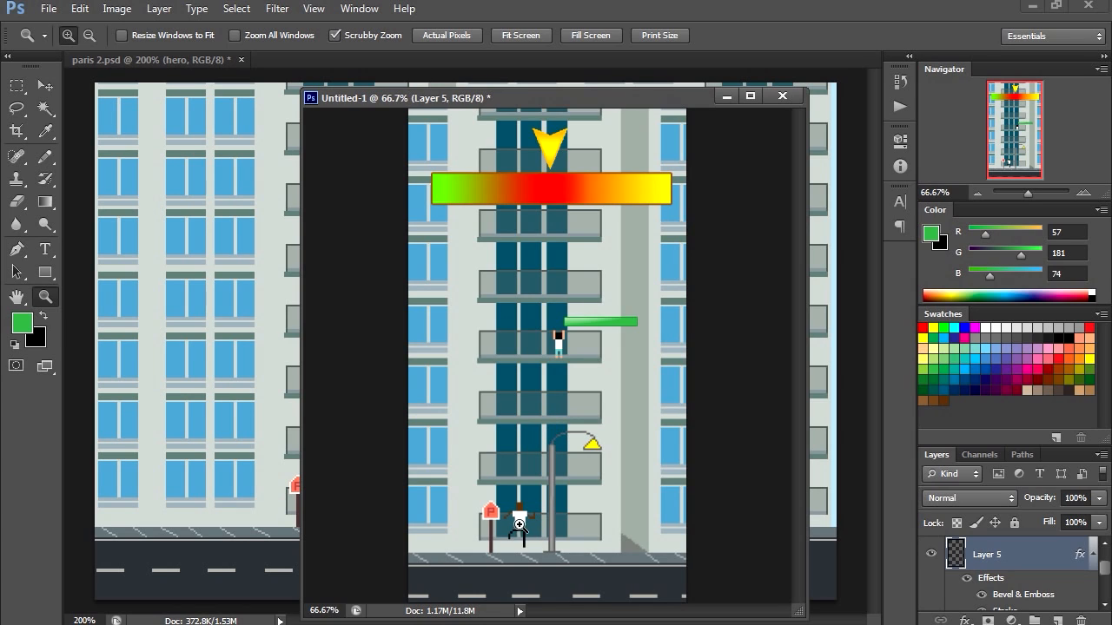
mouse_move(563, 344)
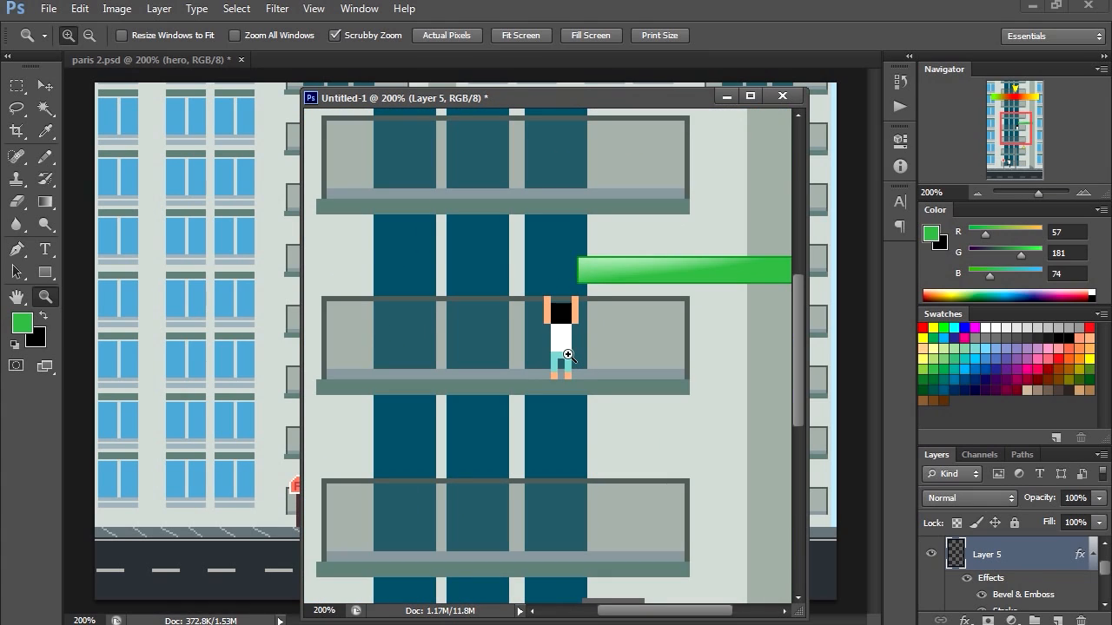
mouse_move(572, 355)
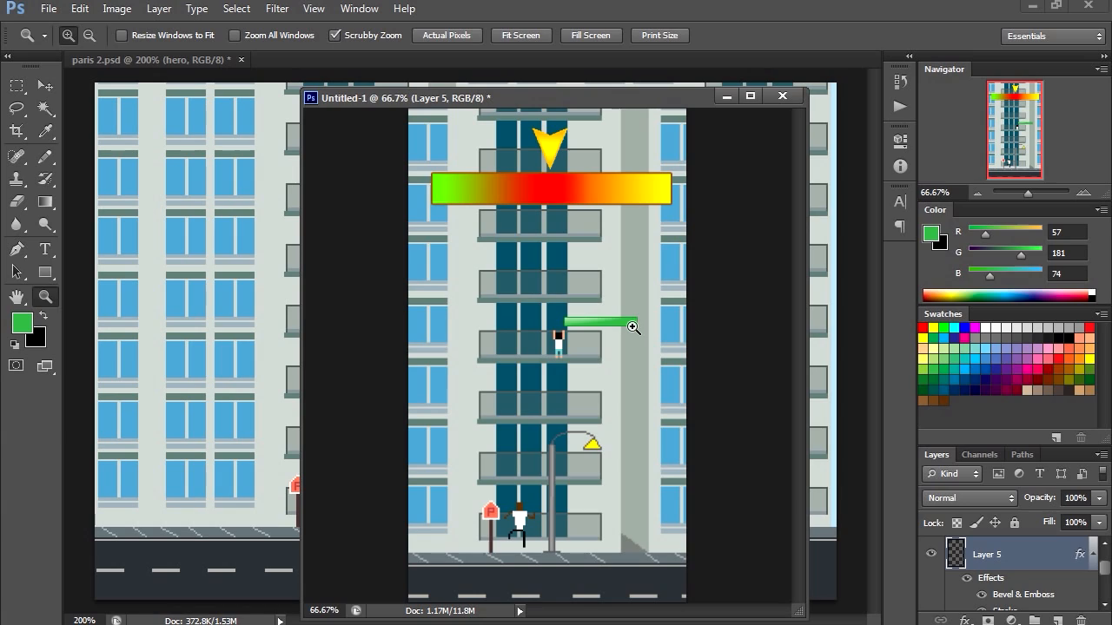
mouse_move(599, 328)
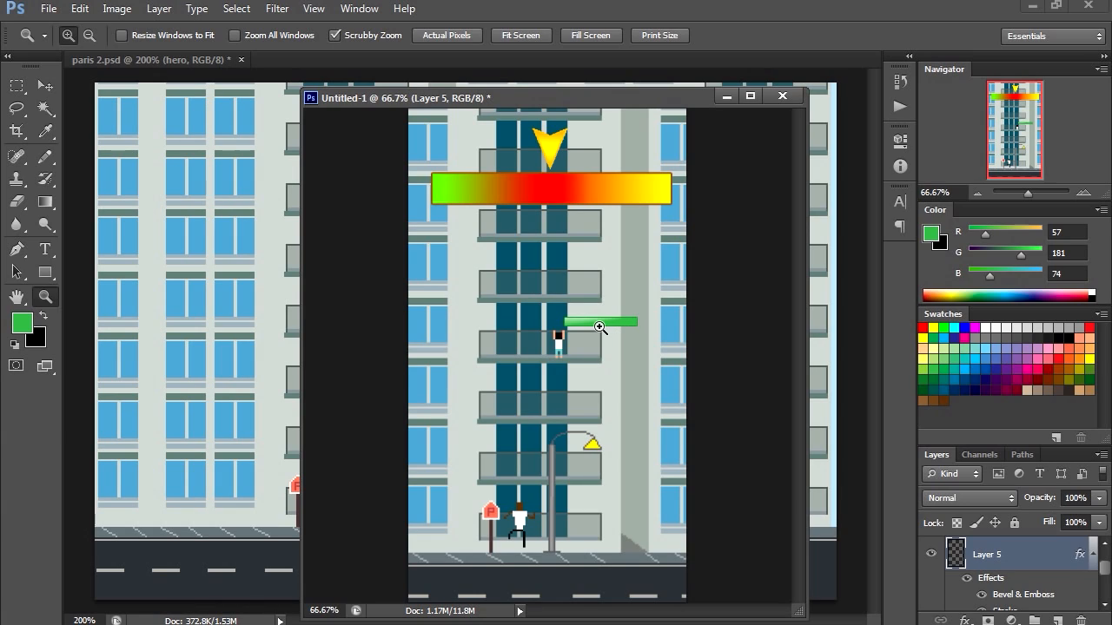
mouse_move(660, 156)
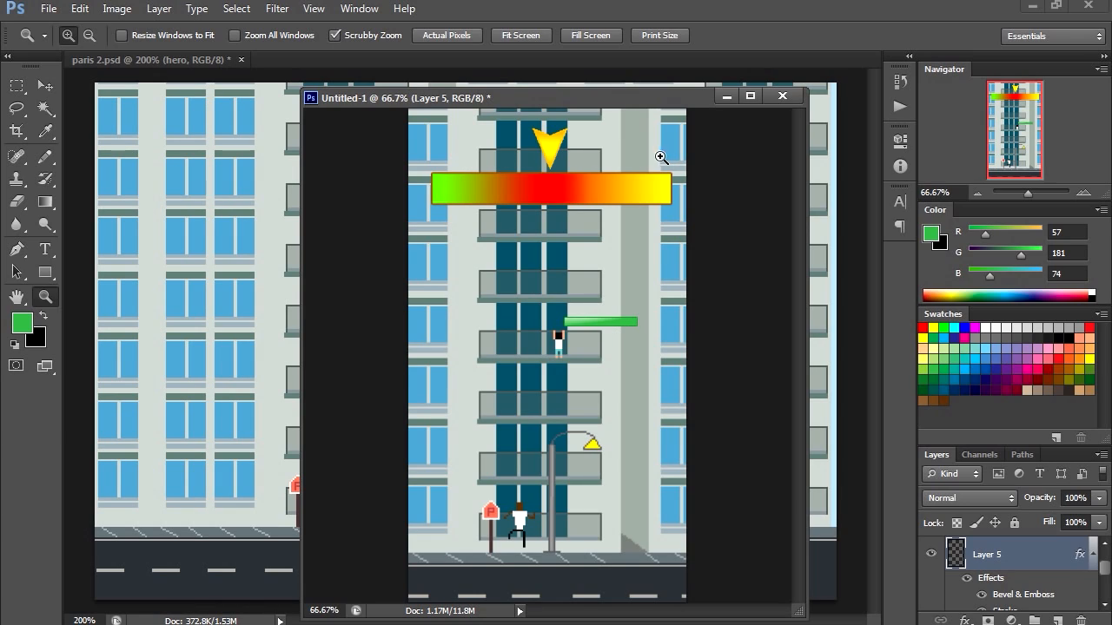
mouse_move(521, 153)
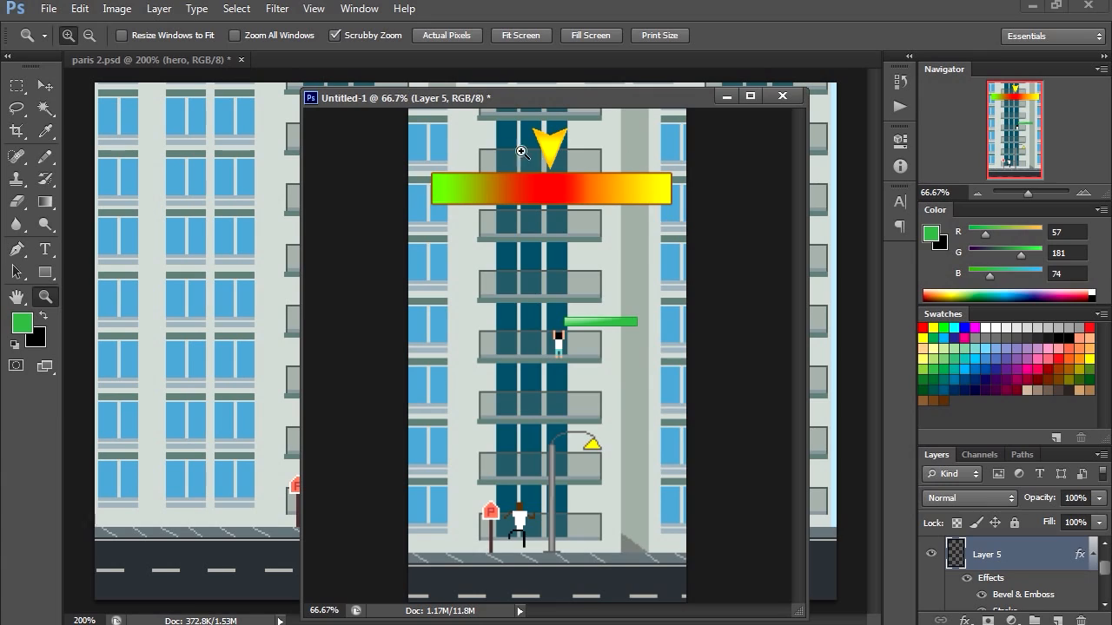
mouse_move(460, 145)
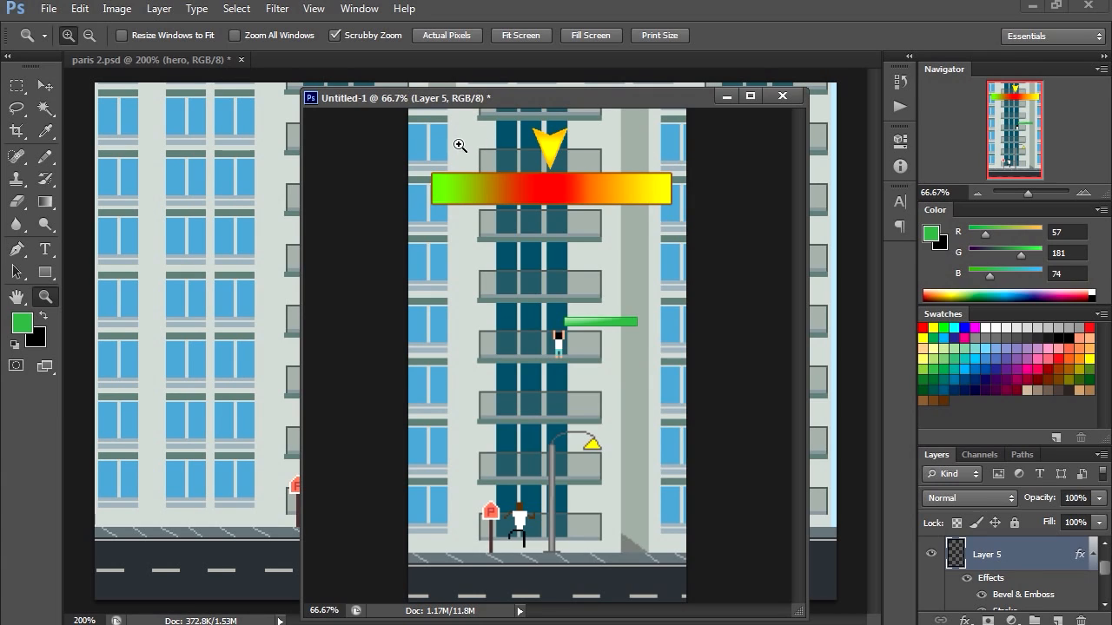
mouse_move(650, 167)
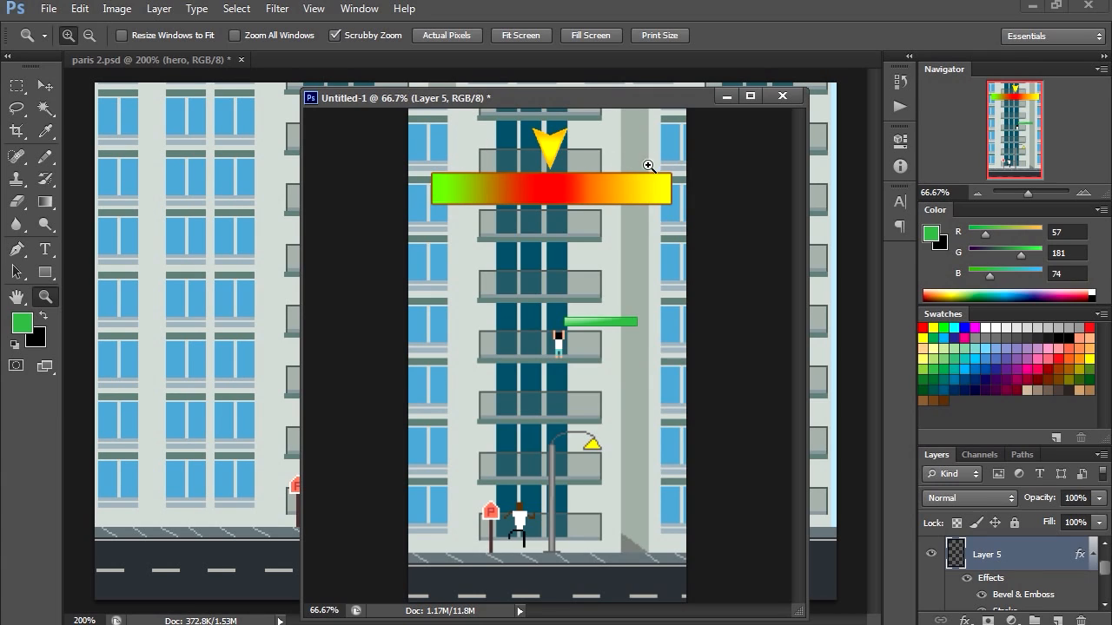
mouse_move(556, 209)
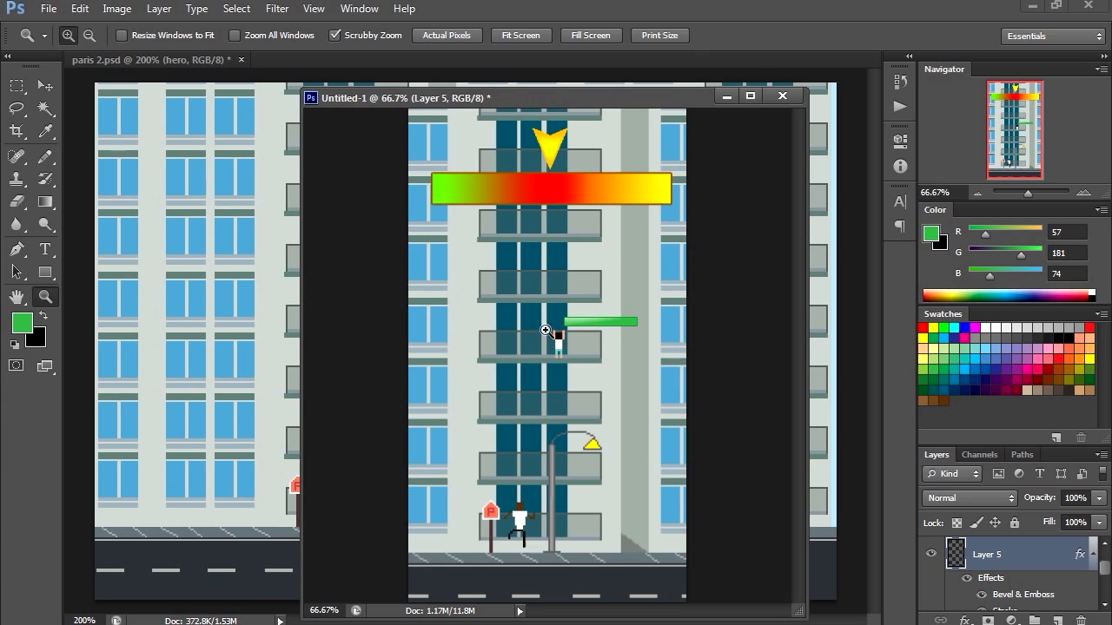
mouse_move(524, 510)
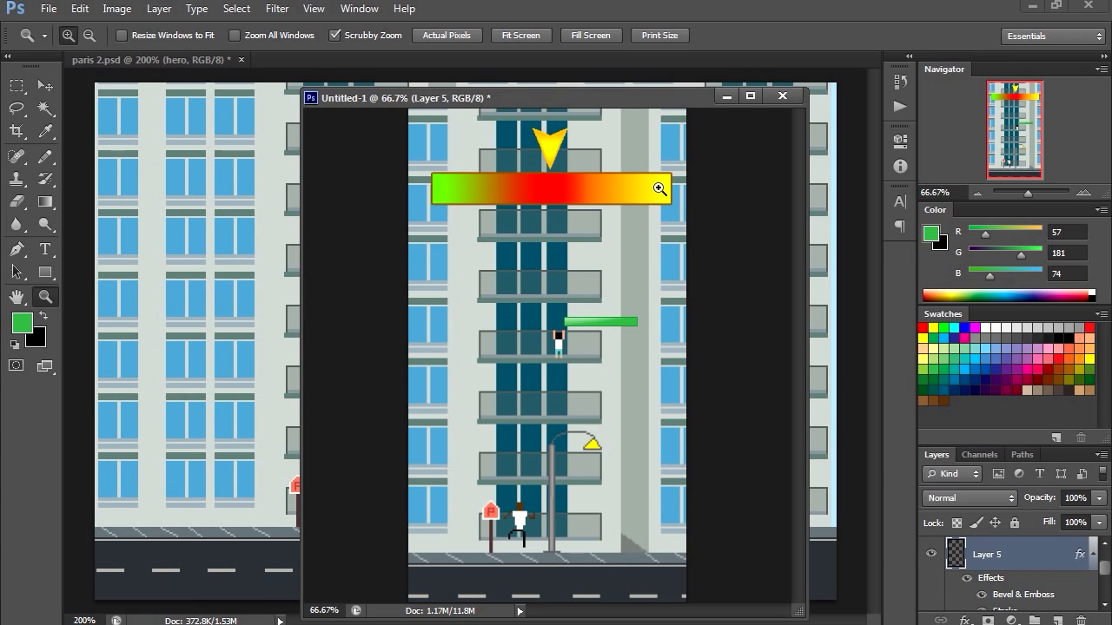
mouse_move(438, 193)
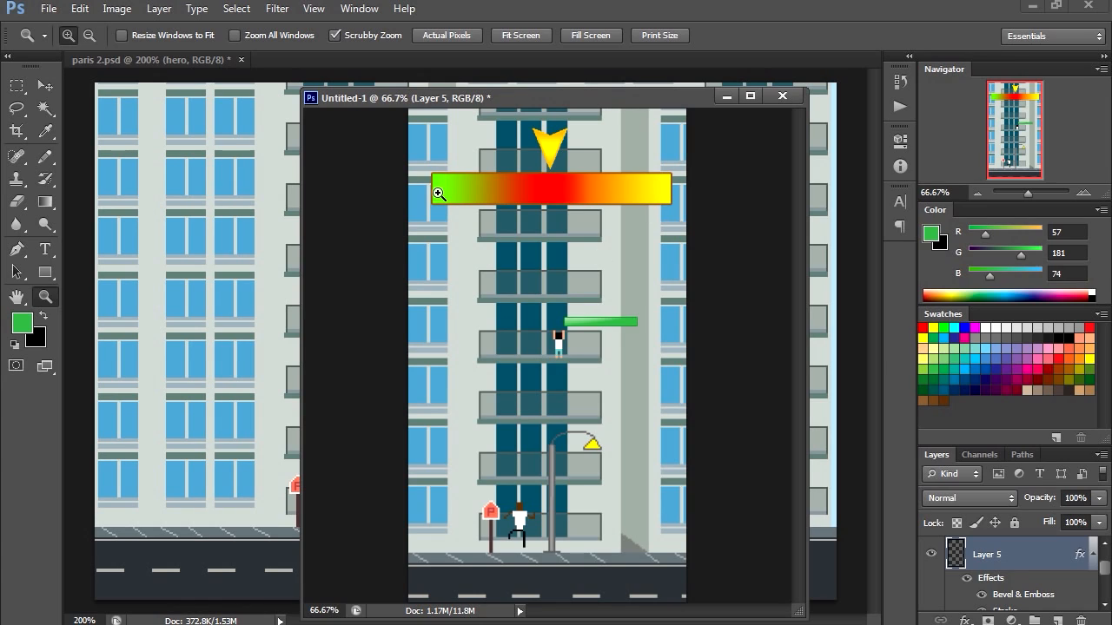
mouse_move(441, 171)
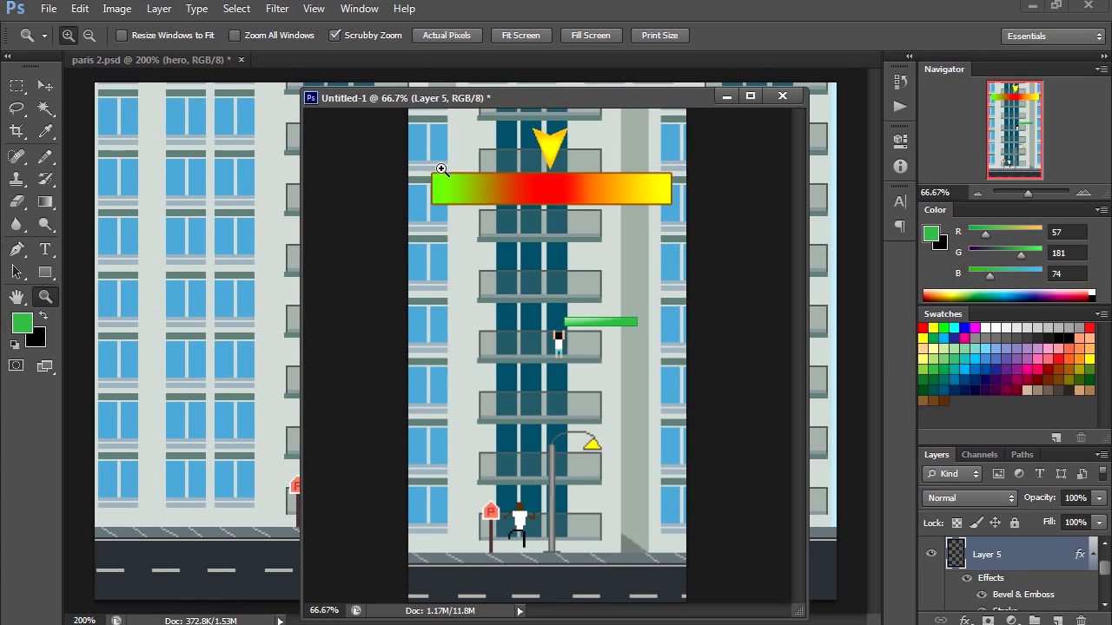
mouse_move(549, 229)
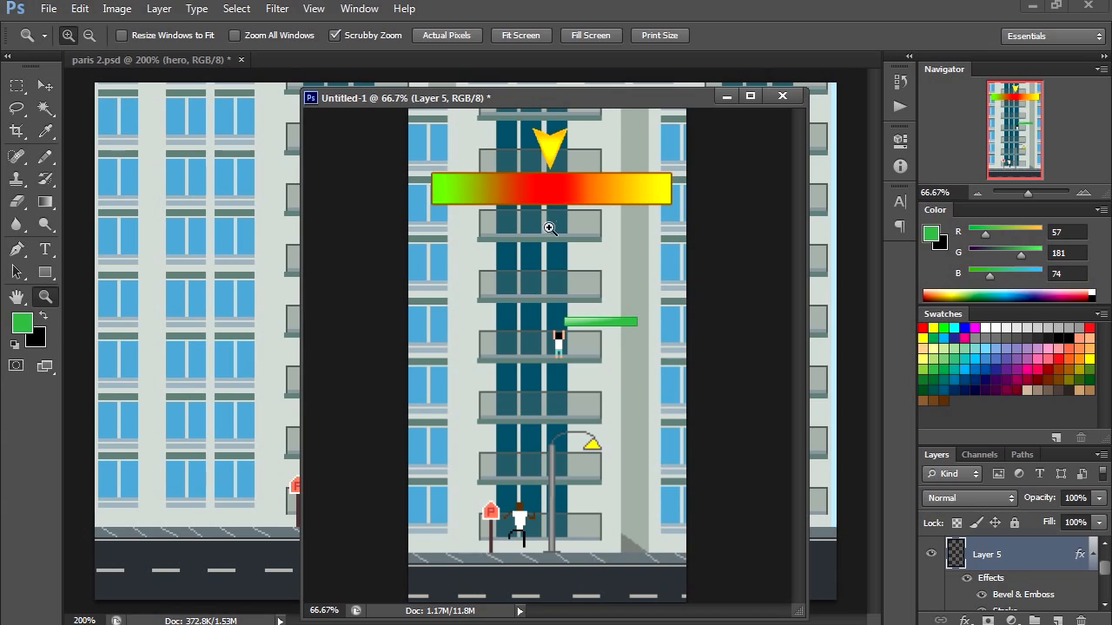
mouse_move(557, 196)
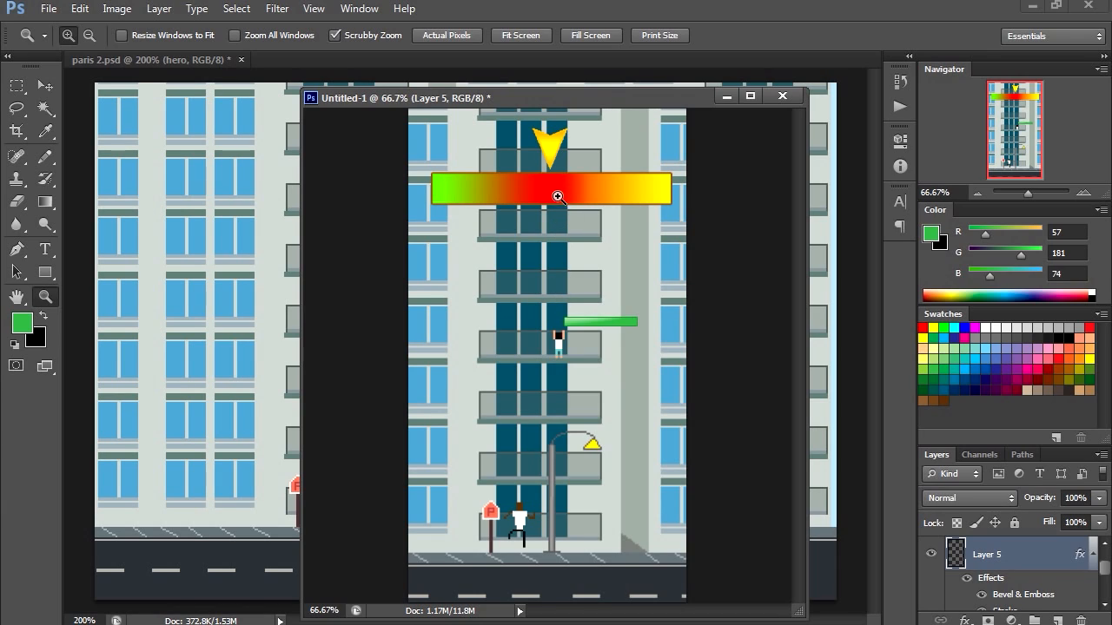
mouse_move(542, 309)
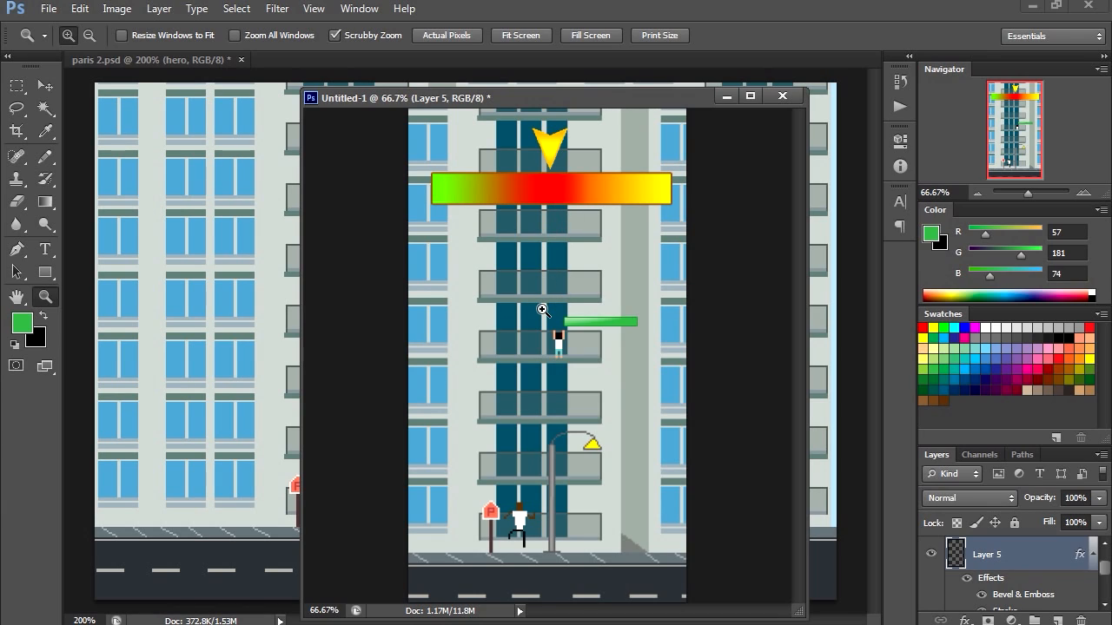
mouse_move(641, 332)
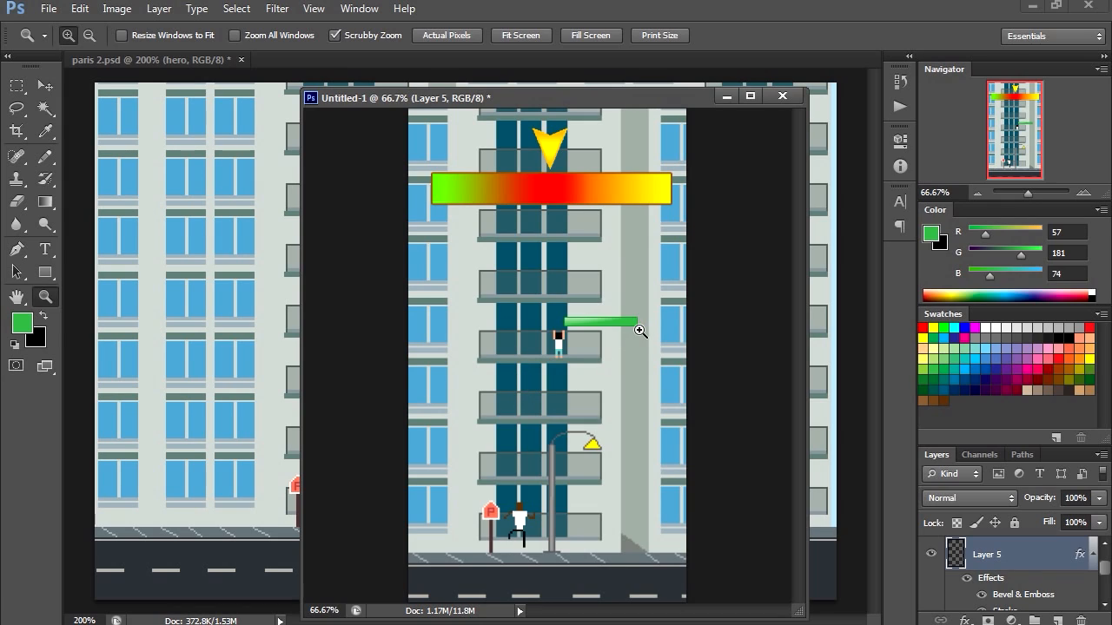
mouse_move(559, 567)
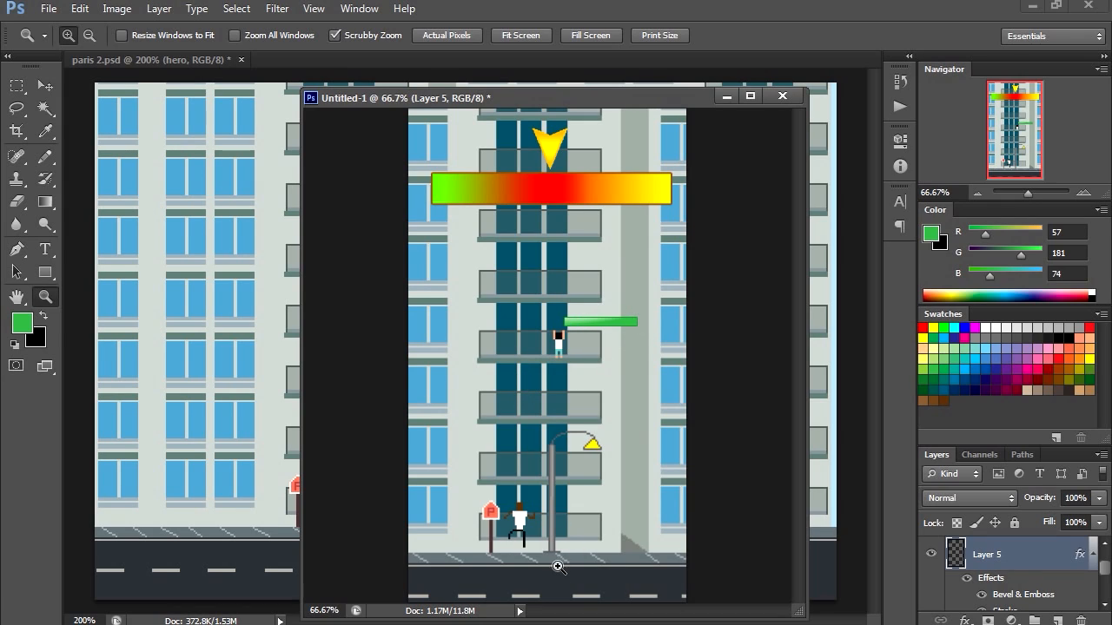
mouse_move(483, 386)
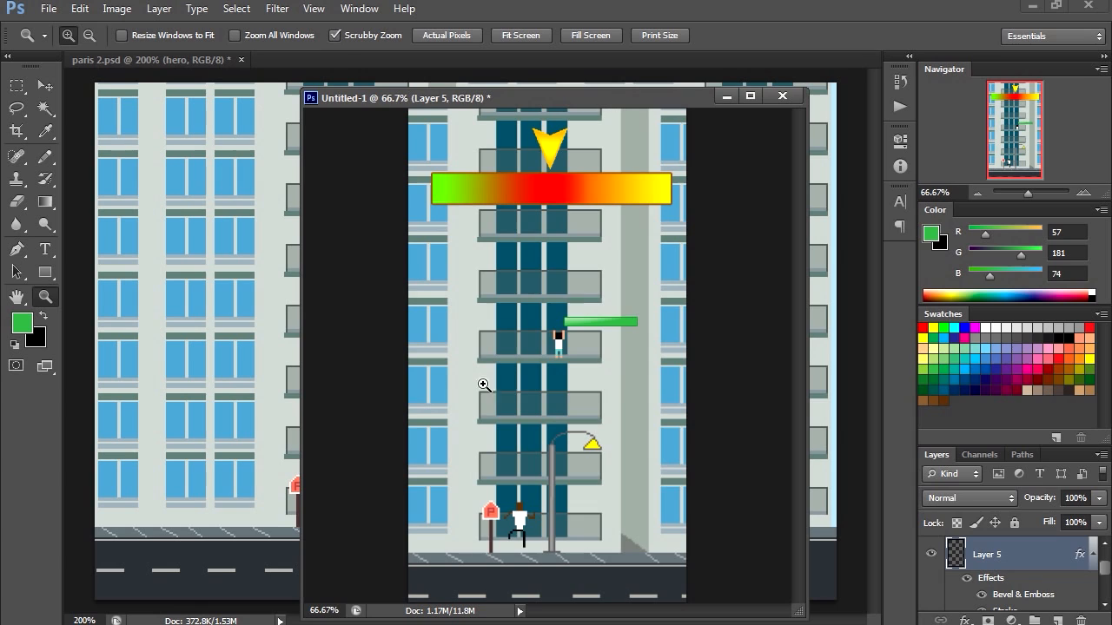
mouse_move(628, 384)
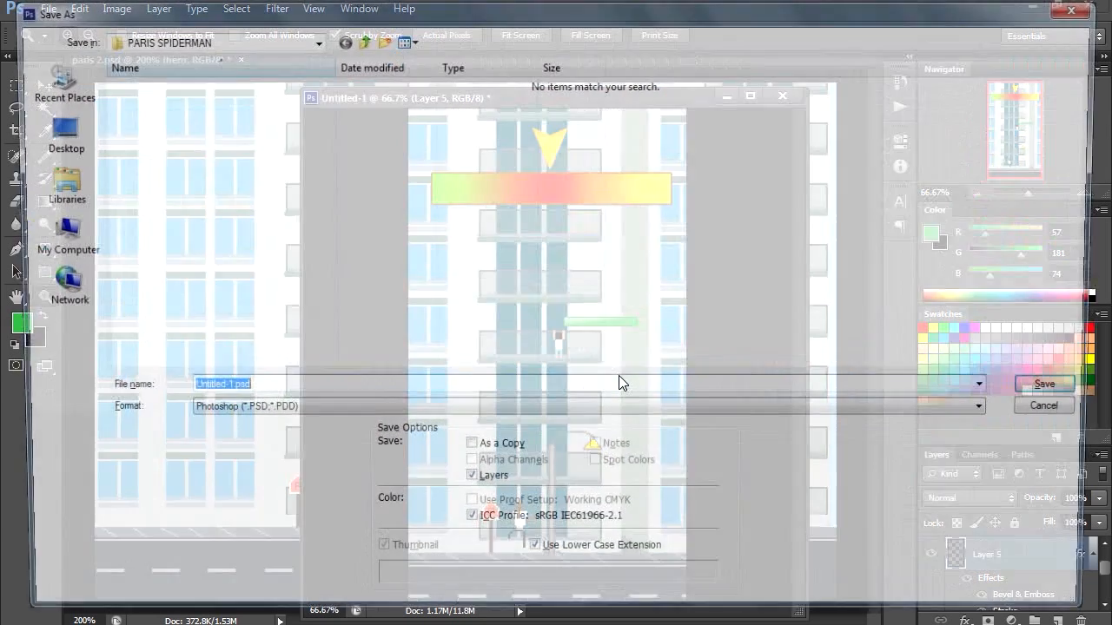
Save the mockup as a Photoshop PSD in the PARIS SPIDERMAN folder
left_click(1043, 384)
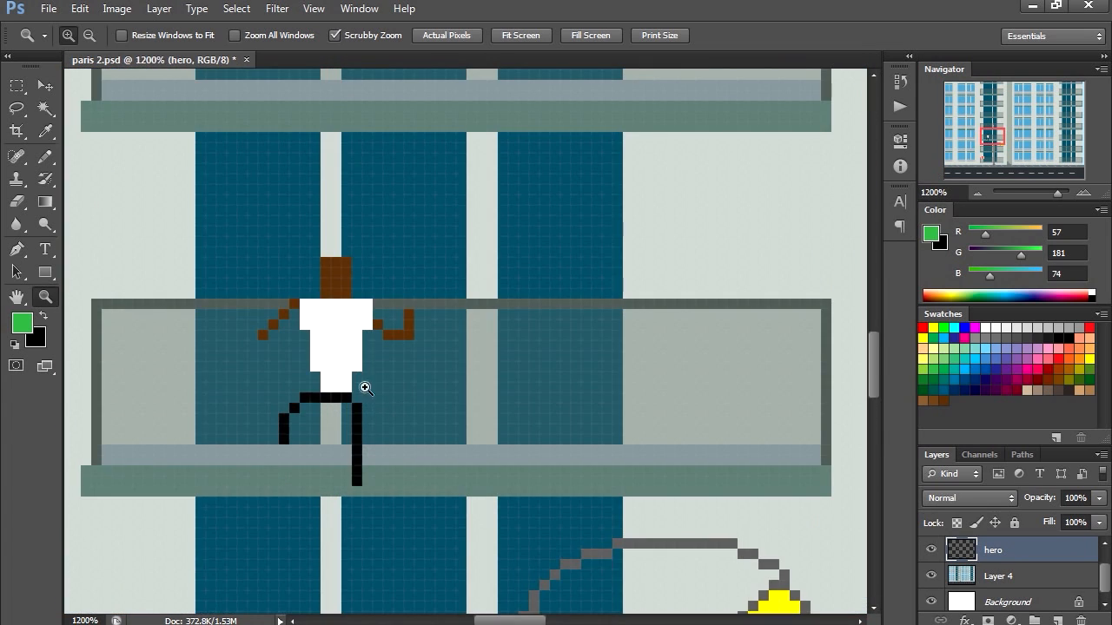
mouse_move(353, 363)
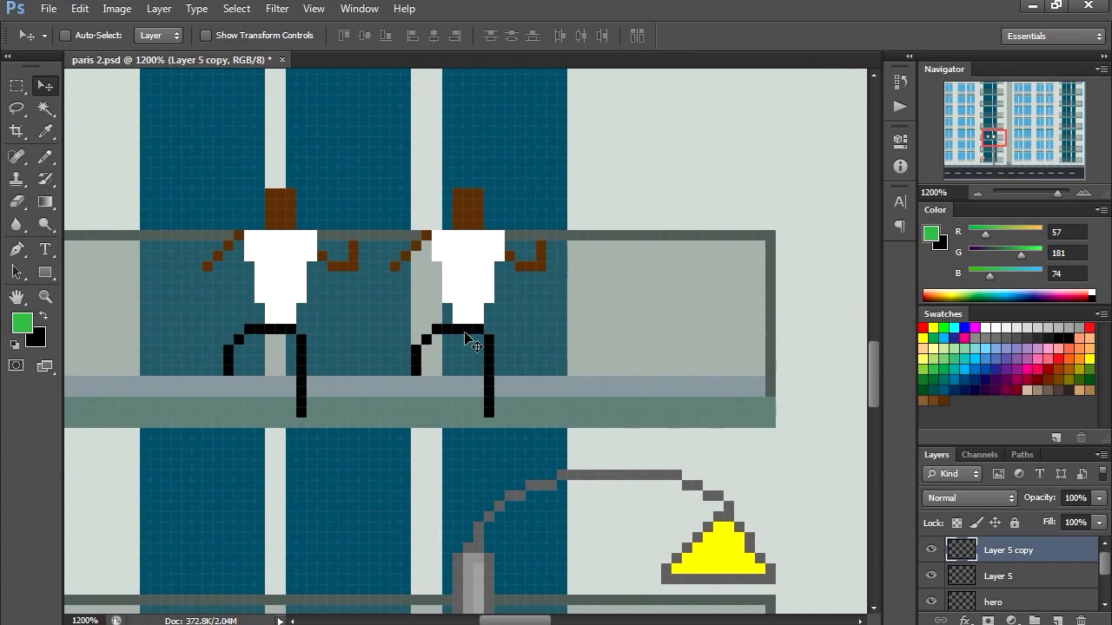
Reposition the duplicated hero frame beside the original with Free Transform
left_click(80, 9)
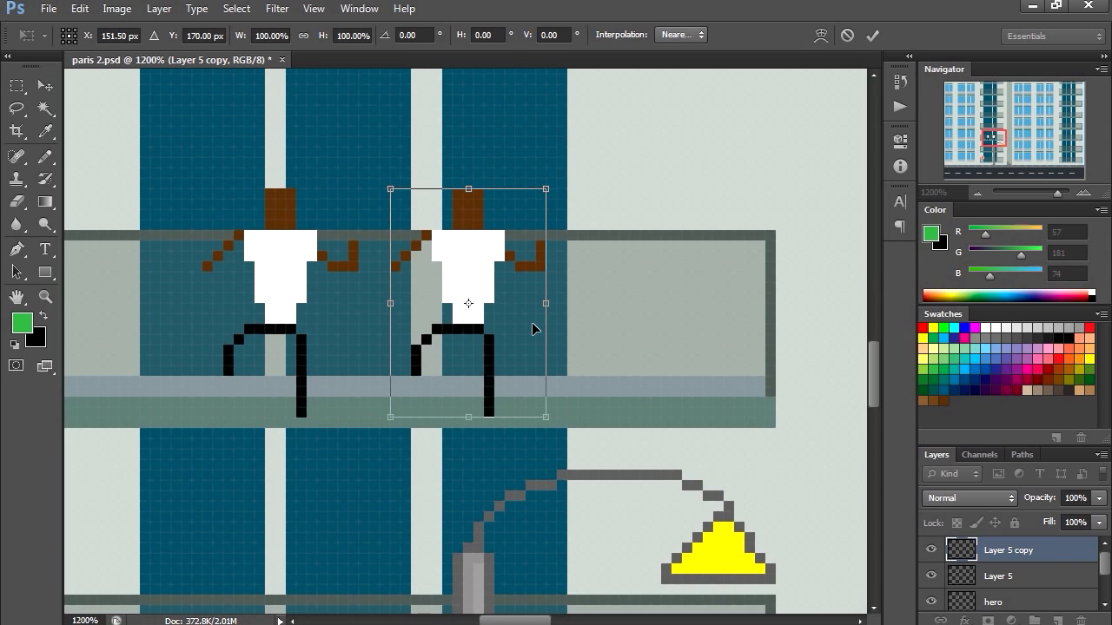
mouse_move(510, 316)
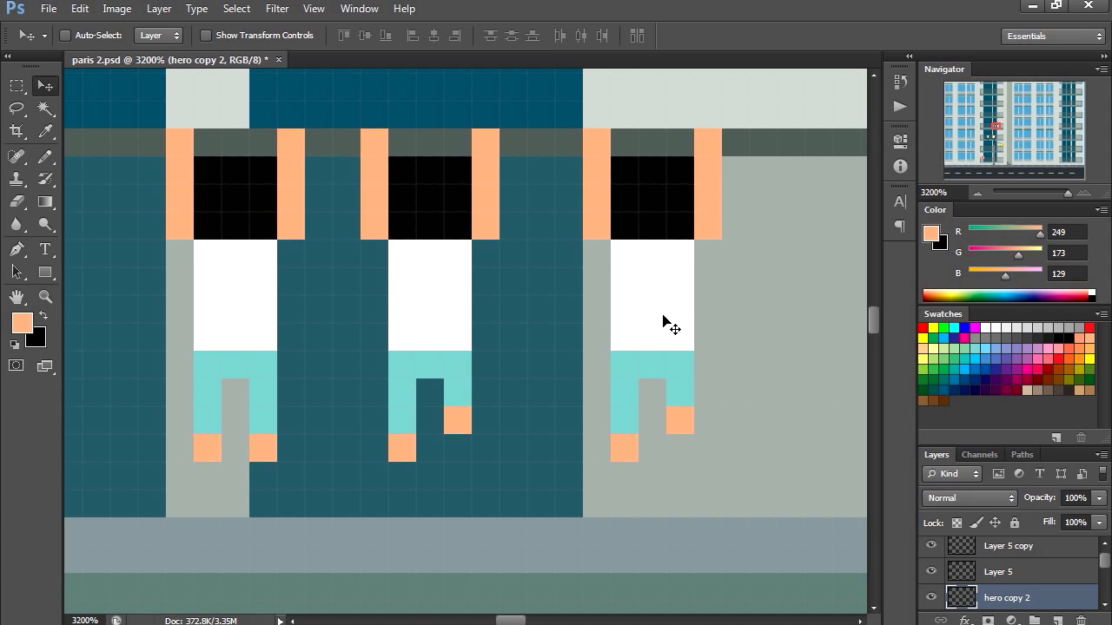
Zoom out to the balconies and draw Pencil pixels for the new kid frame's pose
left_click(80, 8)
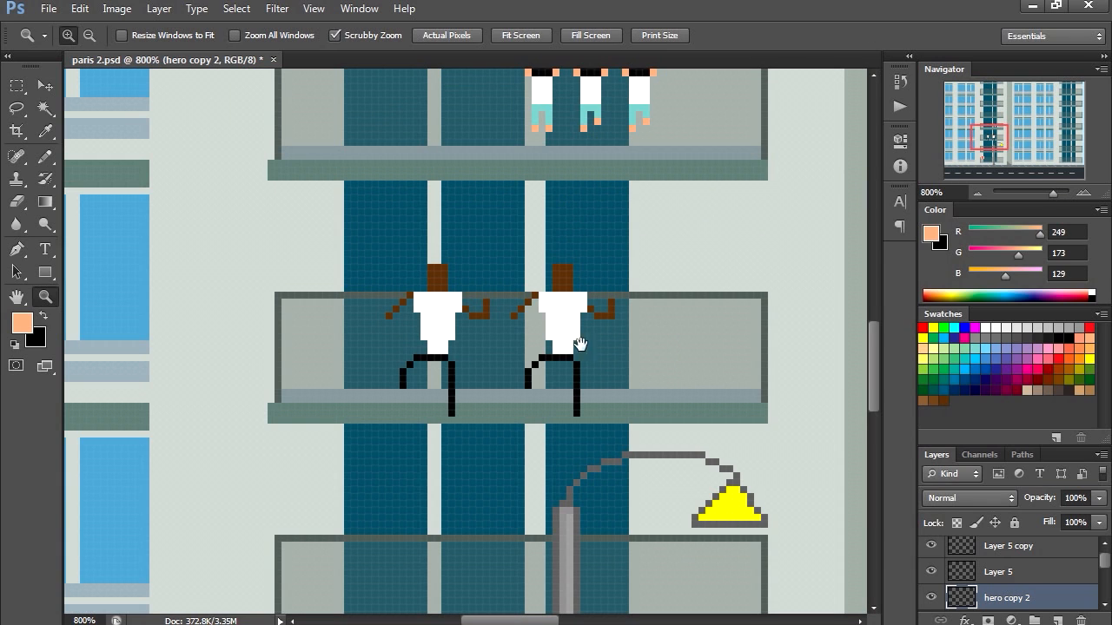
mouse_move(537, 389)
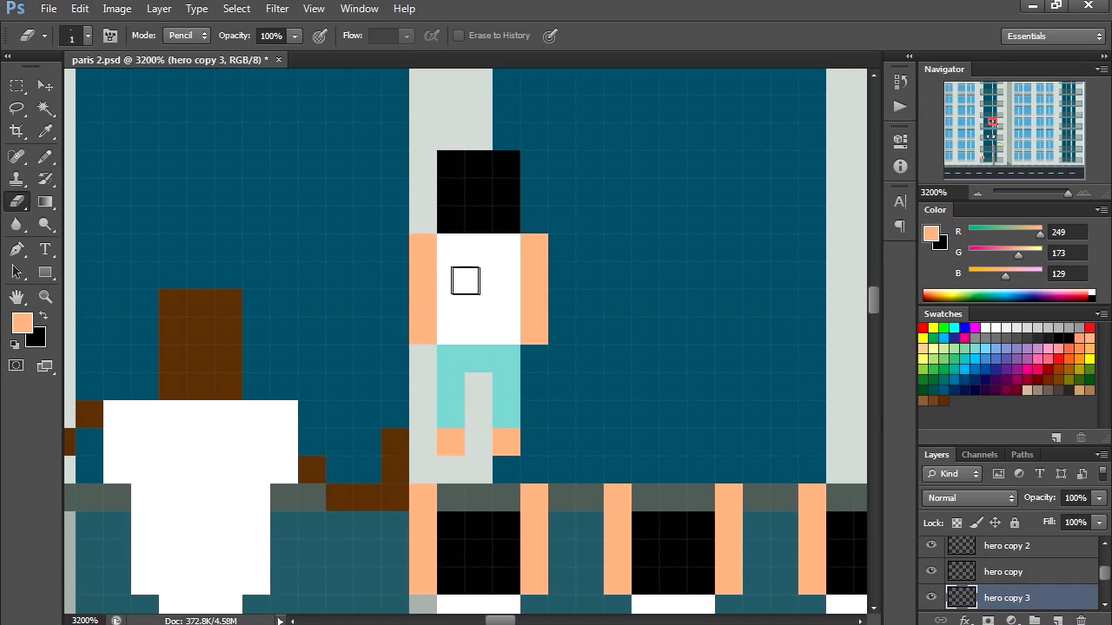
left_click(45, 132)
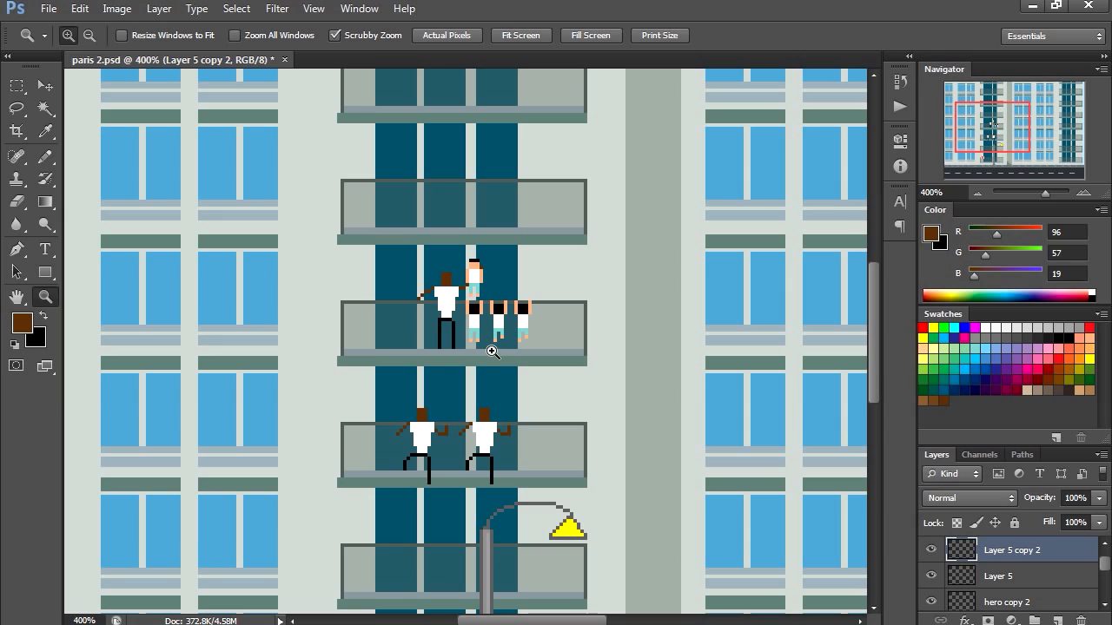
mouse_move(1105, 570)
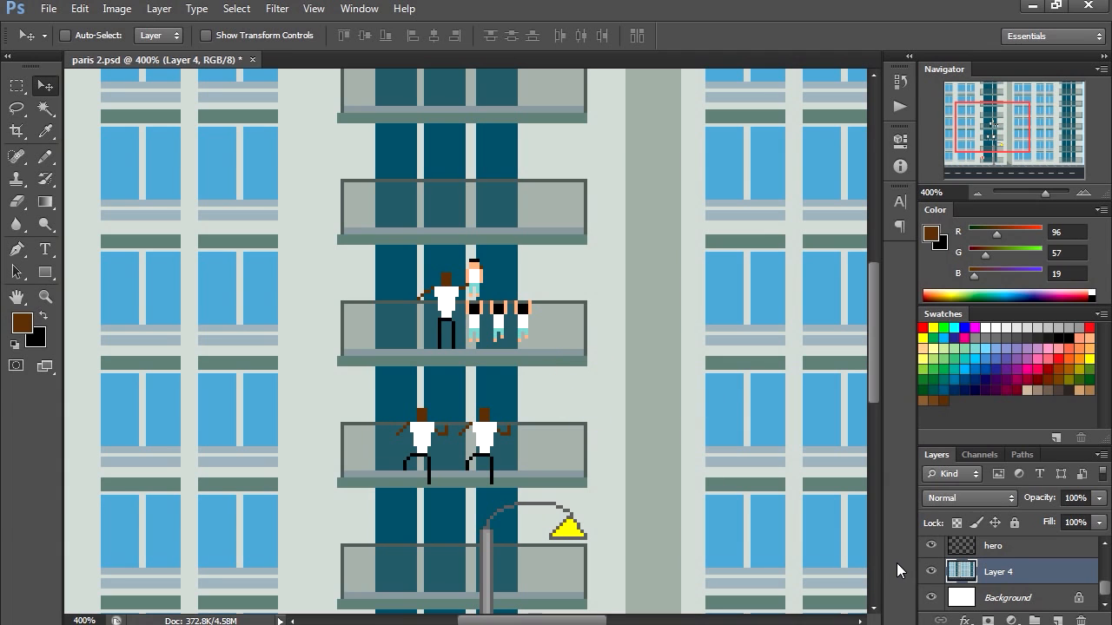
mouse_move(773, 523)
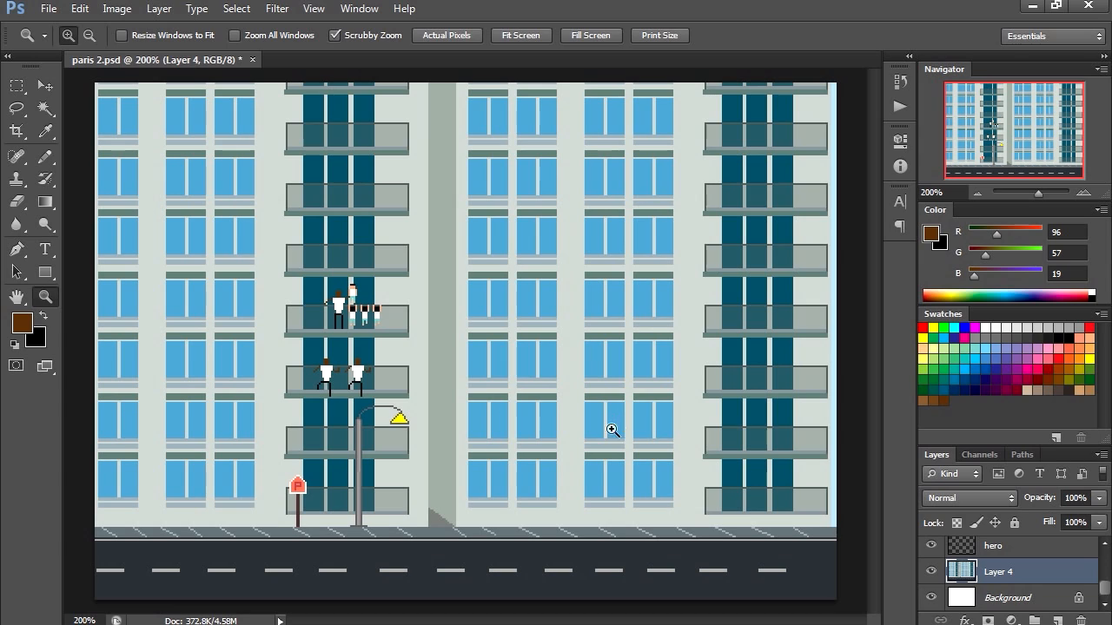
mouse_move(608, 438)
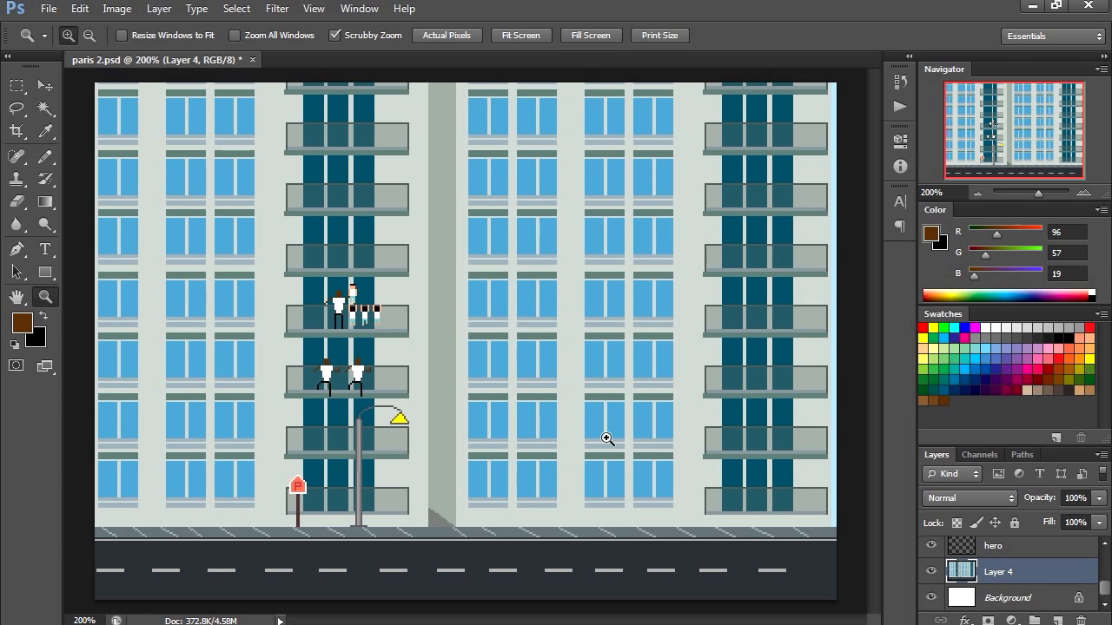
mouse_move(1095, 583)
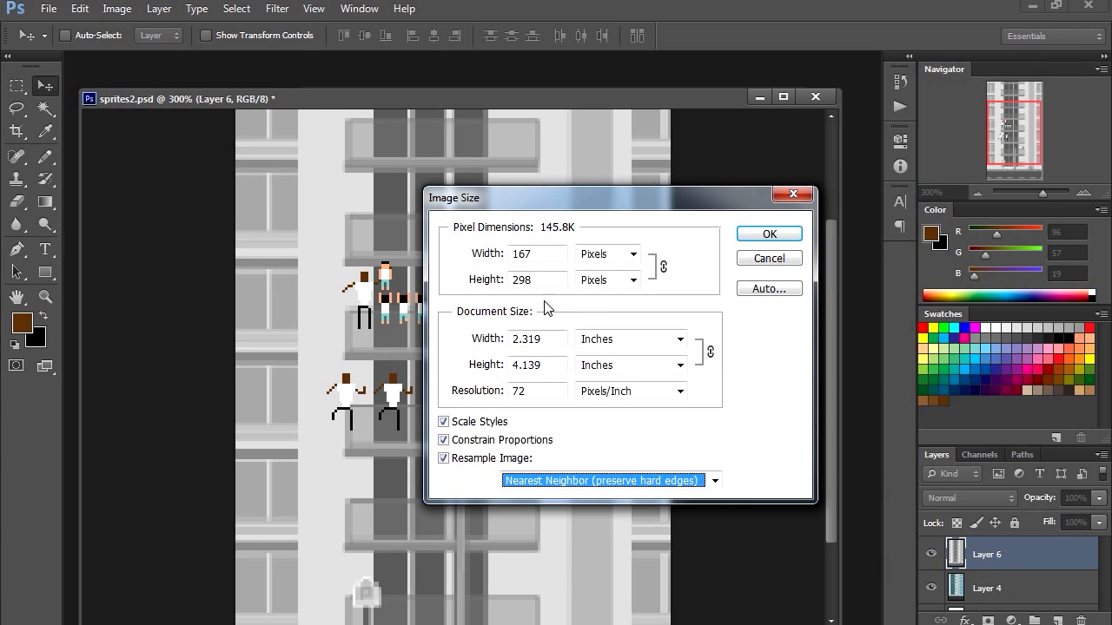
Resize sprites2.psd to 167 × 298 px with Nearest Neighbor resampling
left_click(767, 233)
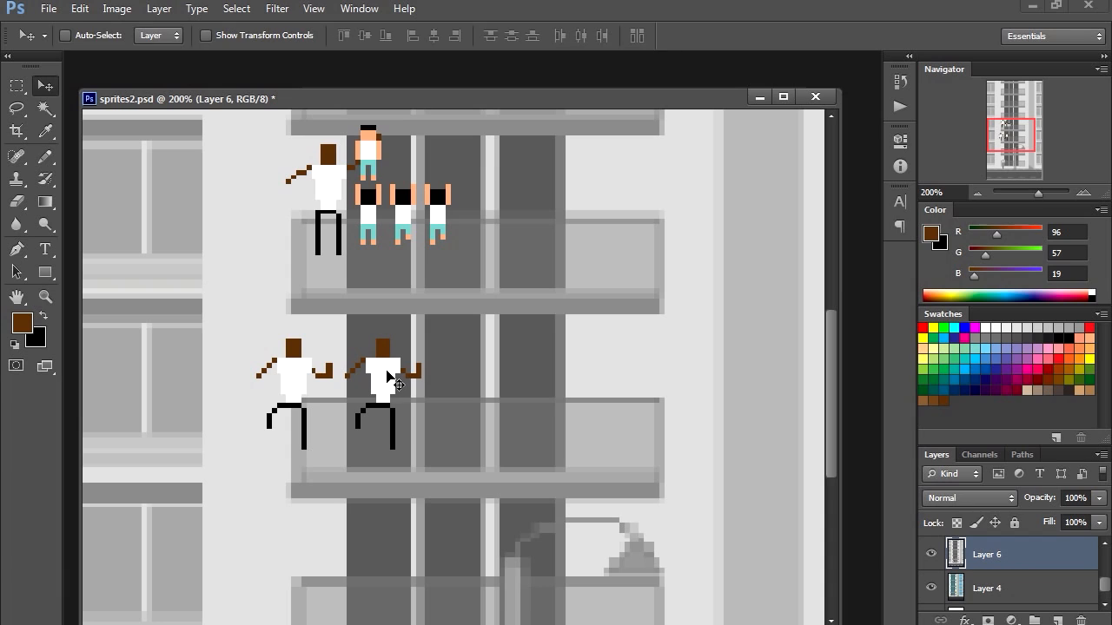
mouse_move(788, 499)
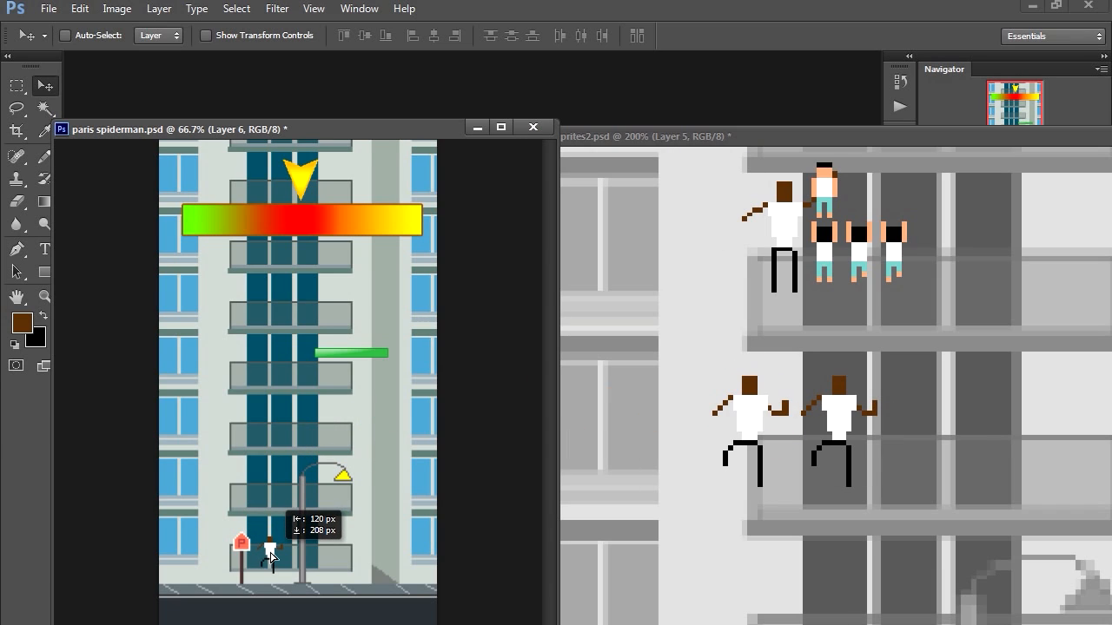
Position the kid sprite hanging just under the green health bar
left_click_drag(271, 556, 271, 434)
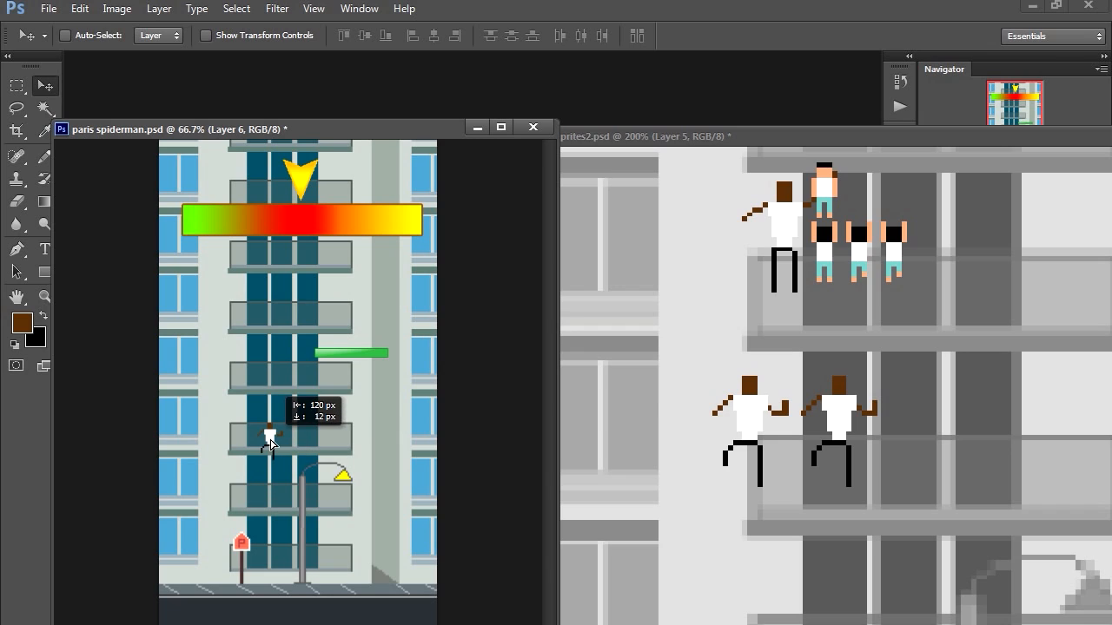
left_click_drag(269, 438, 271, 524)
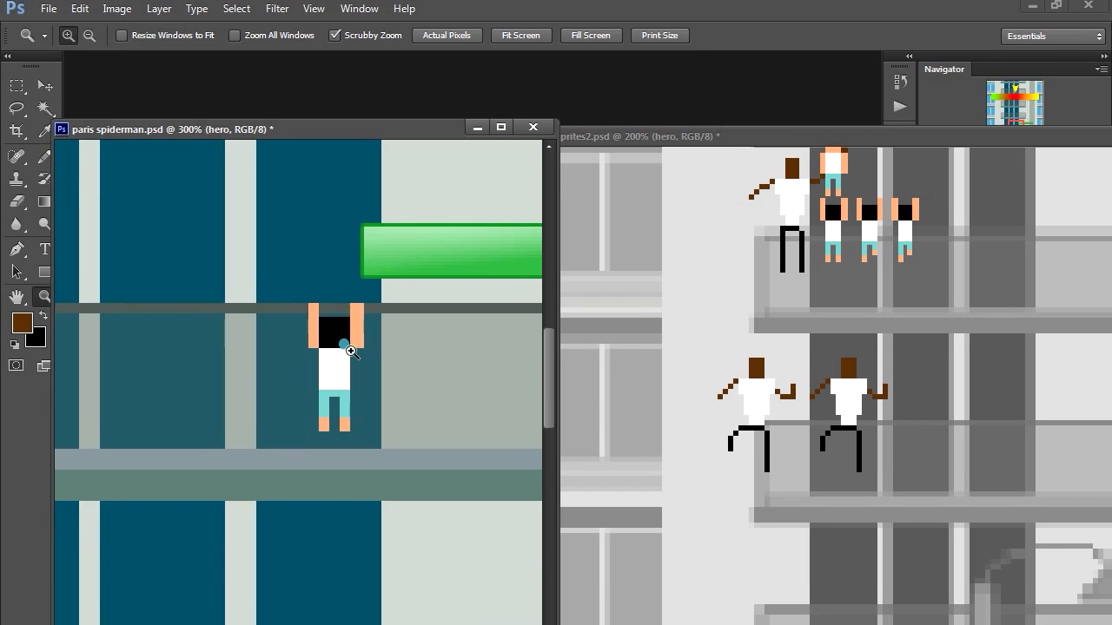
Zoom in on the hanging kid's head pixels for touch-up
left_click(334, 365)
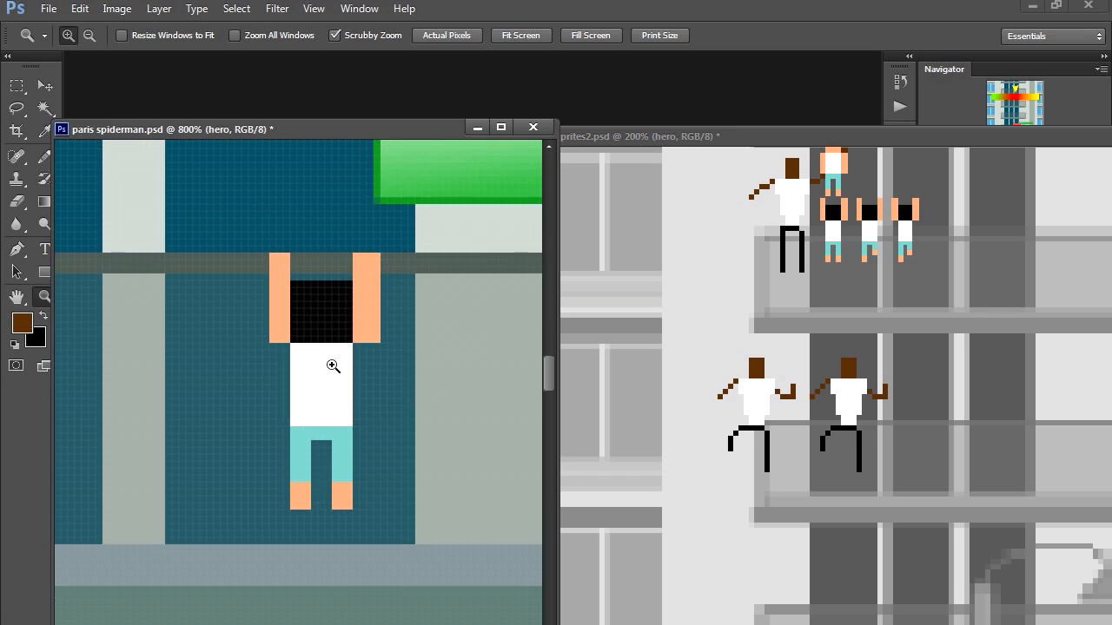
left_click(333, 365)
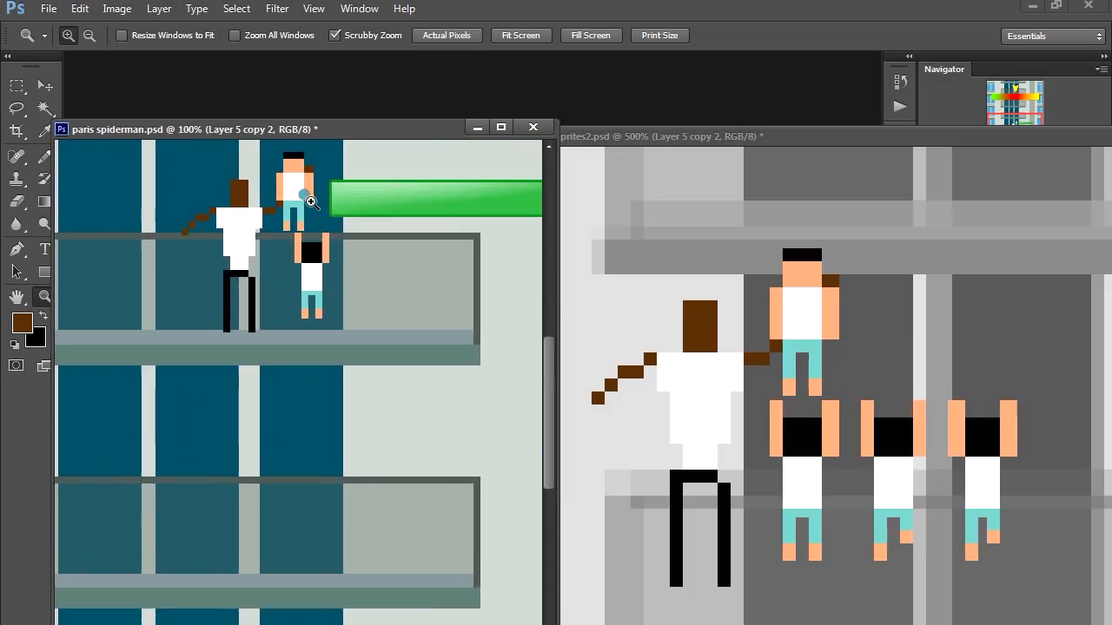
left_click(309, 201)
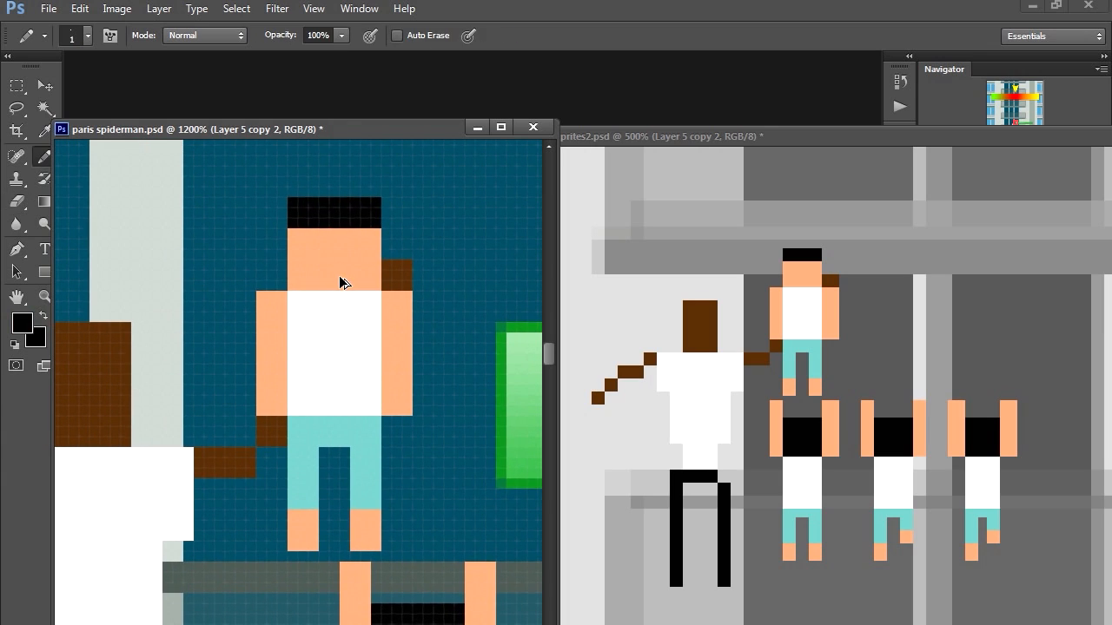
left_click(339, 278)
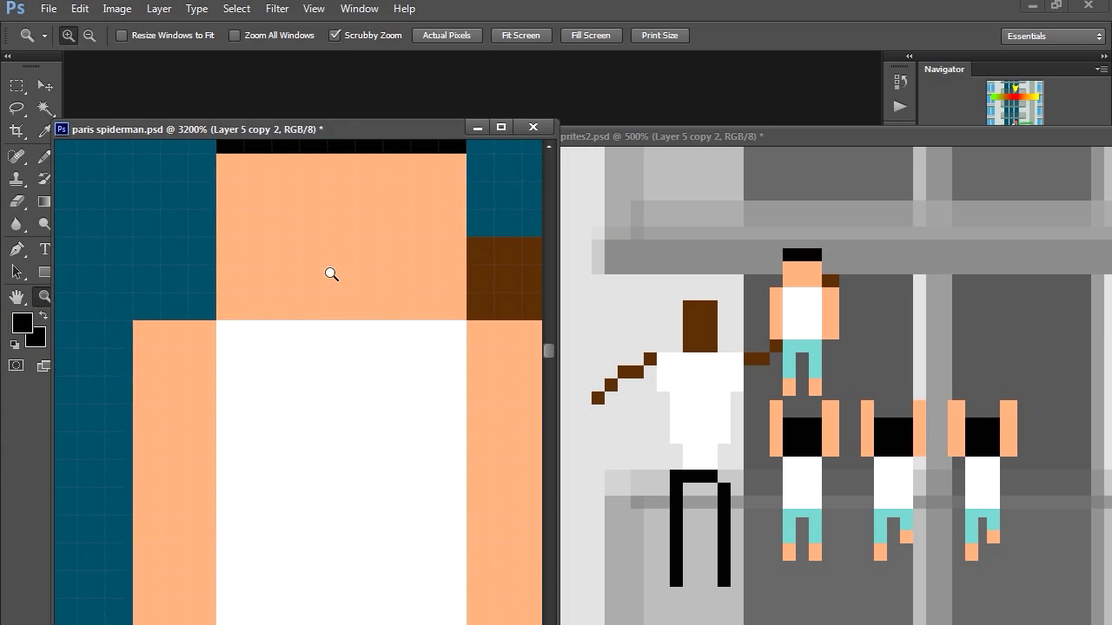